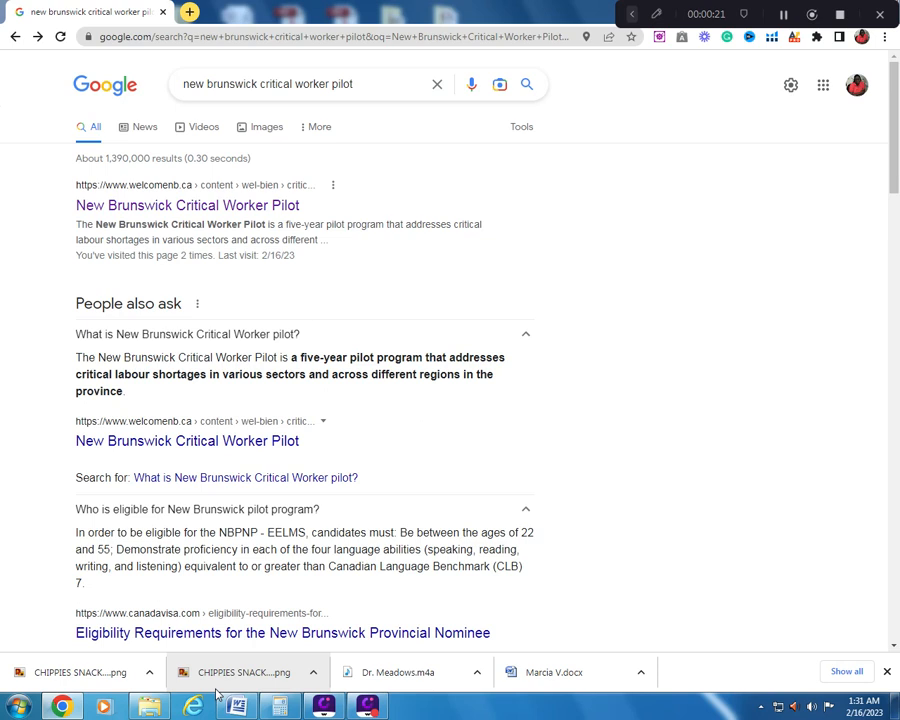
mouse_move(215, 688)
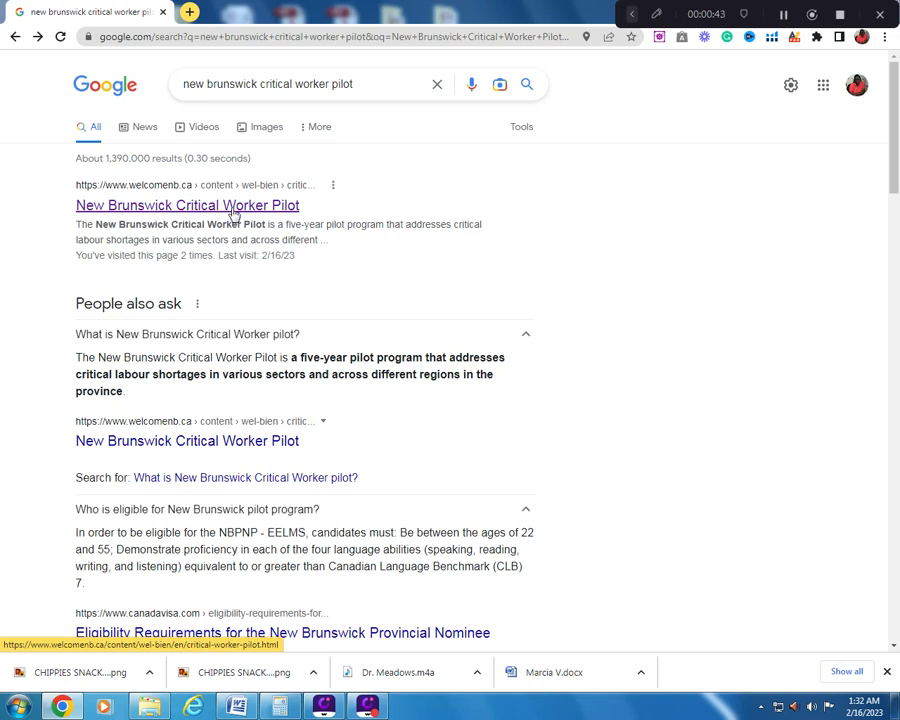
- Open the welcomenb.ca New Brunswick Critical Worker Pilot result and scroll into its overview
click(187, 205)
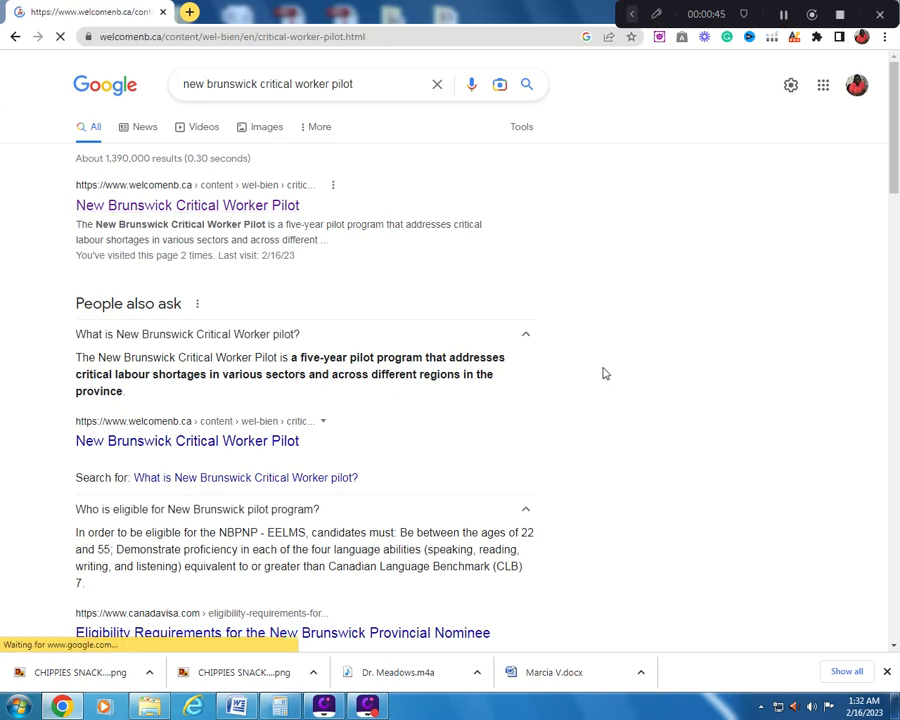
mouse_move(595, 370)
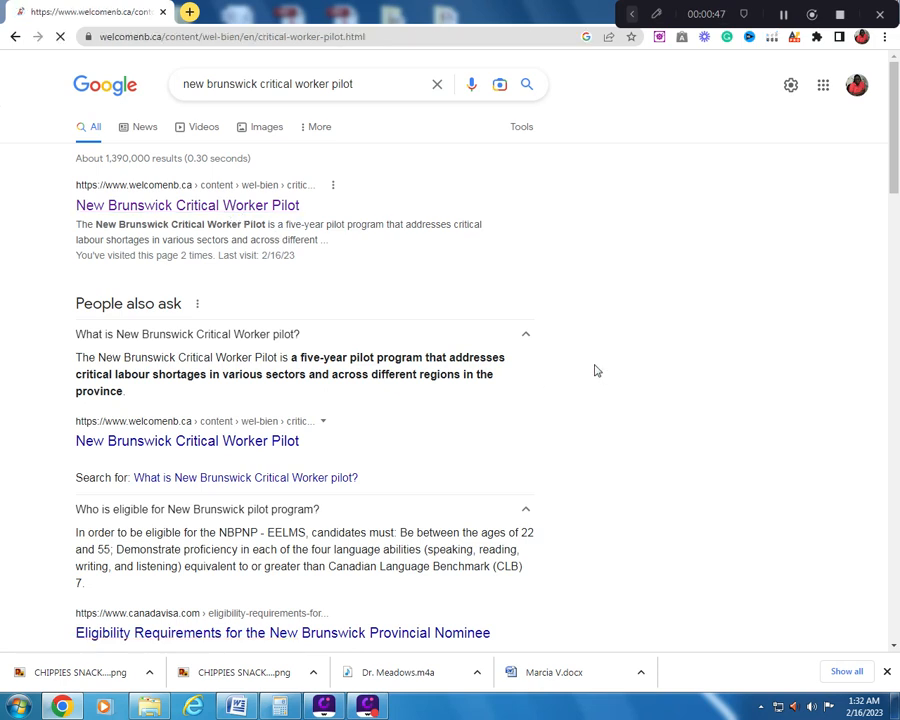
click(186, 205)
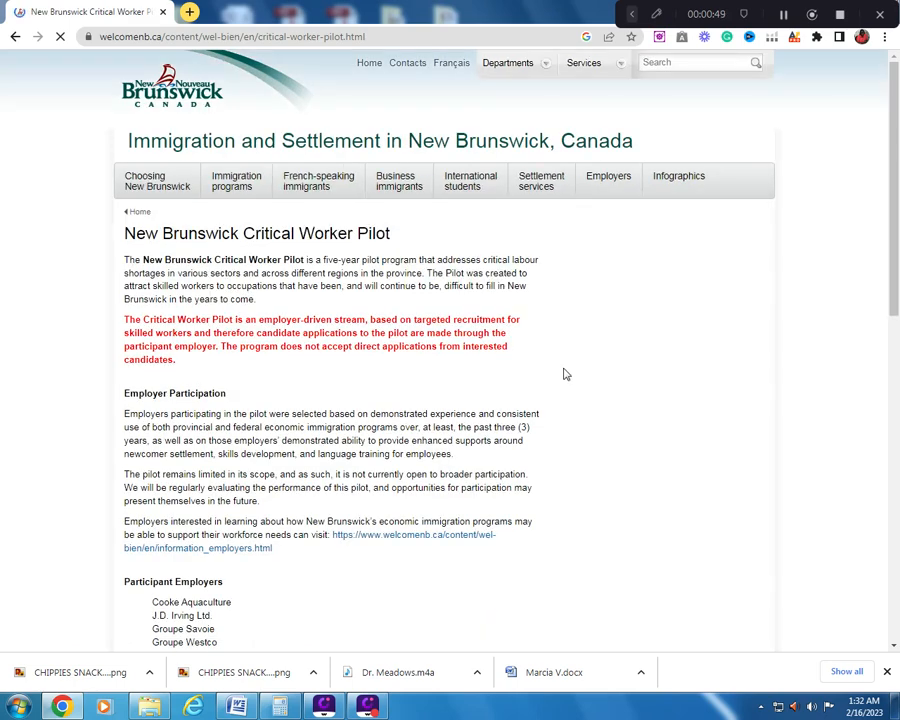
mouse_move(398, 390)
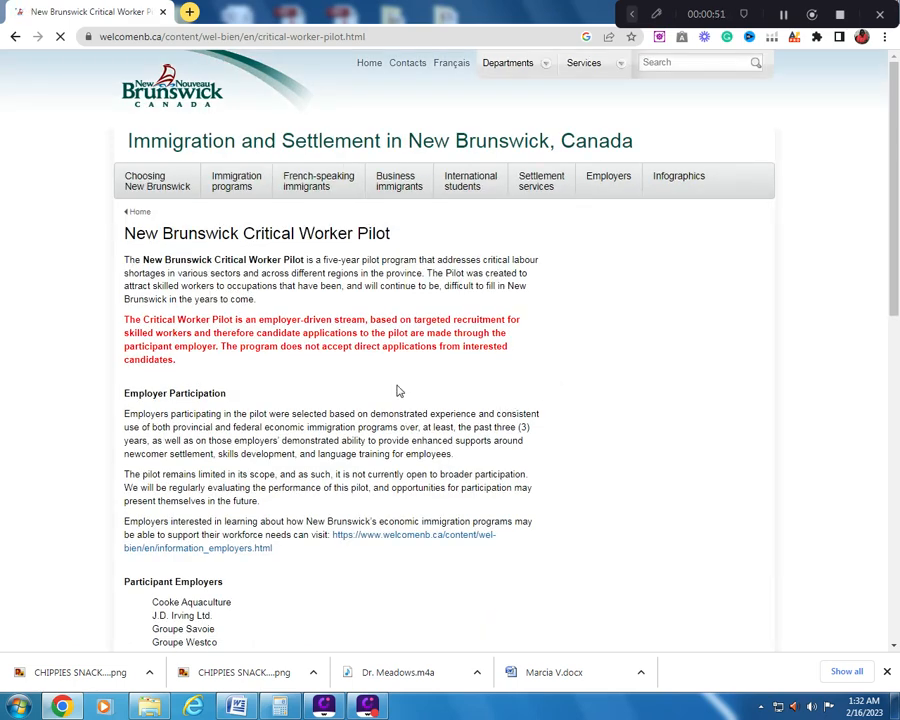
mouse_move(300, 235)
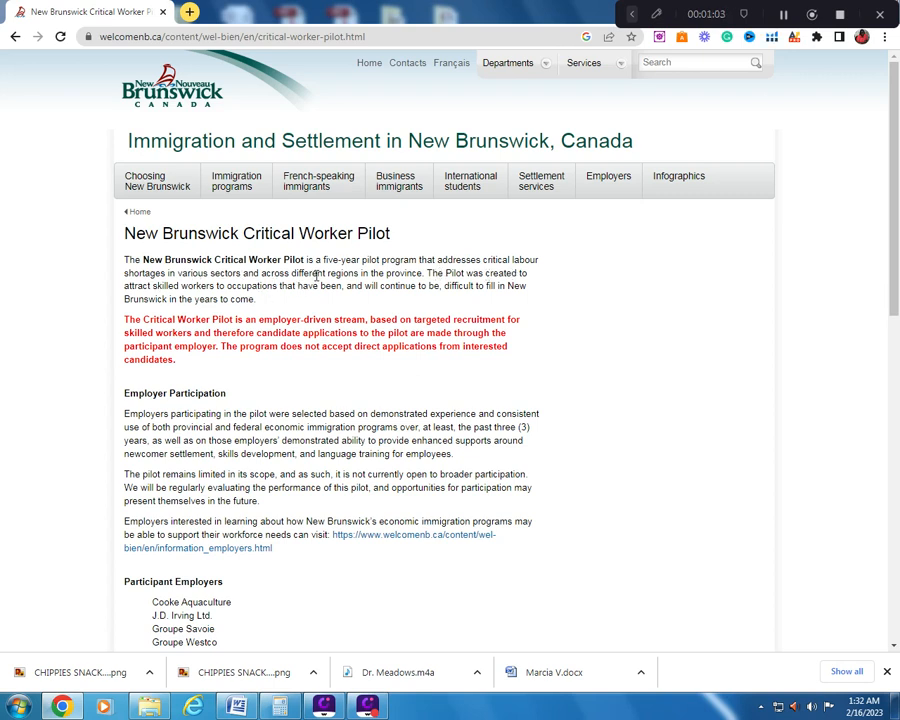
mouse_move(420, 285)
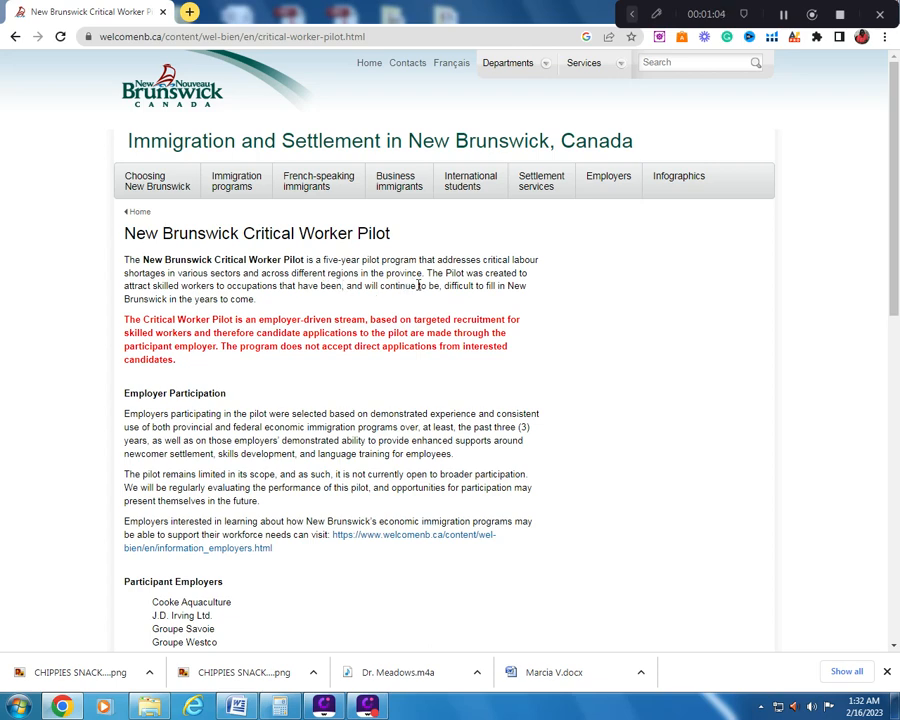
scroll(down, 3)
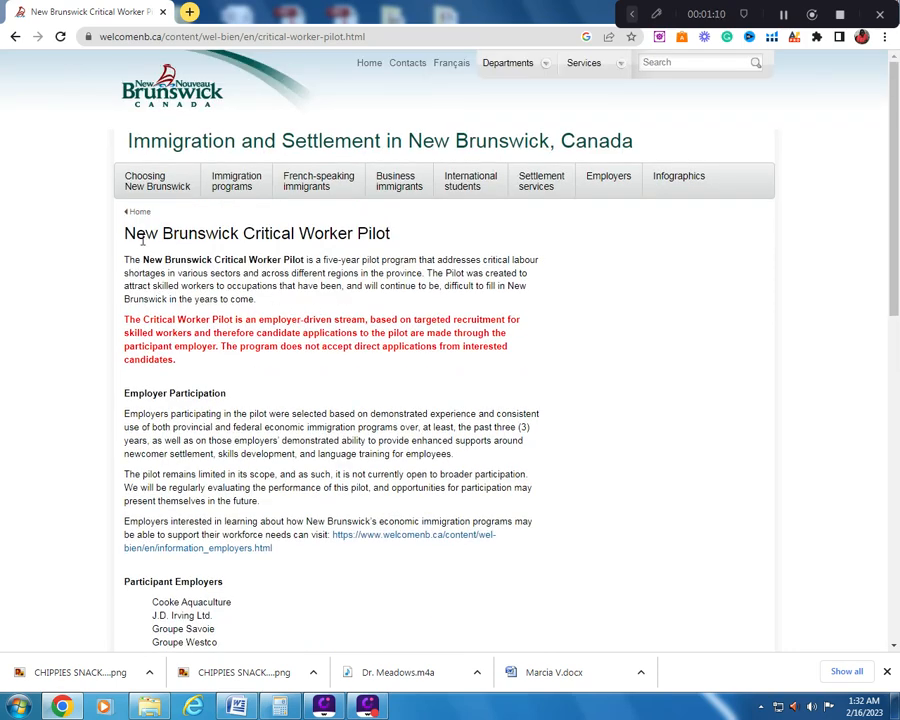
mouse_move(380, 231)
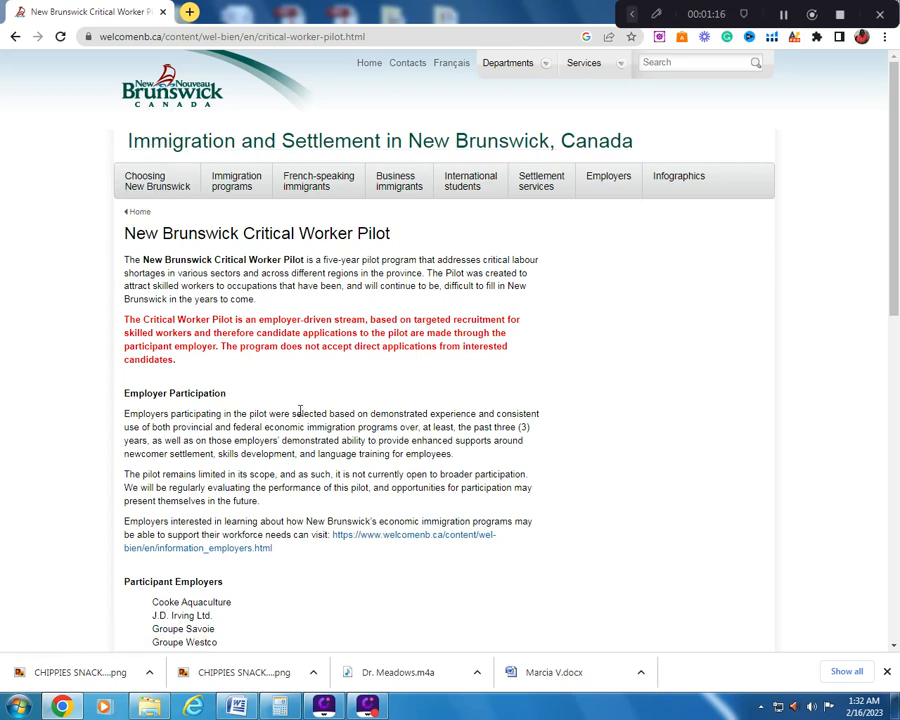
- Scroll down the pilot page to the Candidate Participation and Getting started links
scroll(down, 3)
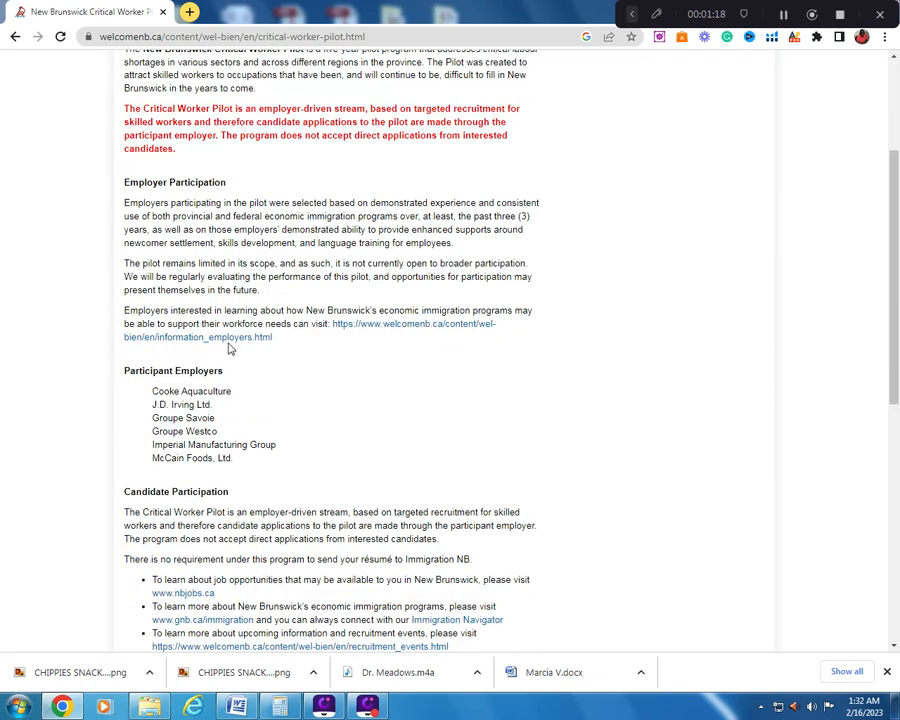
scroll(down, 3)
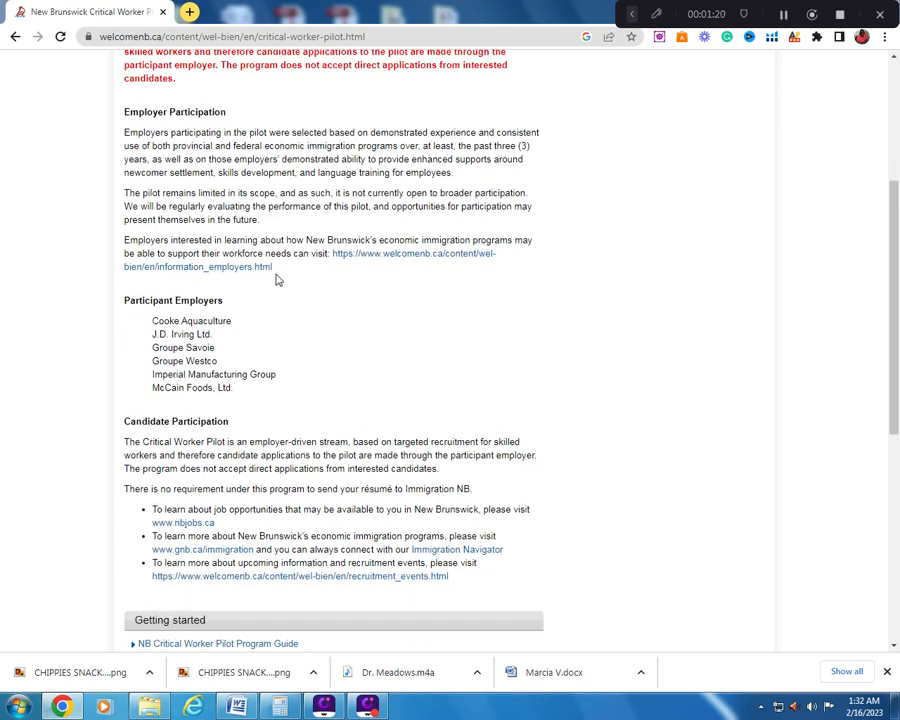
scroll(down, 3)
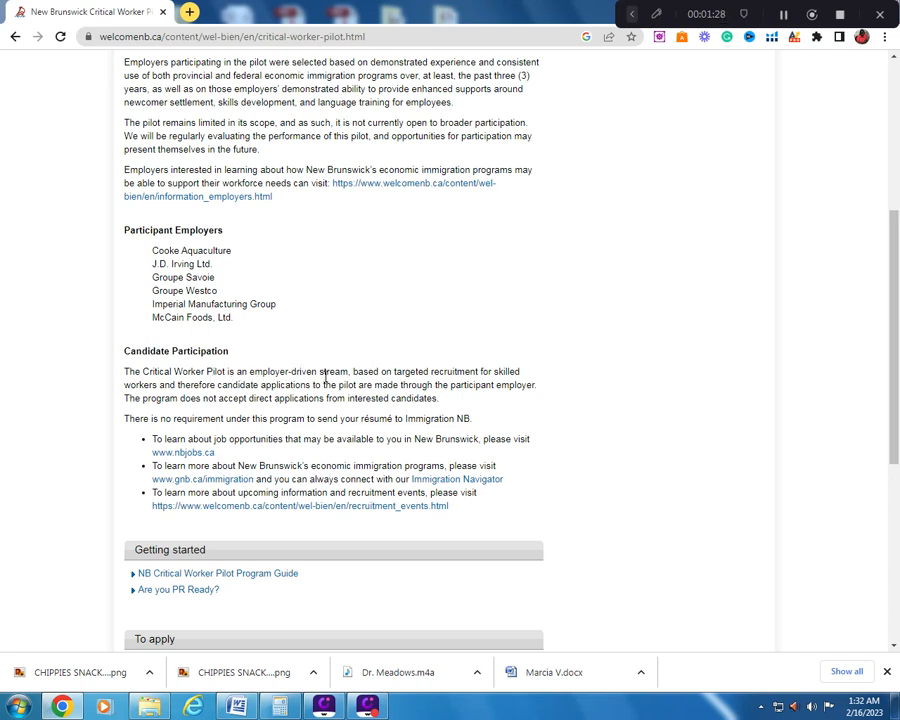
mouse_move(388, 386)
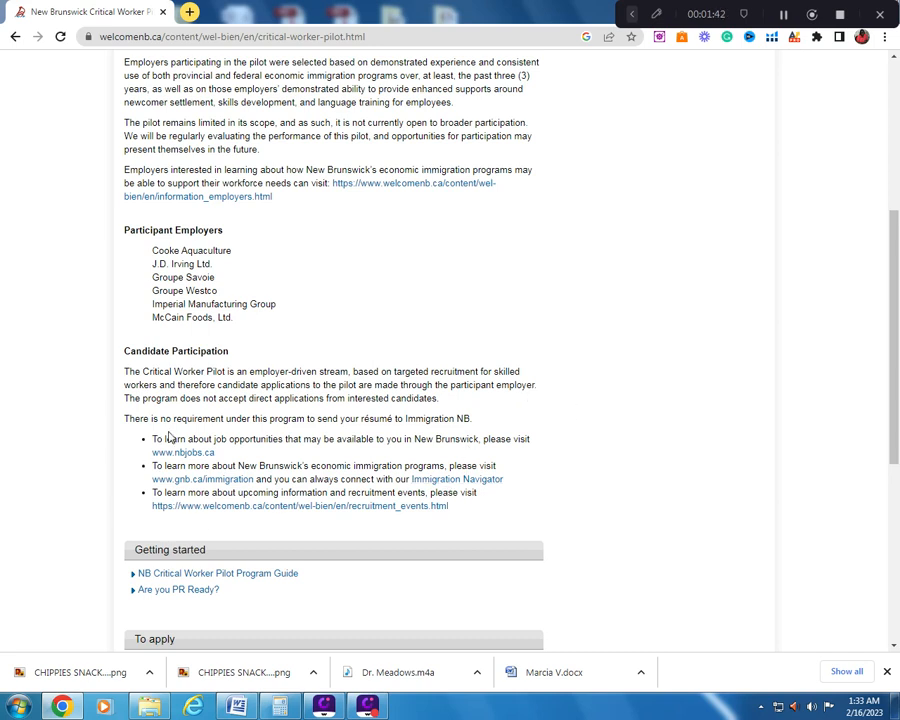
mouse_move(221, 432)
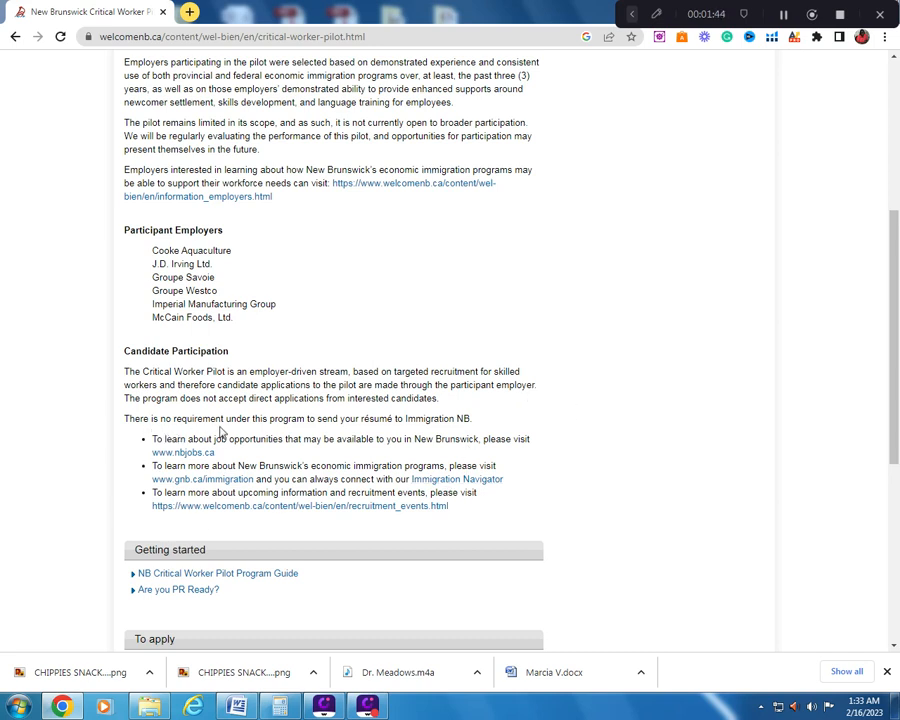
mouse_move(358, 432)
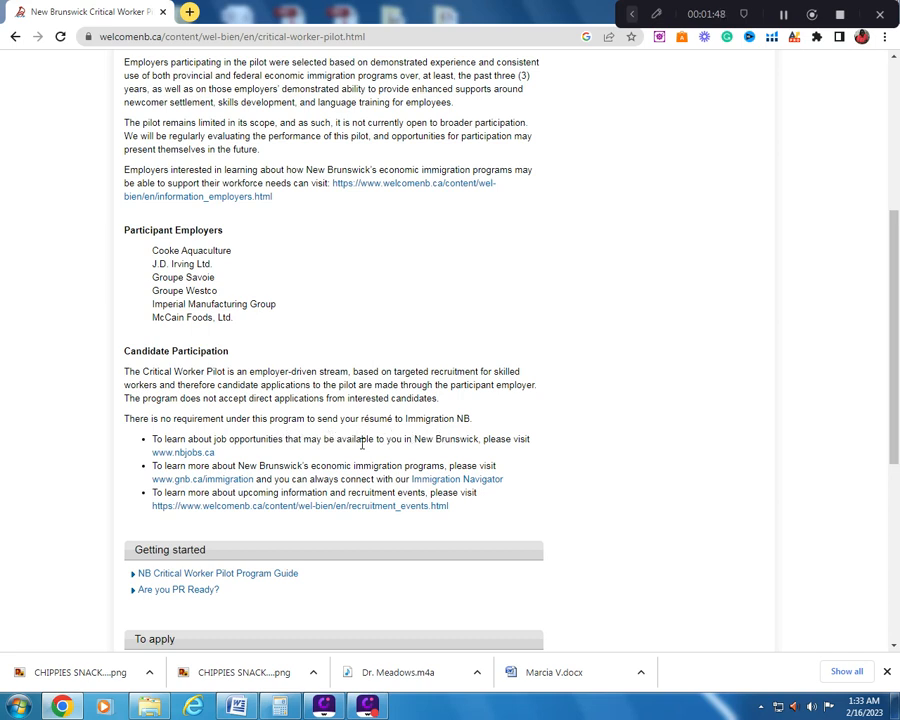
mouse_move(265, 451)
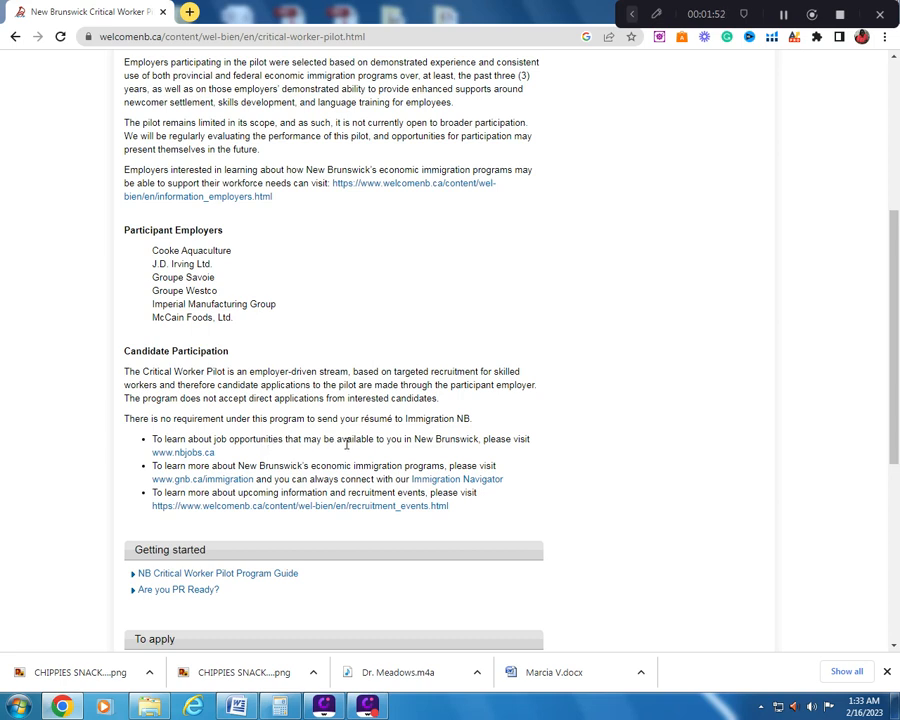
mouse_move(456, 460)
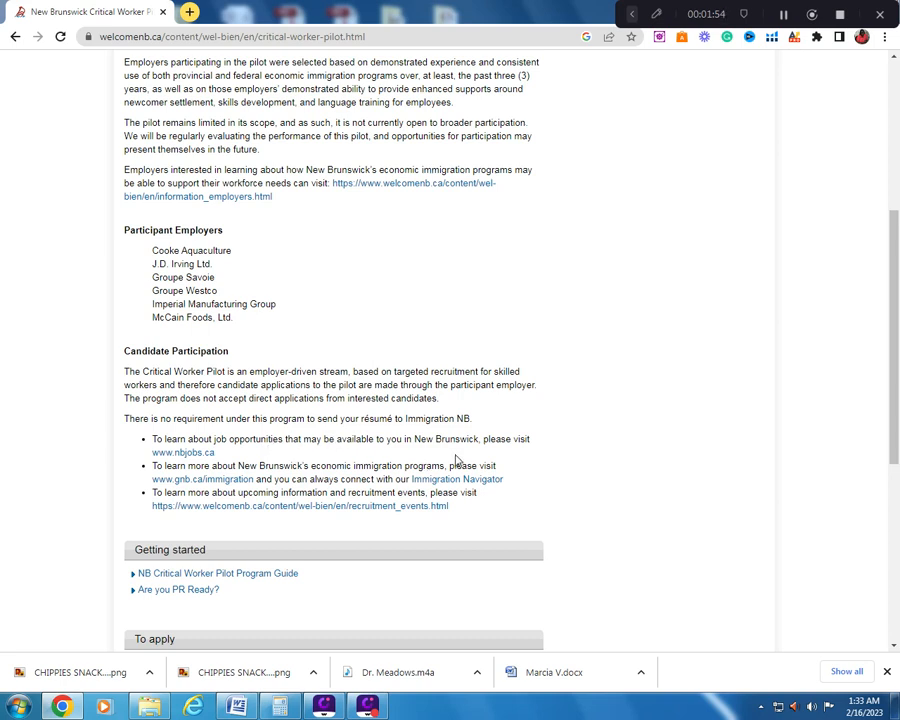
mouse_move(183, 452)
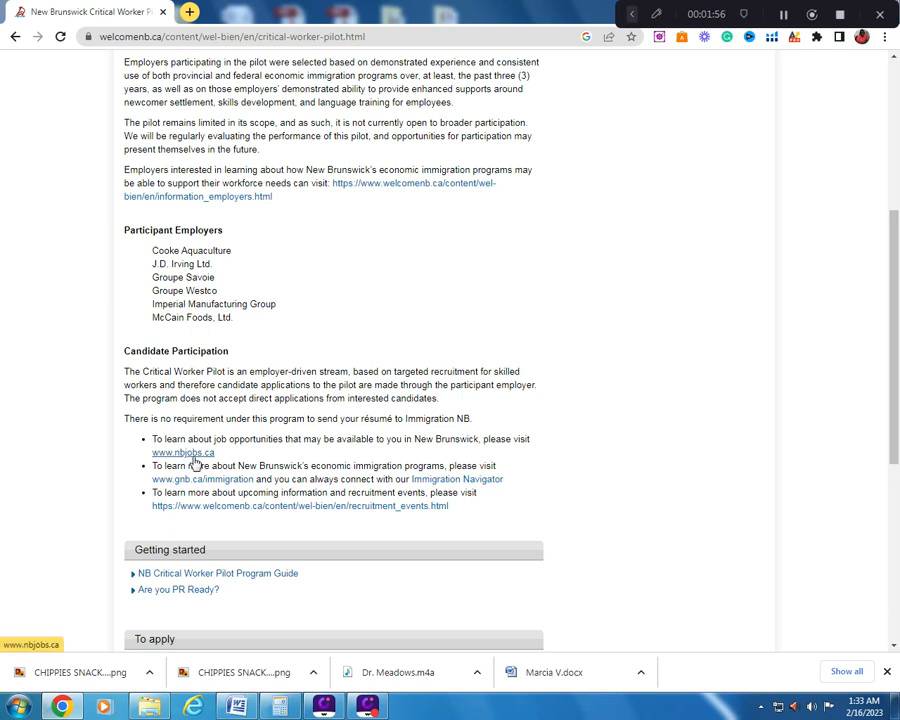
right_click(183, 452)
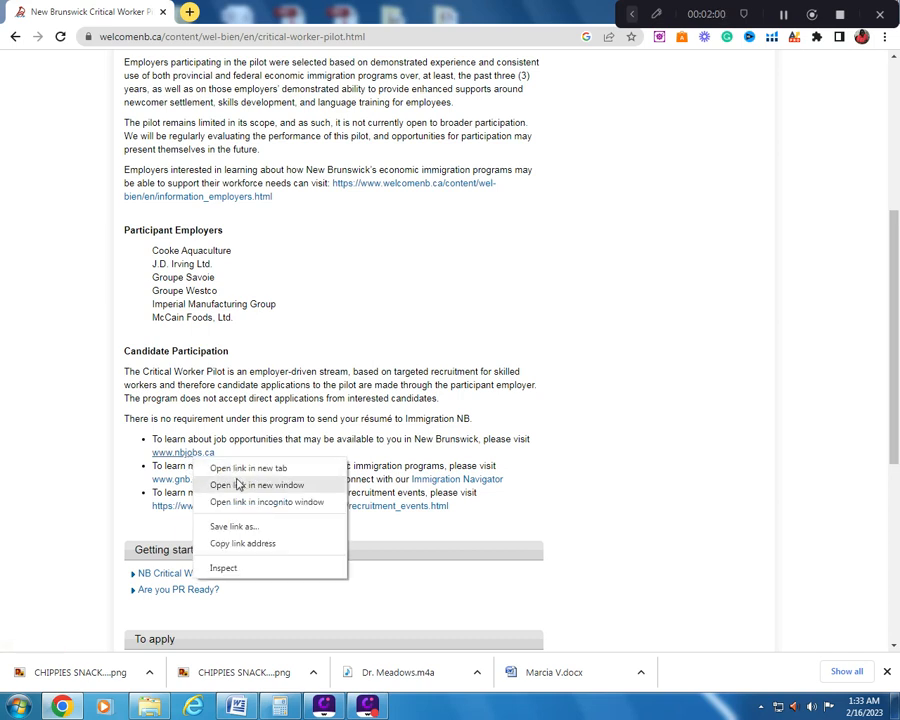
click(247, 468)
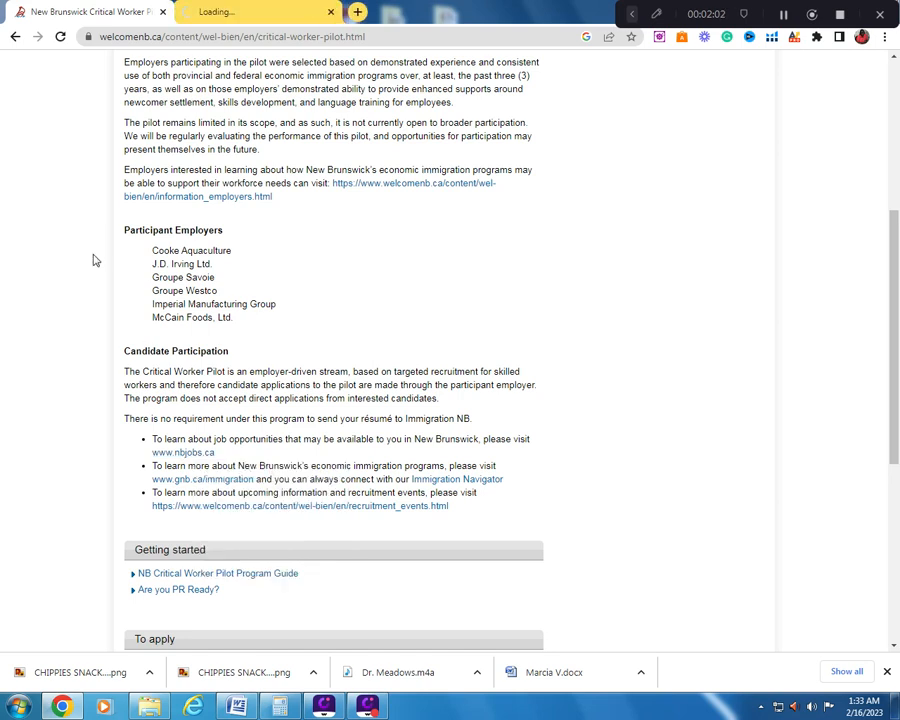
mouse_move(115, 192)
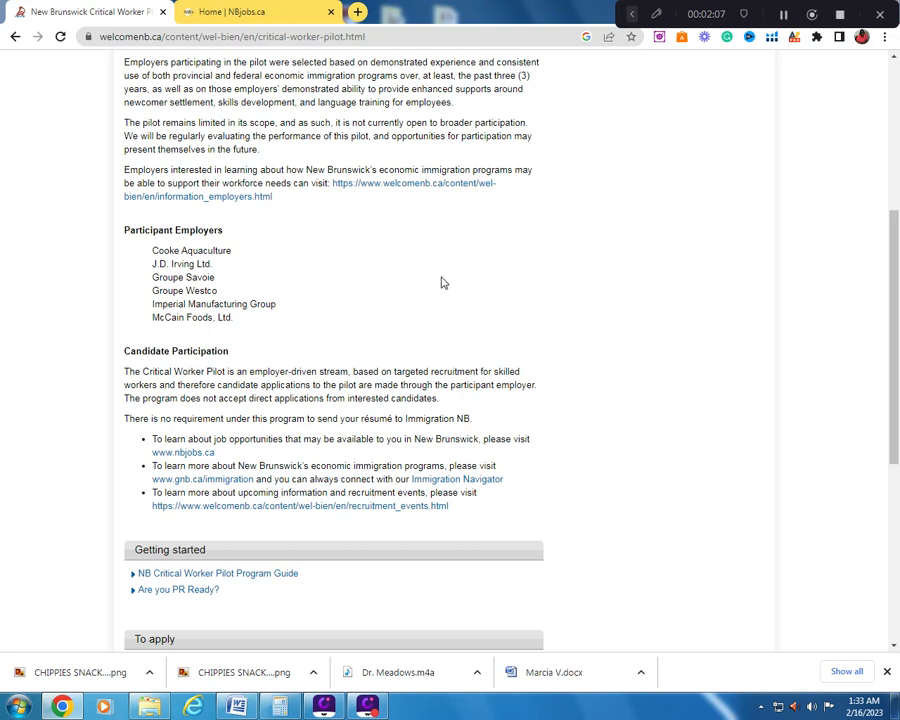
mouse_move(435, 282)
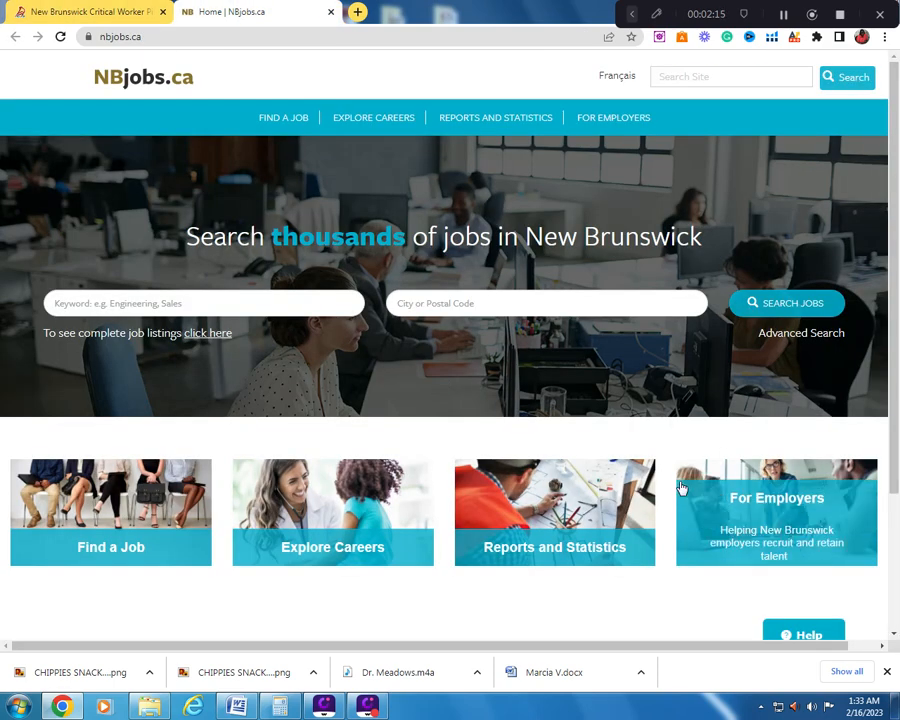
mouse_move(5, 170)
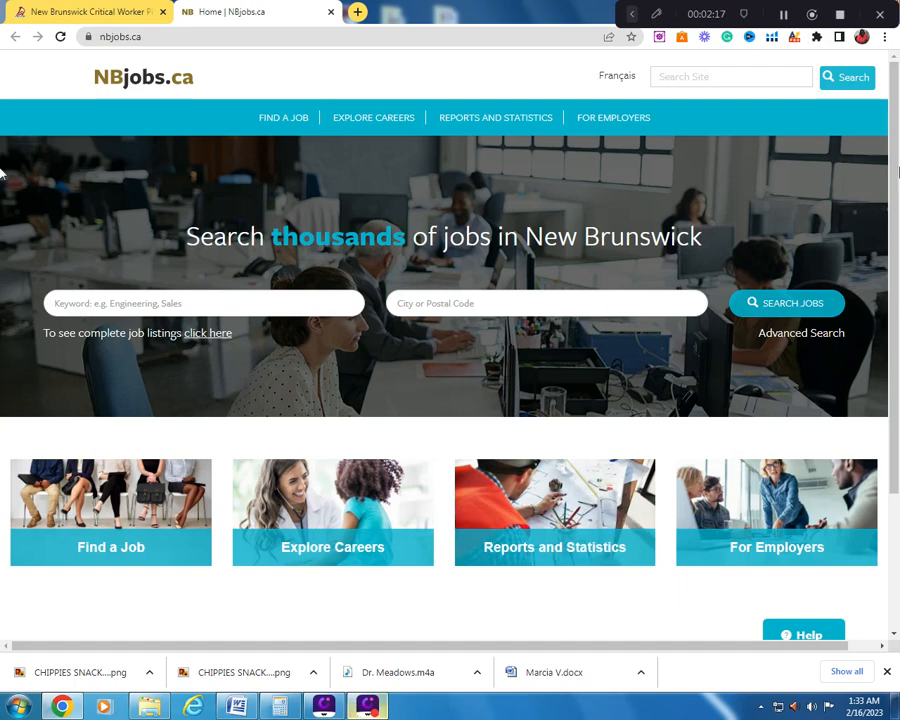
- Scroll the NBjobs.ca home page down to the Find a Job page resources
scroll(down, 3)
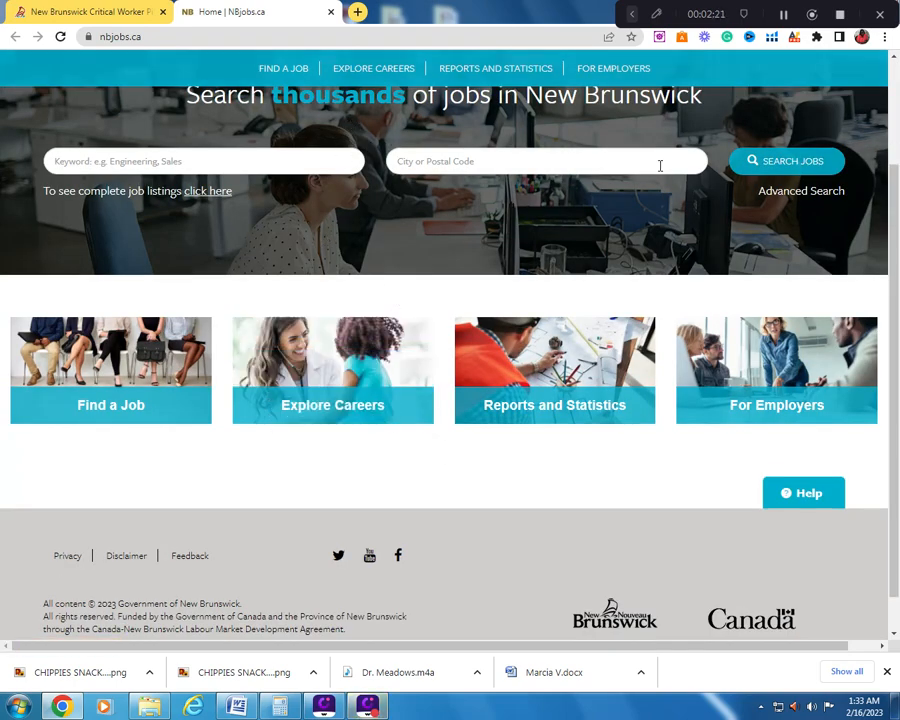
mouse_move(110, 370)
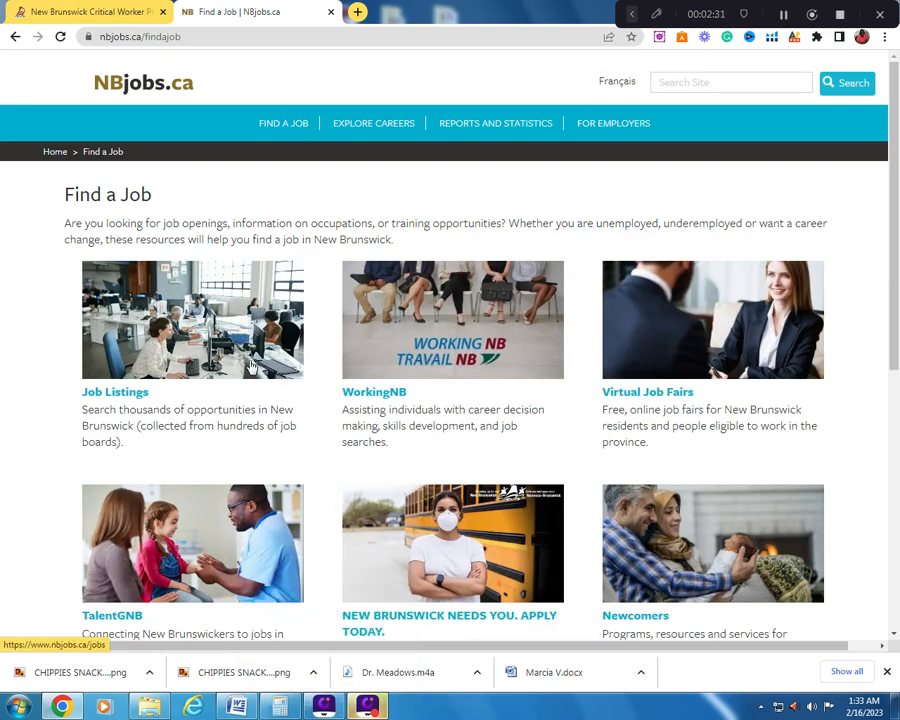
scroll(down, 3)
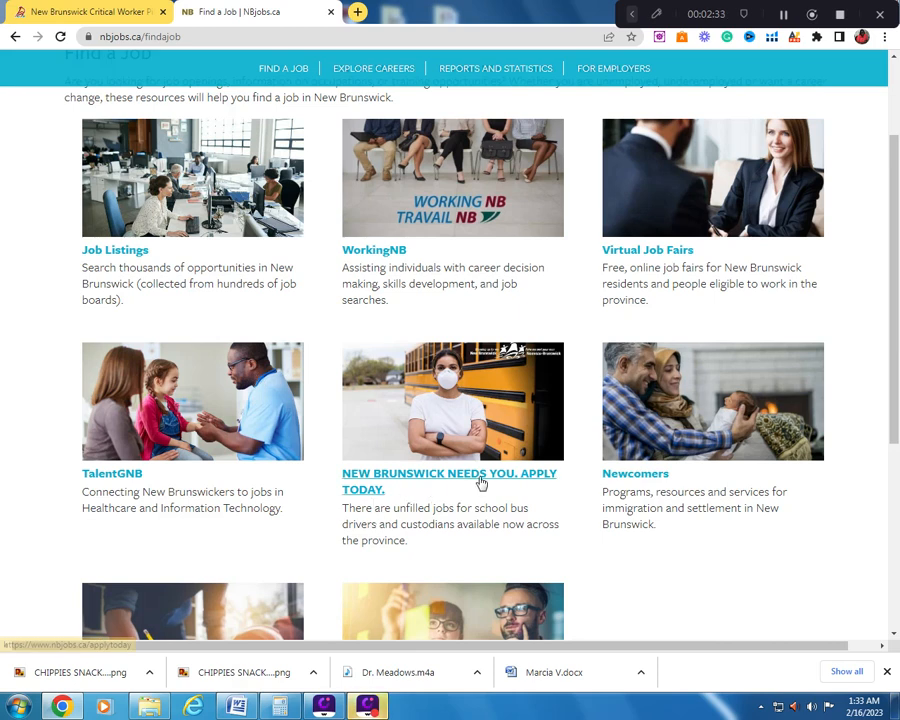
mouse_move(390, 533)
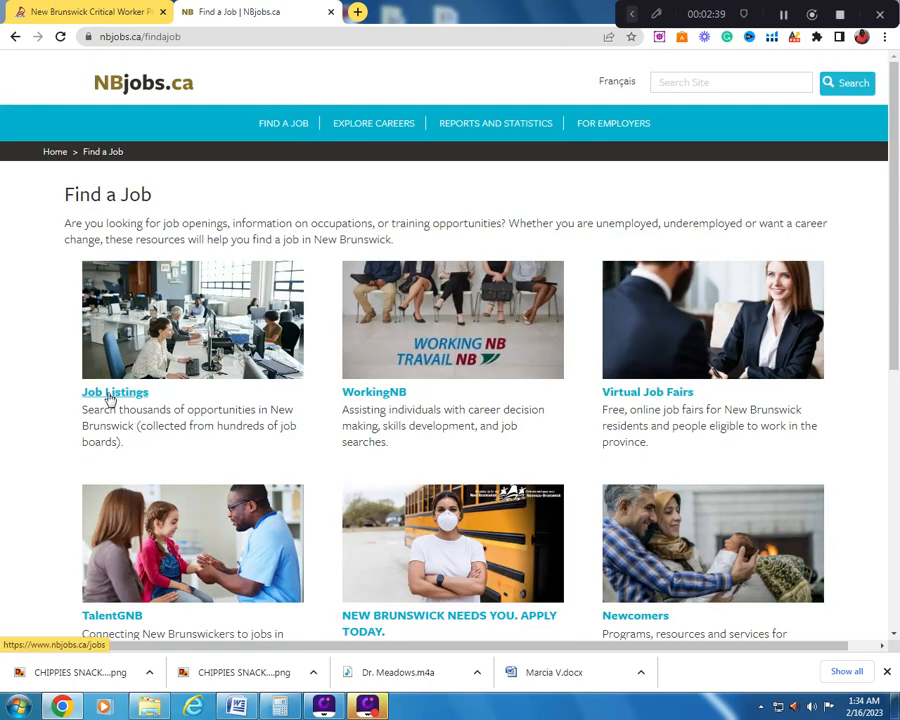
- Open NBjobs Job Listings in a new tab and start scrolling the postings
right_click(114, 391)
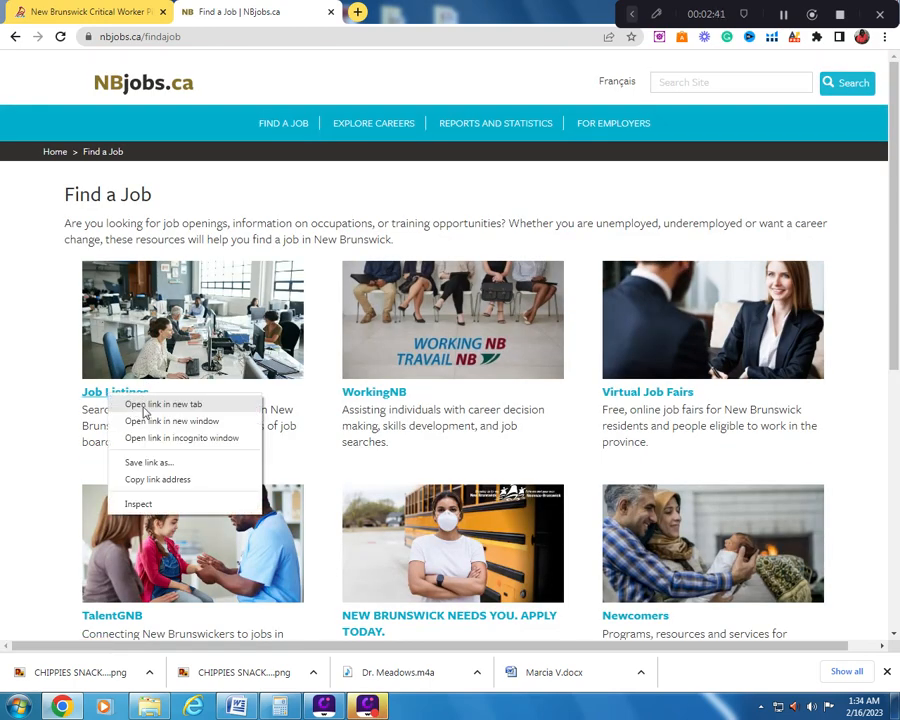
click(163, 404)
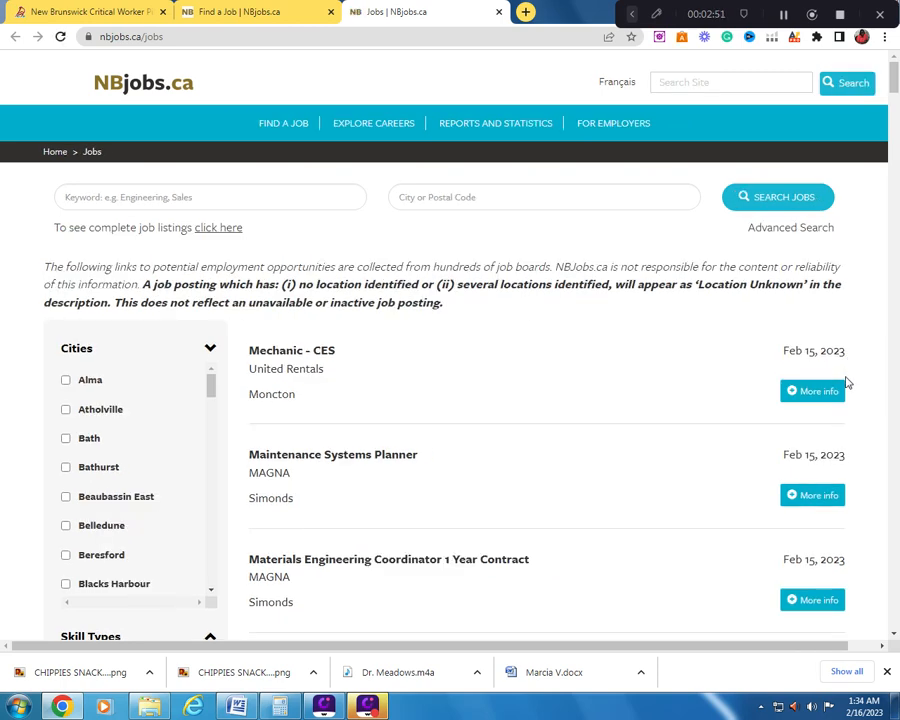
mouse_move(675, 477)
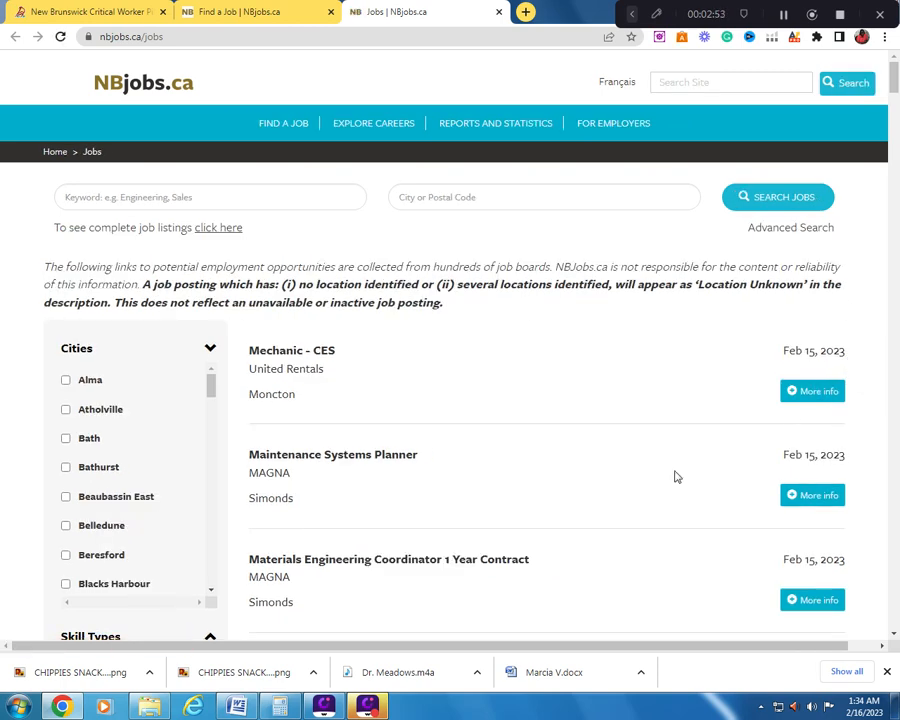
mouse_move(683, 493)
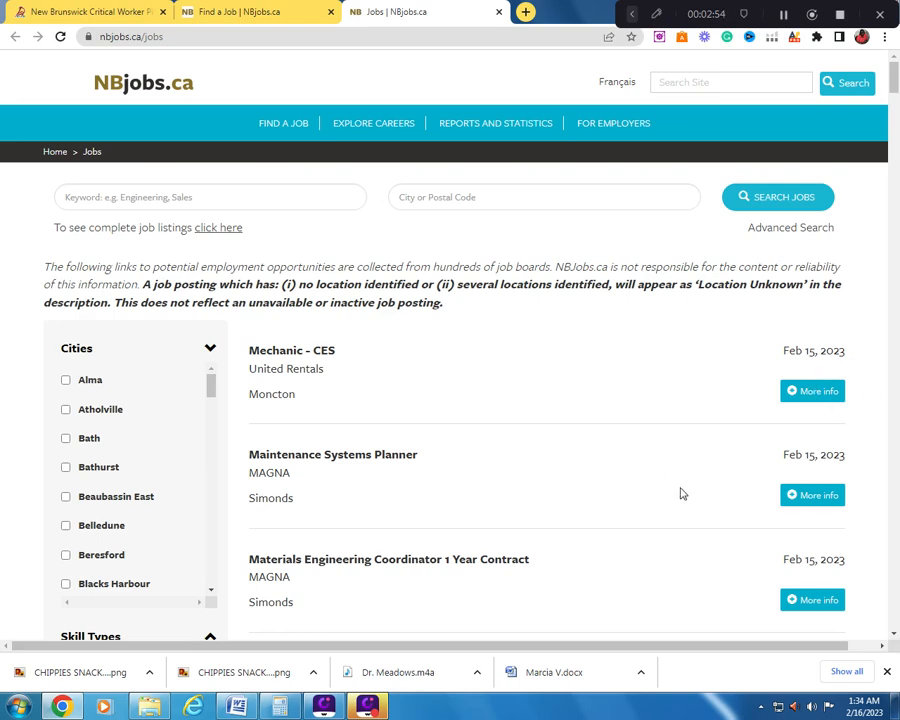
scroll(down, 3)
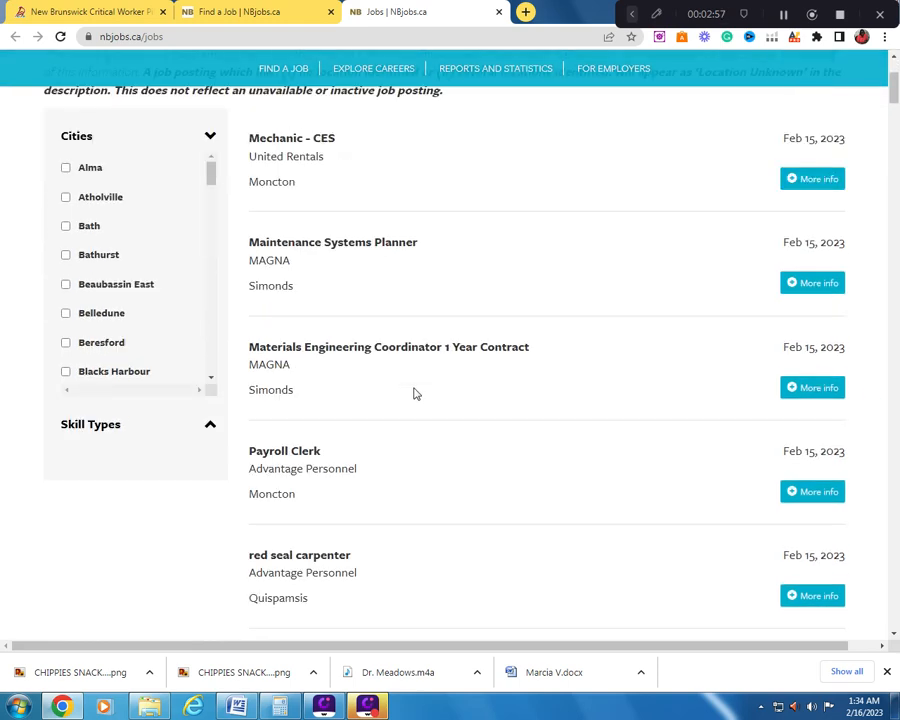
scroll(down, 3)
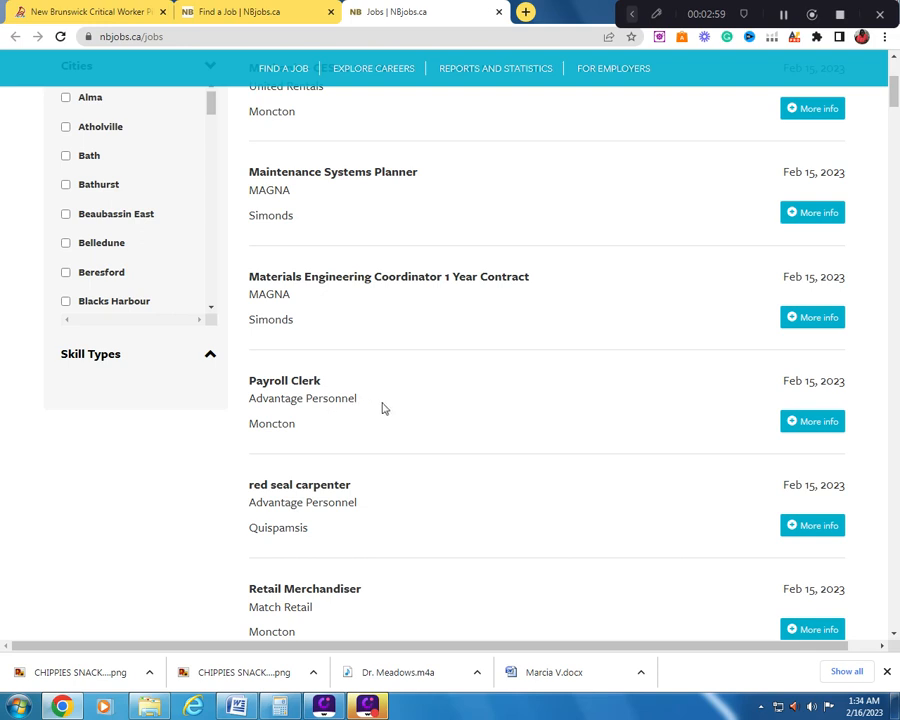
scroll(down, 3)
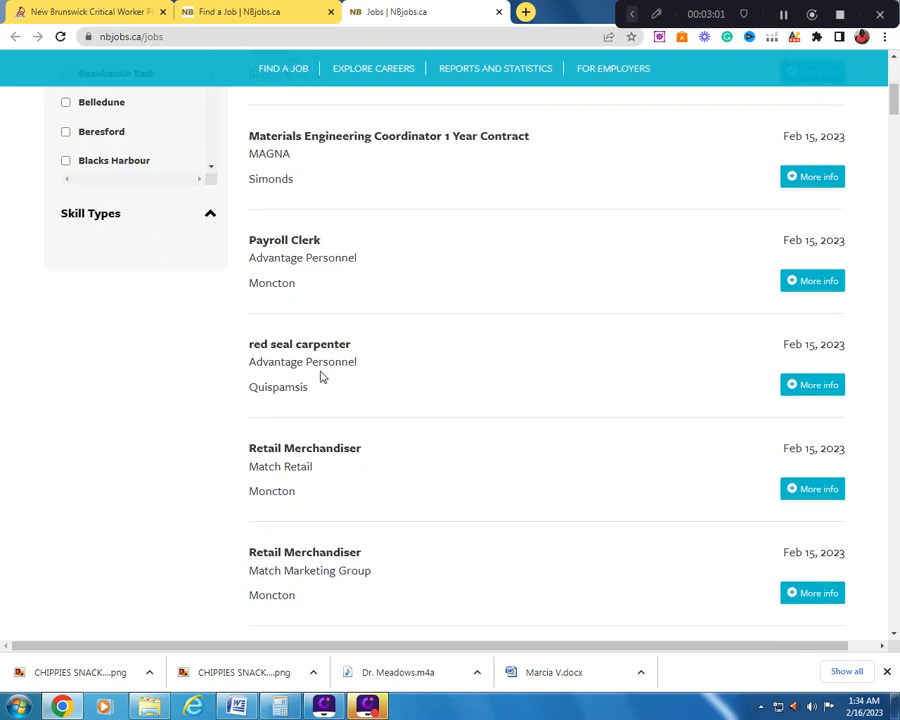
mouse_move(445, 462)
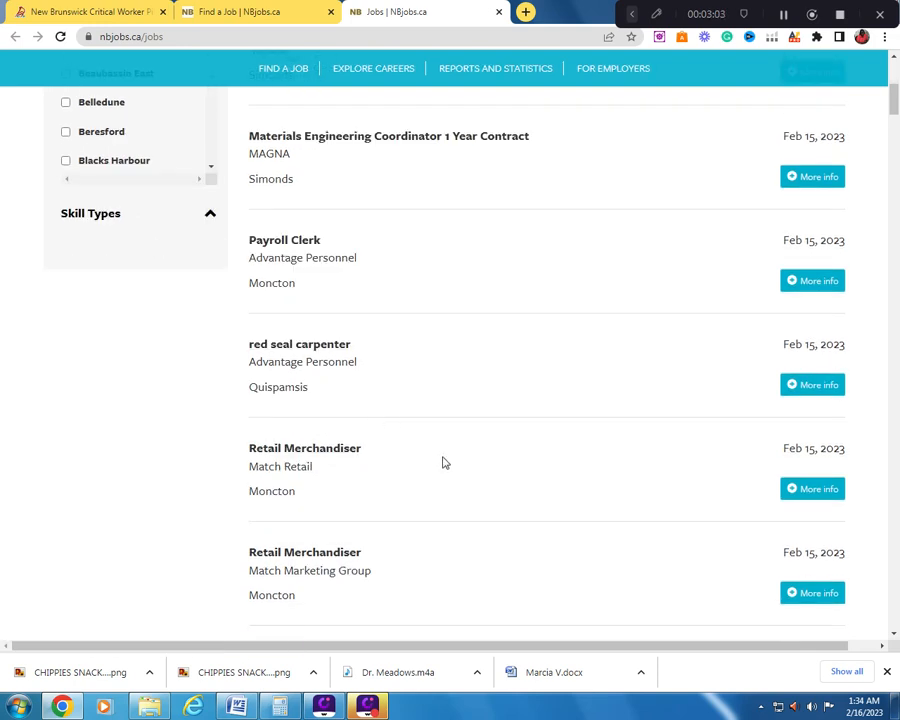
- Scroll further down to the Waitstaff and Centralized Fleet Sales Representative postings
scroll(down, 3)
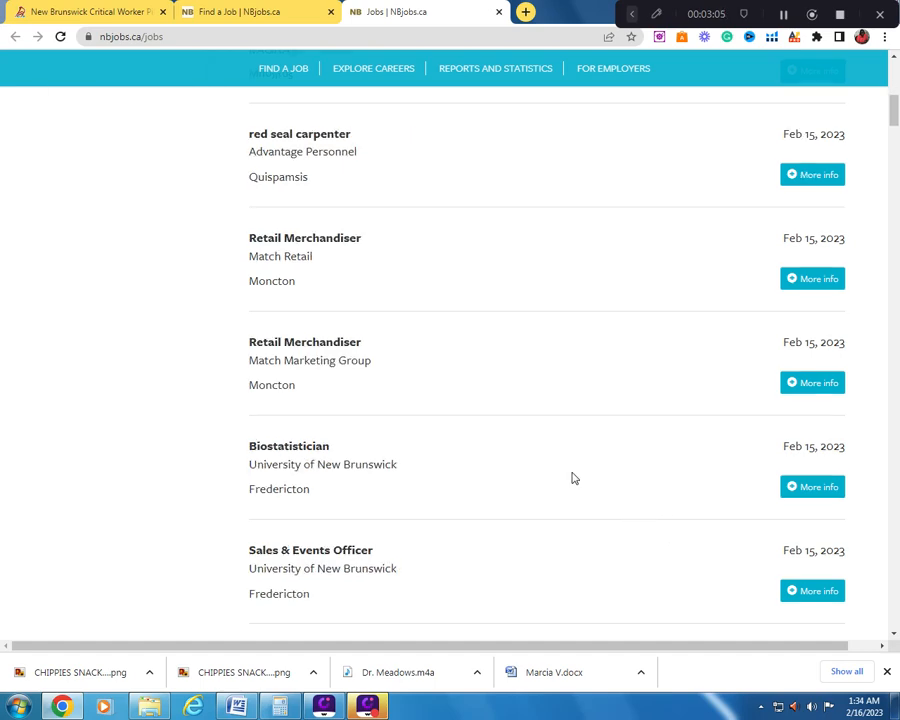
scroll(down, 3)
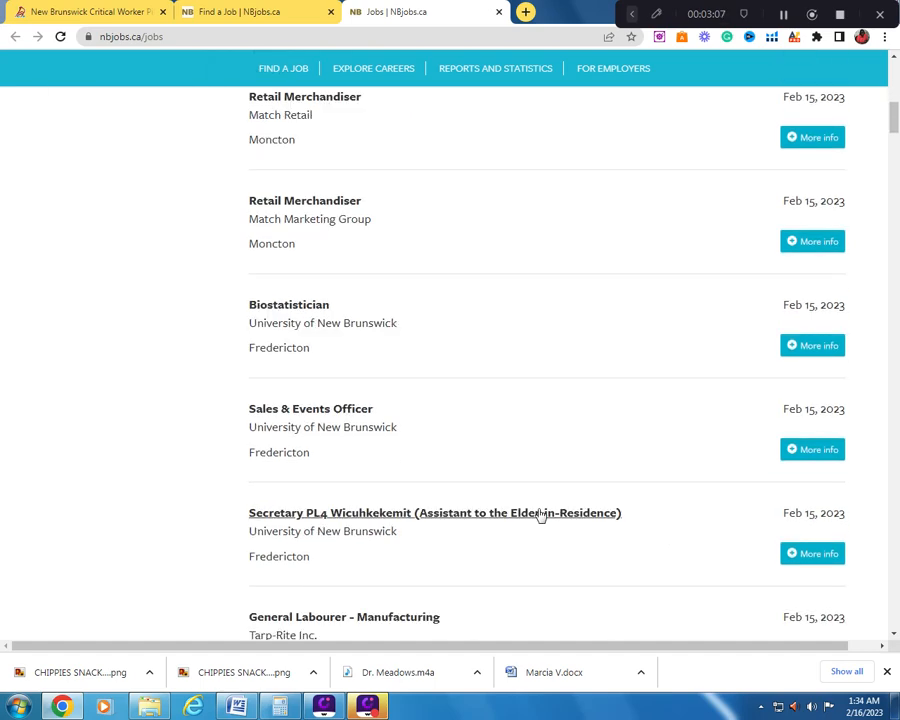
scroll(down, 3)
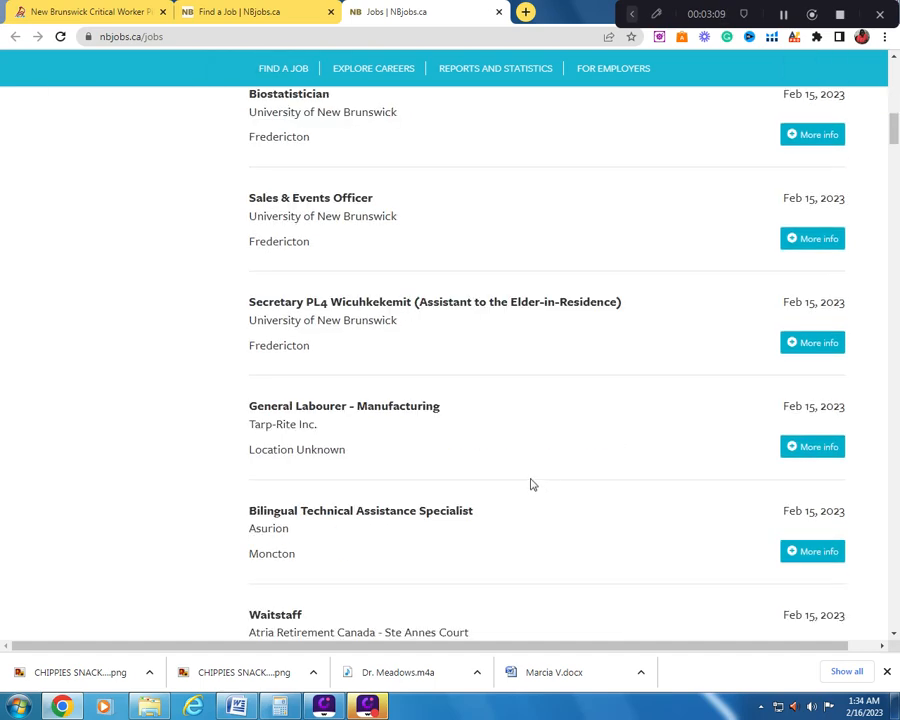
scroll(down, 3)
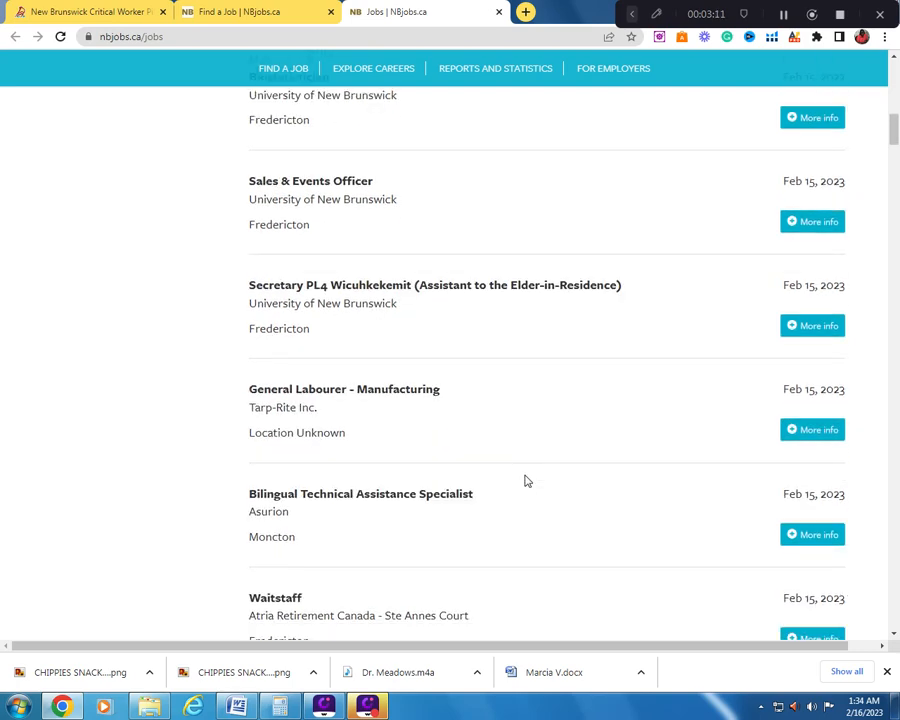
scroll(down, 3)
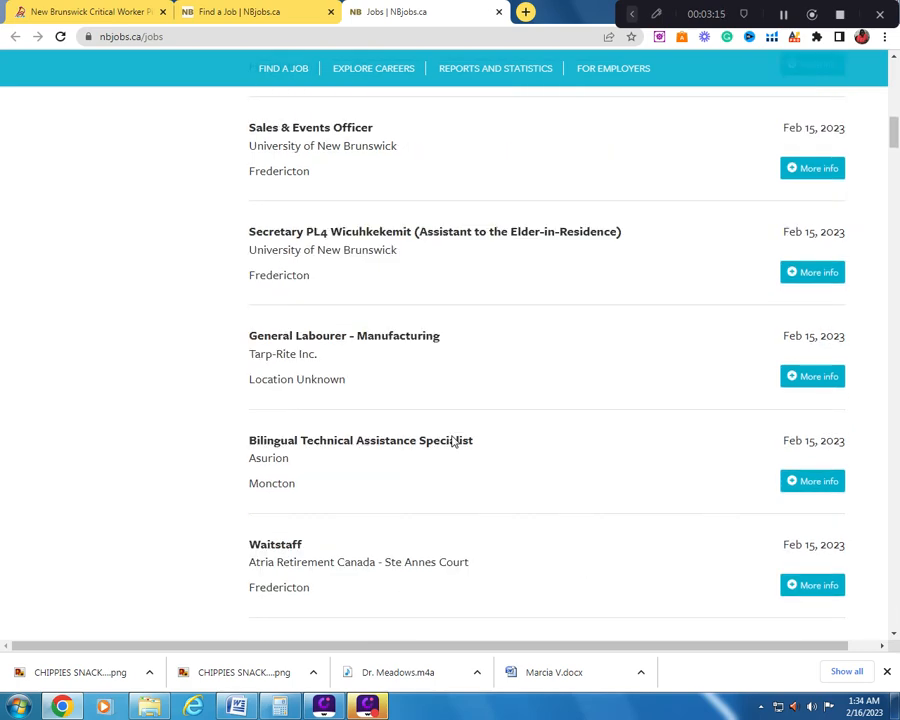
scroll(up, 3)
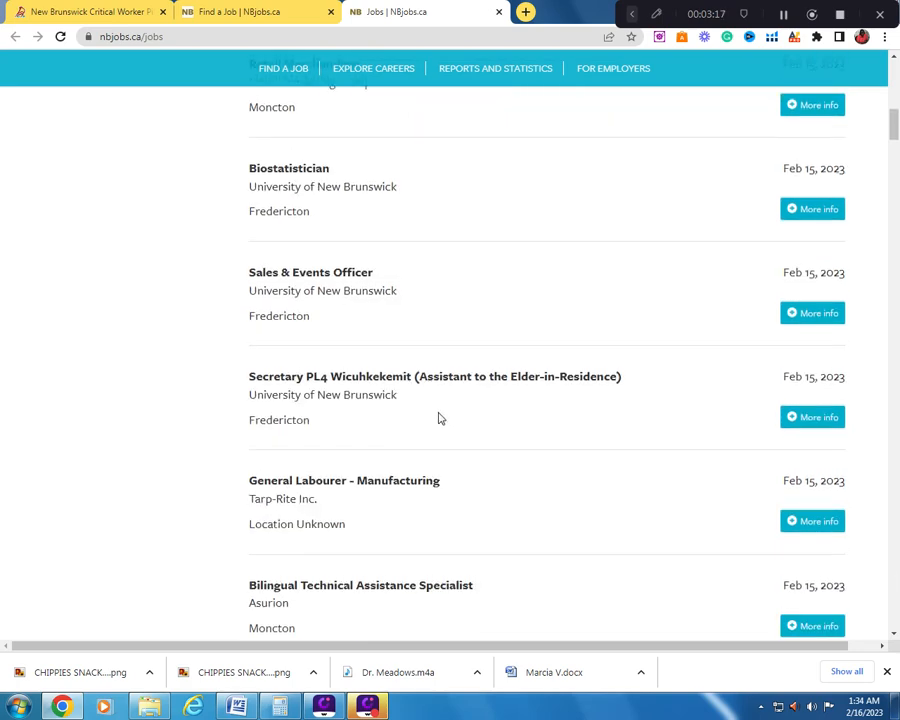
scroll(down, 3)
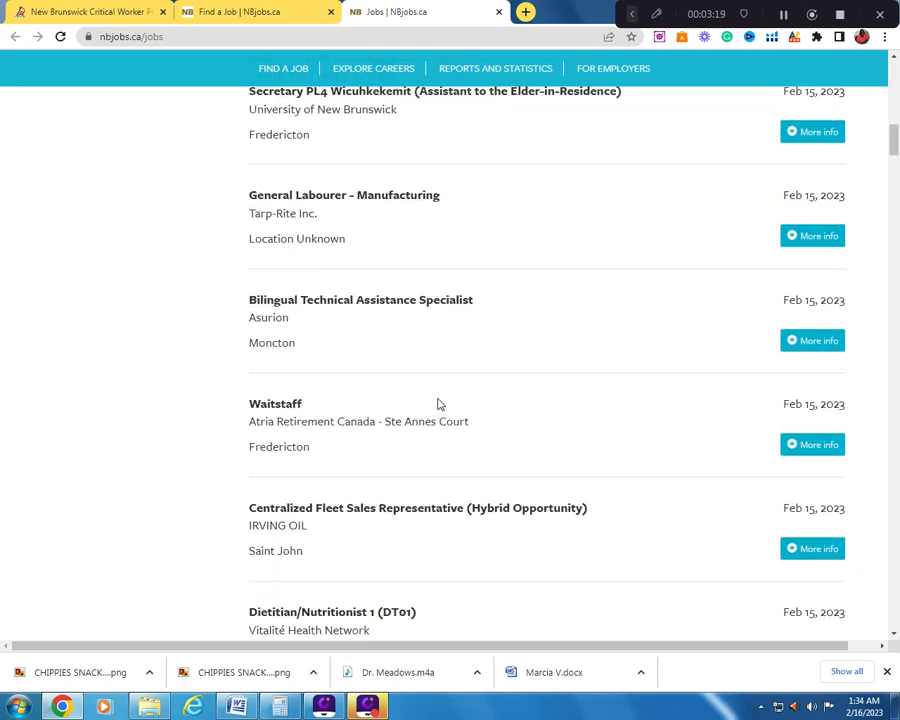
- Expand 'More info' on the Bilingual Technical Assistance Specialist listing
click(811, 340)
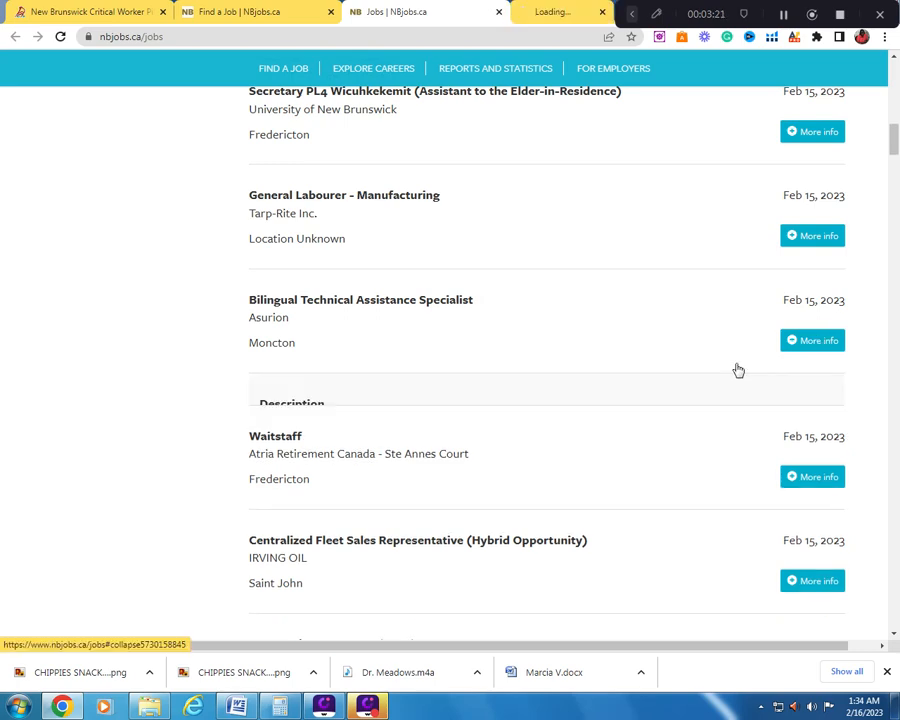
click(811, 340)
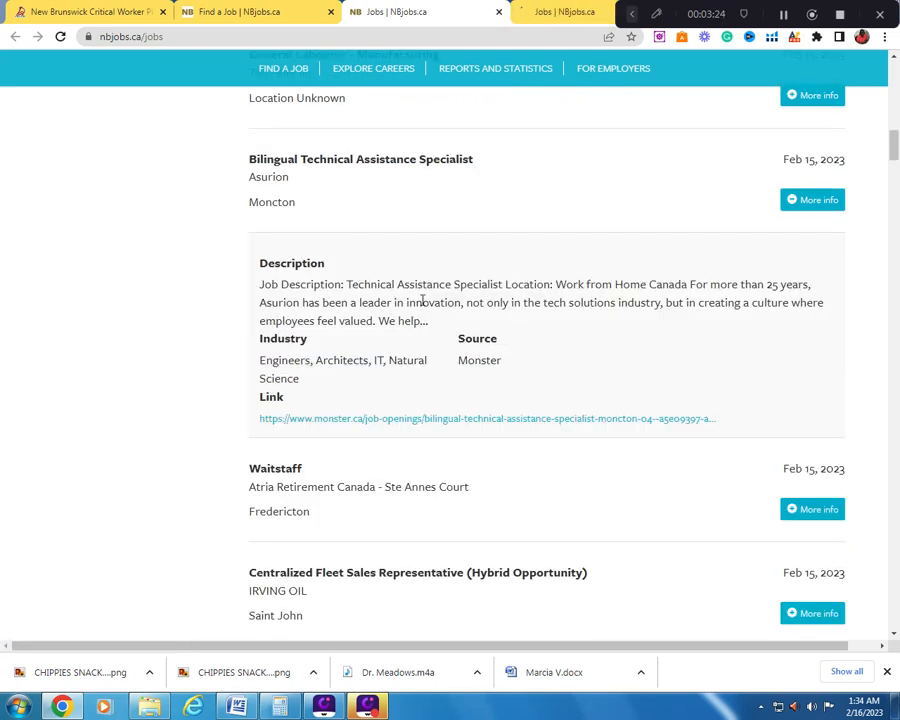
mouse_move(567, 299)
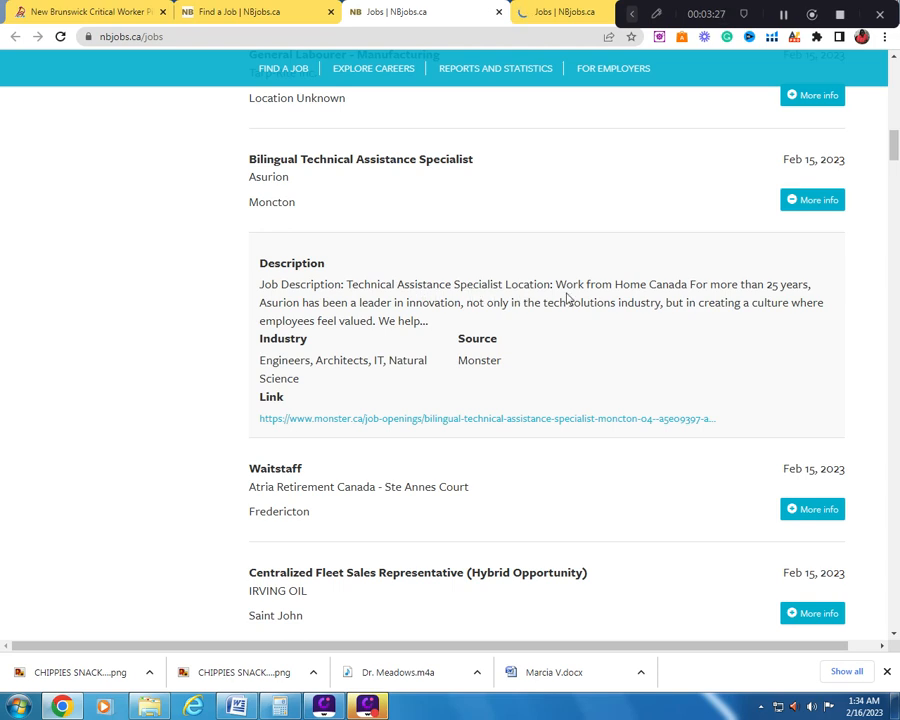
mouse_move(712, 290)
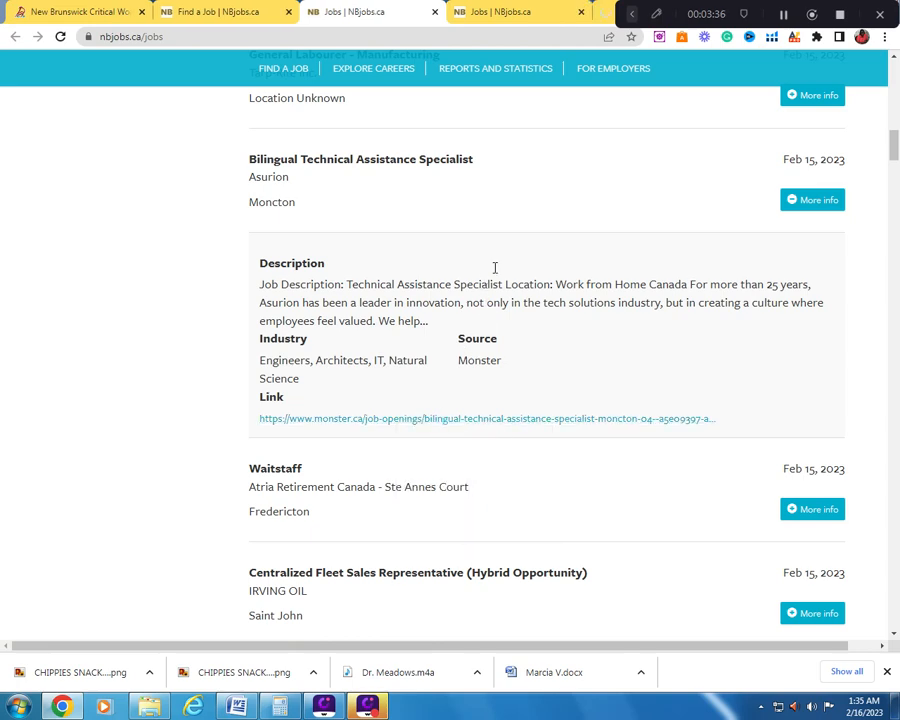
- Open Asurion's posting on monster.ca and scroll through its duties, requirements and benefits
click(486, 418)
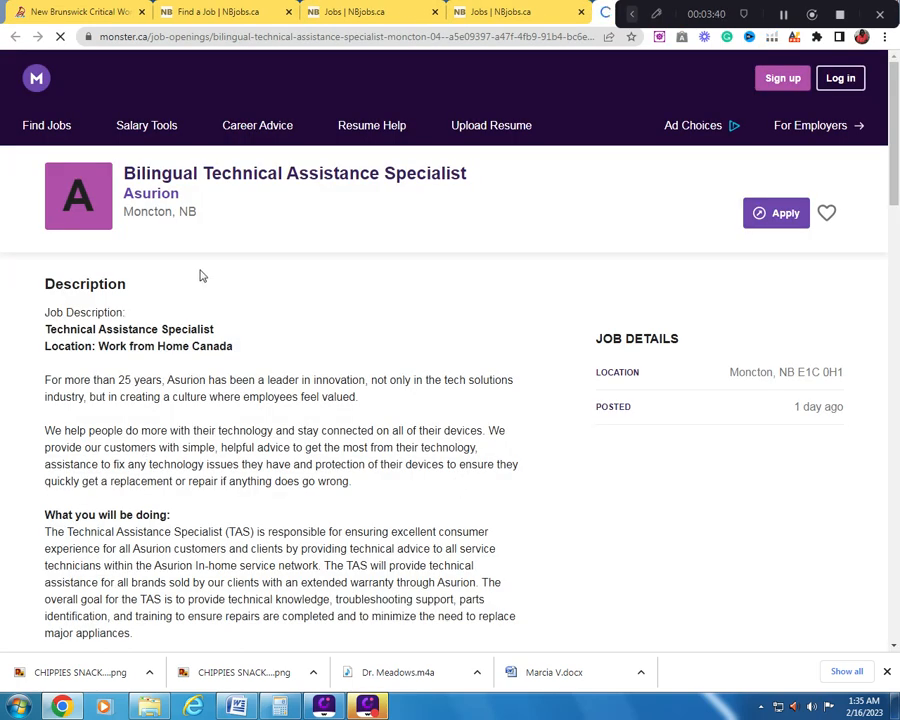
mouse_move(417, 194)
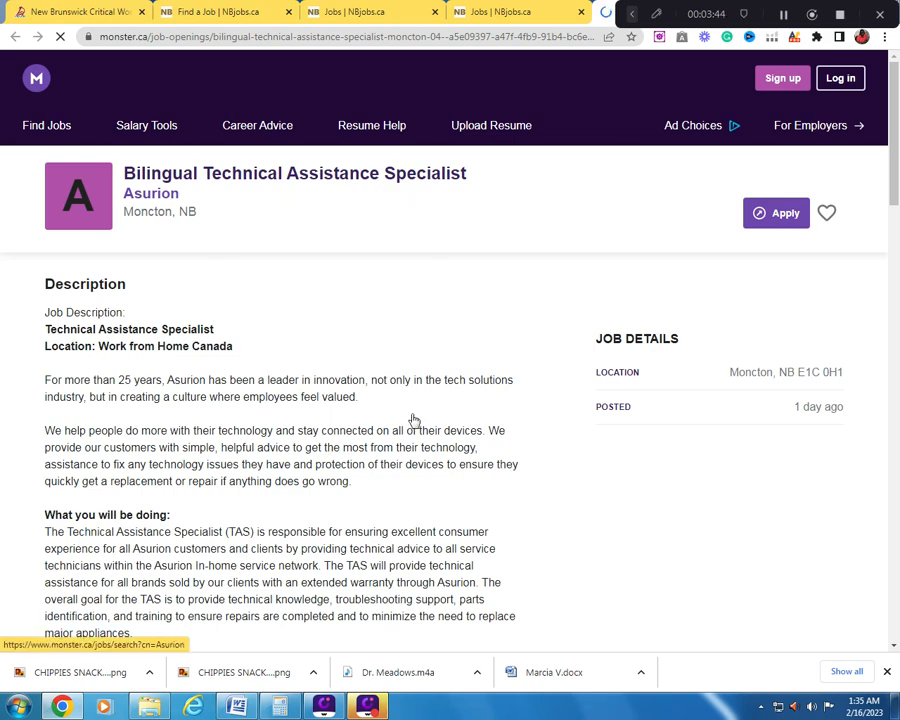
scroll(down, 3)
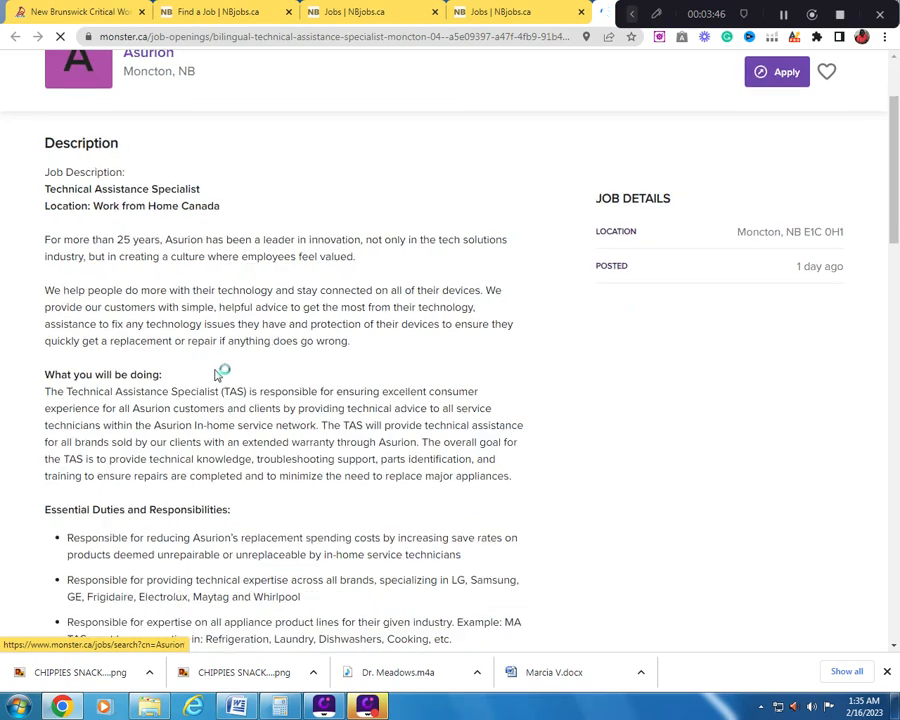
scroll(down, 3)
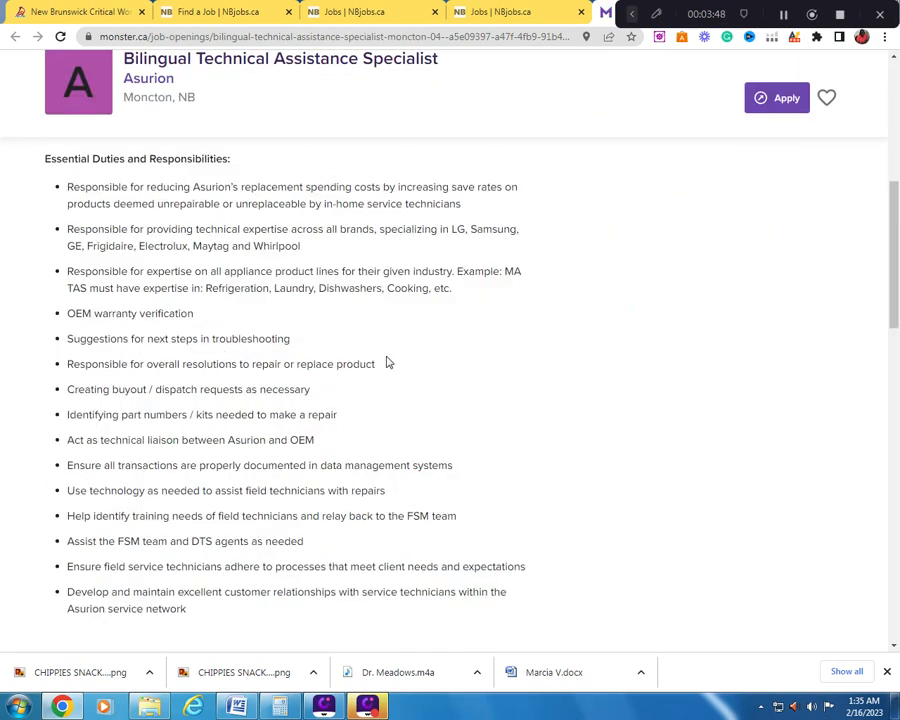
scroll(down, 3)
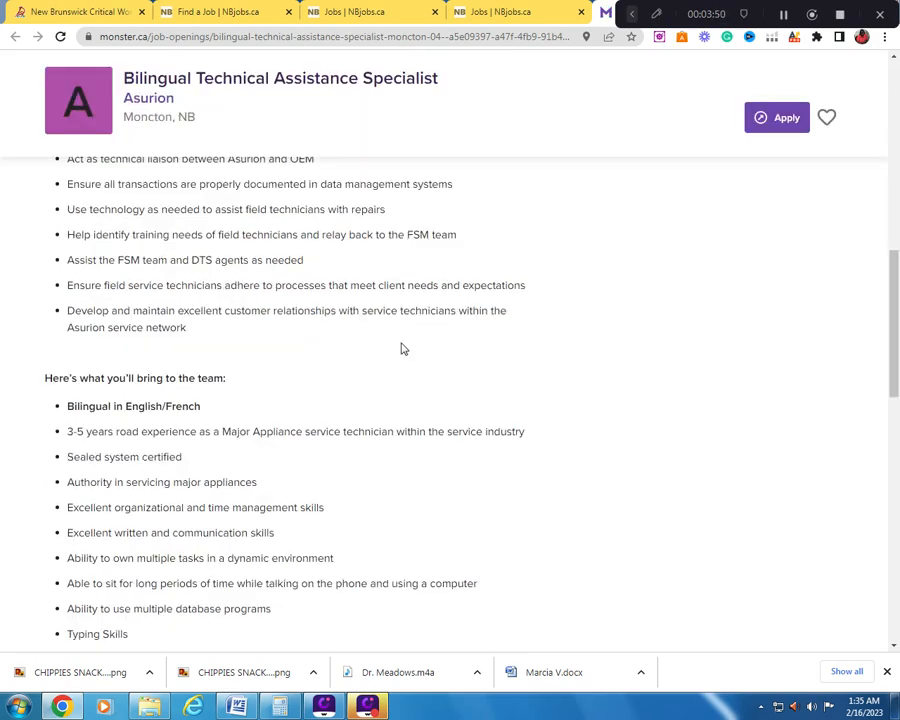
scroll(down, 3)
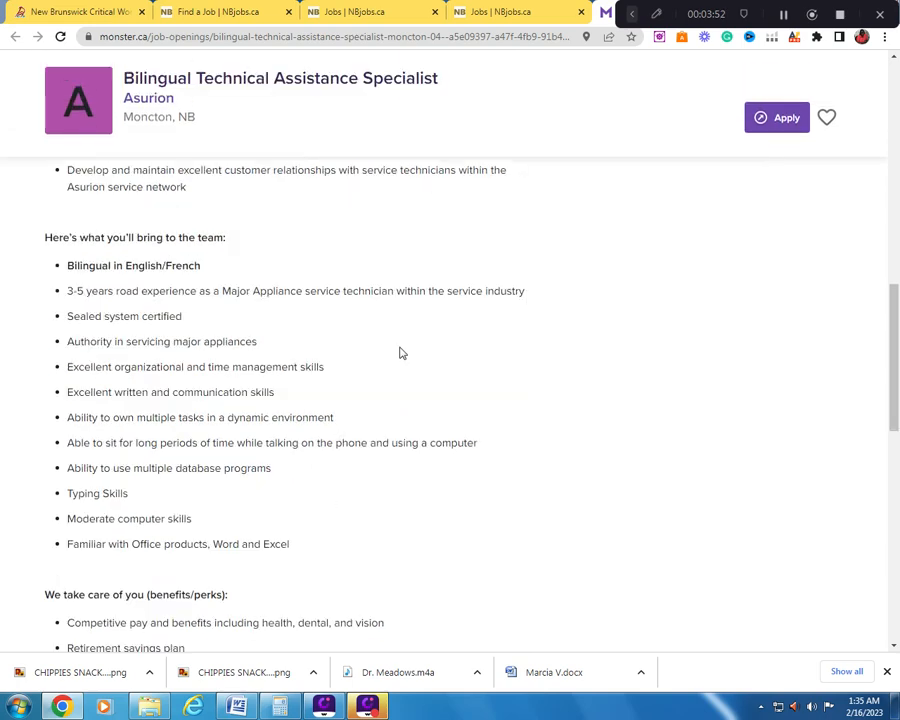
scroll(down, 3)
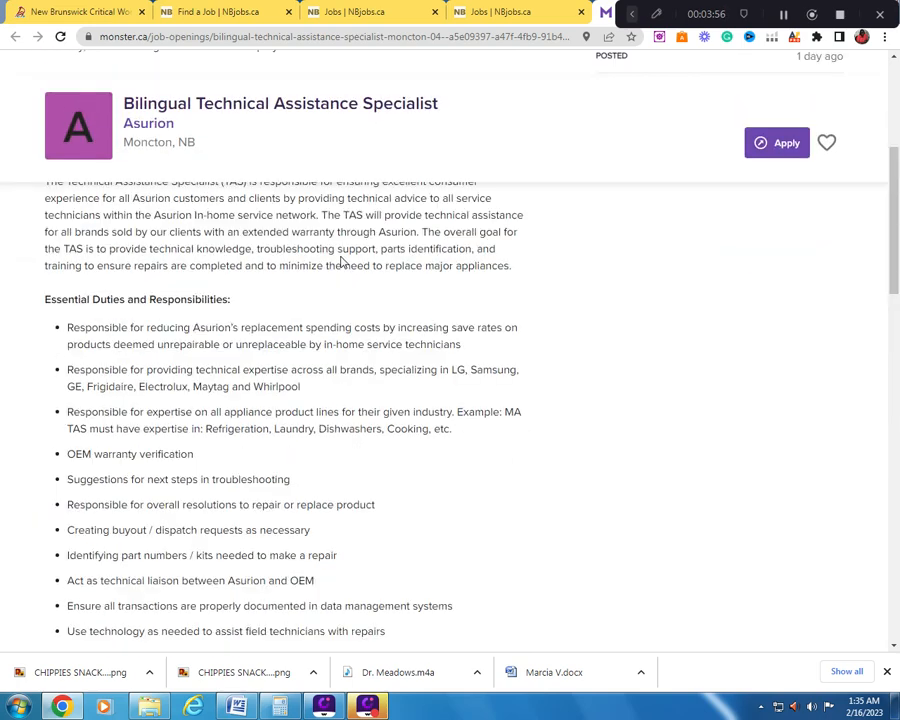
scroll(up, 3)
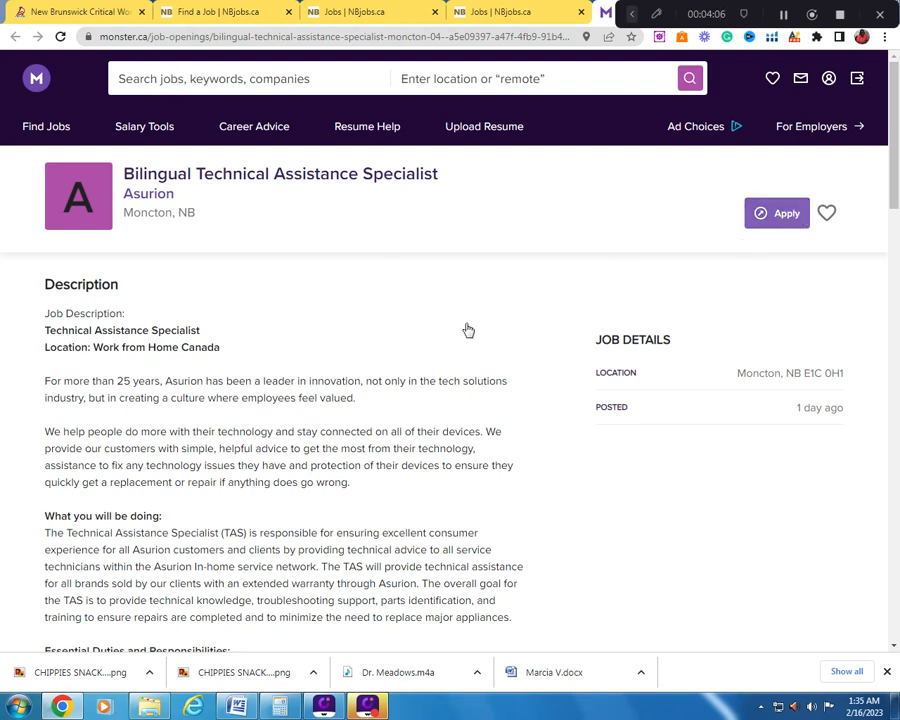
click(777, 213)
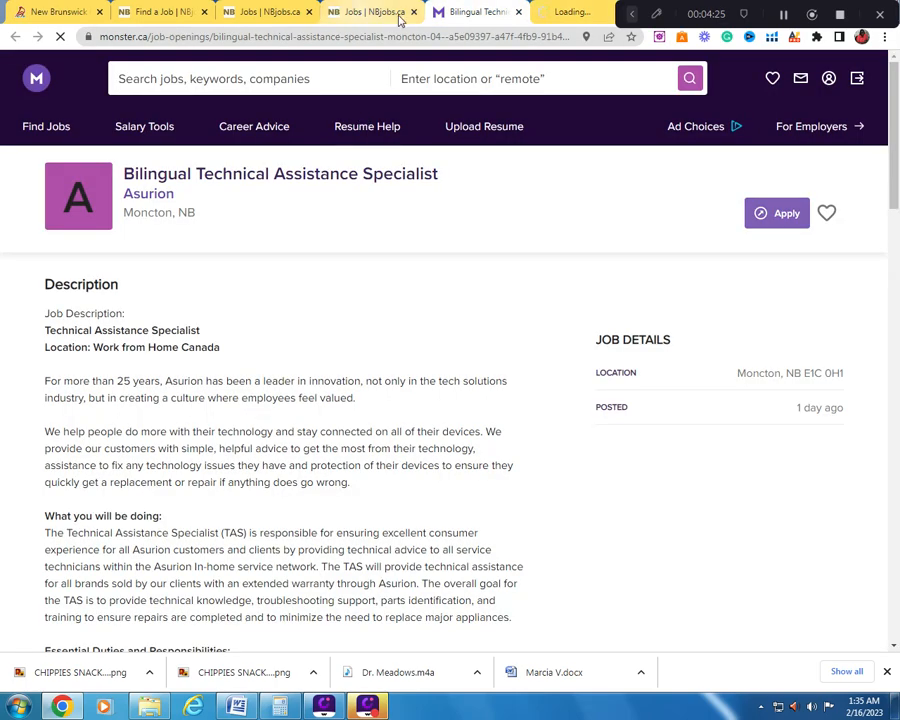
- Return to the NBjobs tab and scroll past Retail Merchandiser to health network and sales roles
click(370, 11)
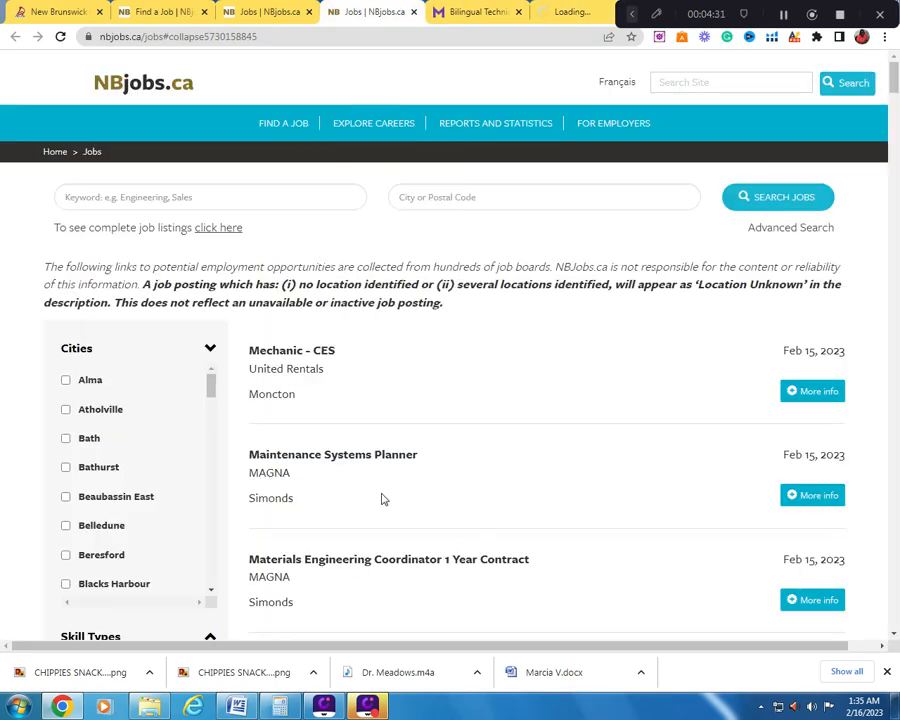
scroll(down, 3)
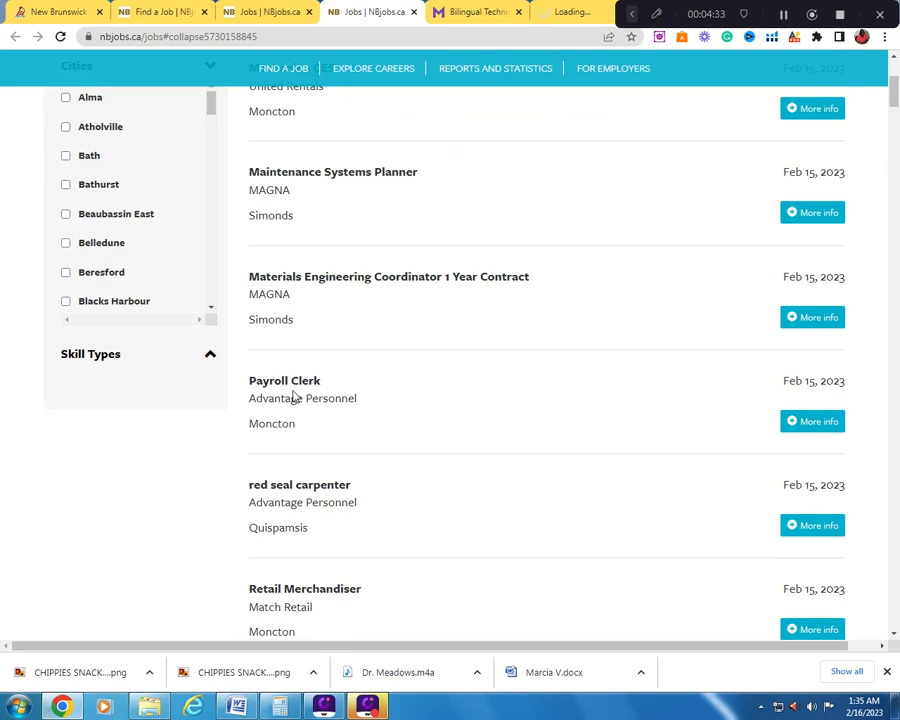
scroll(down, 3)
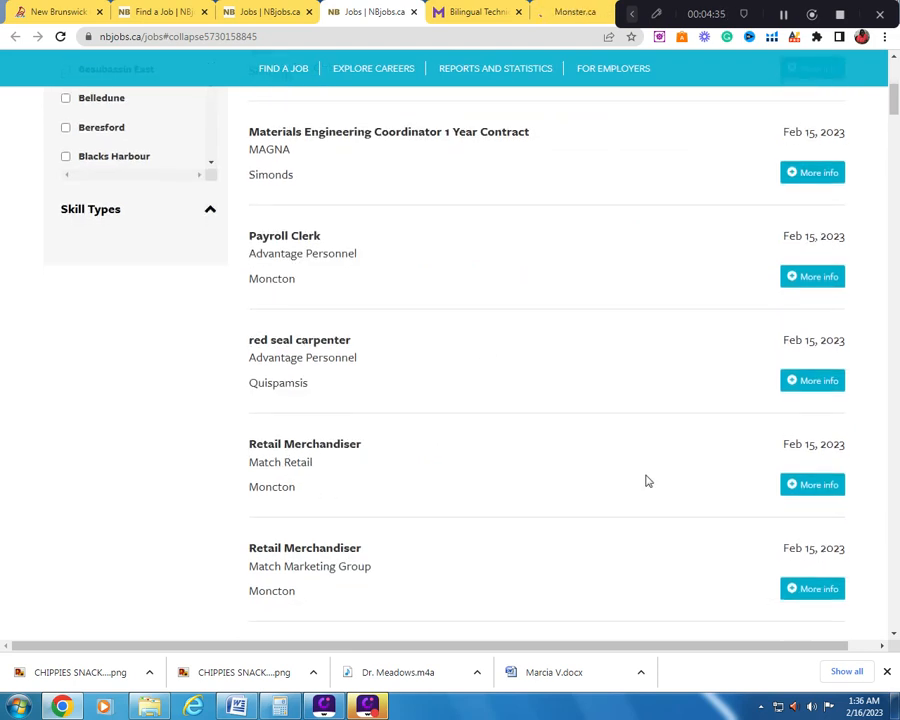
scroll(down, 3)
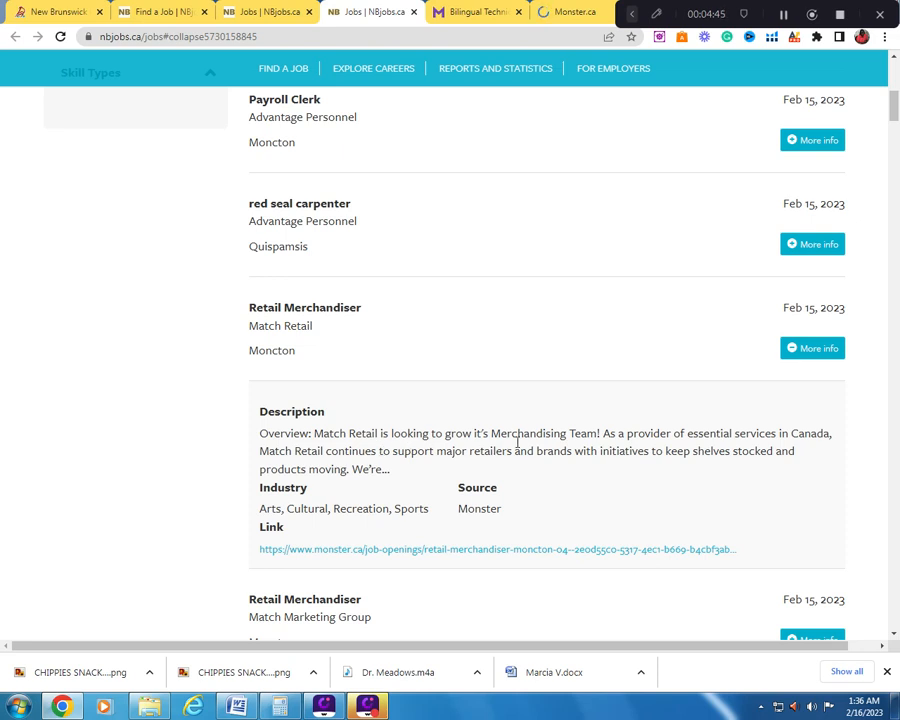
scroll(down, 3)
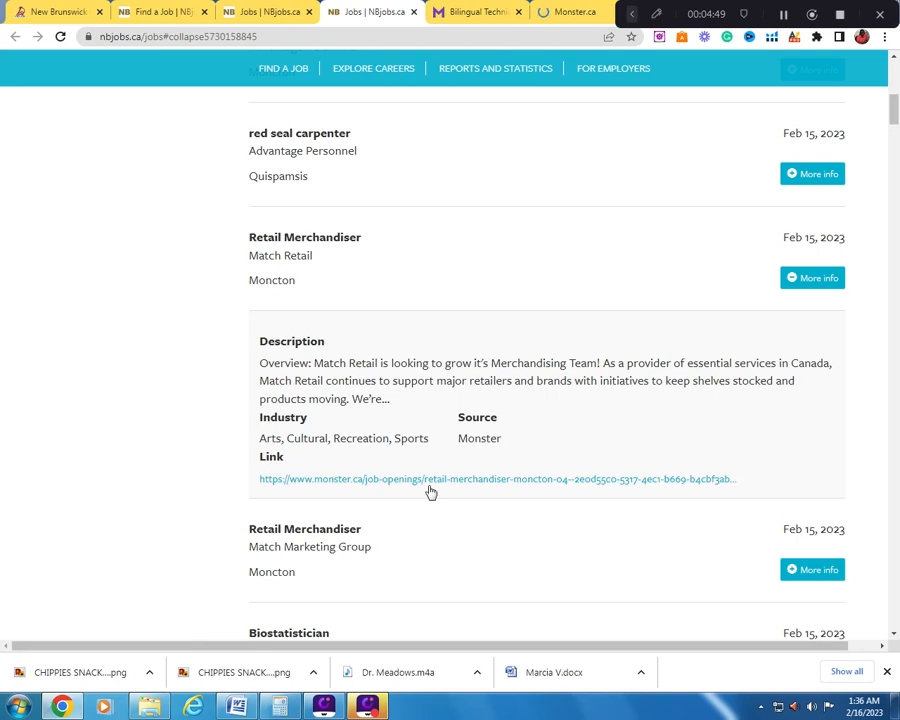
scroll(down, 3)
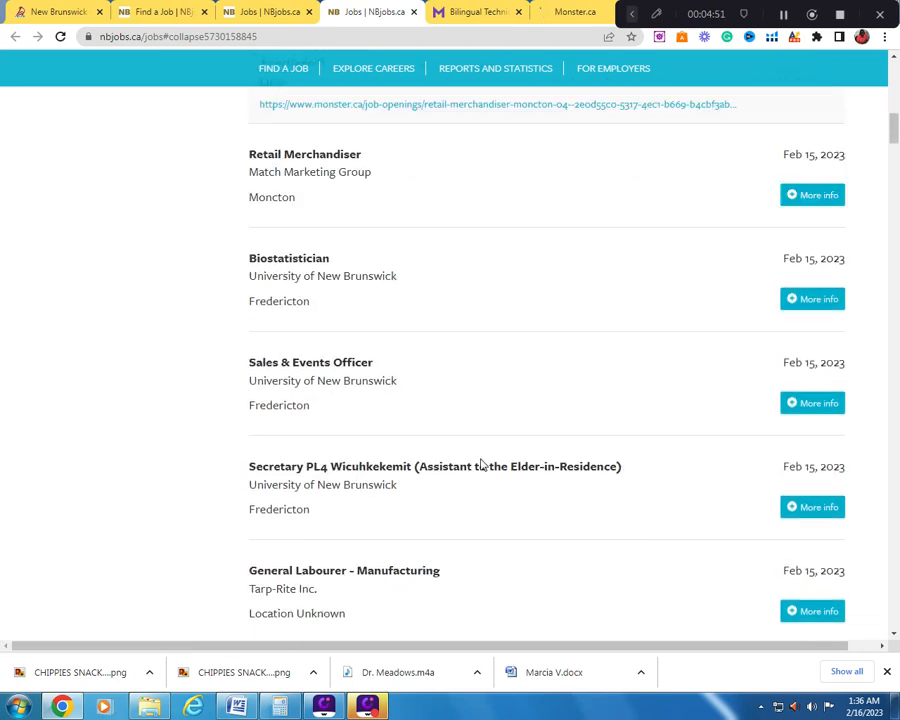
scroll(down, 3)
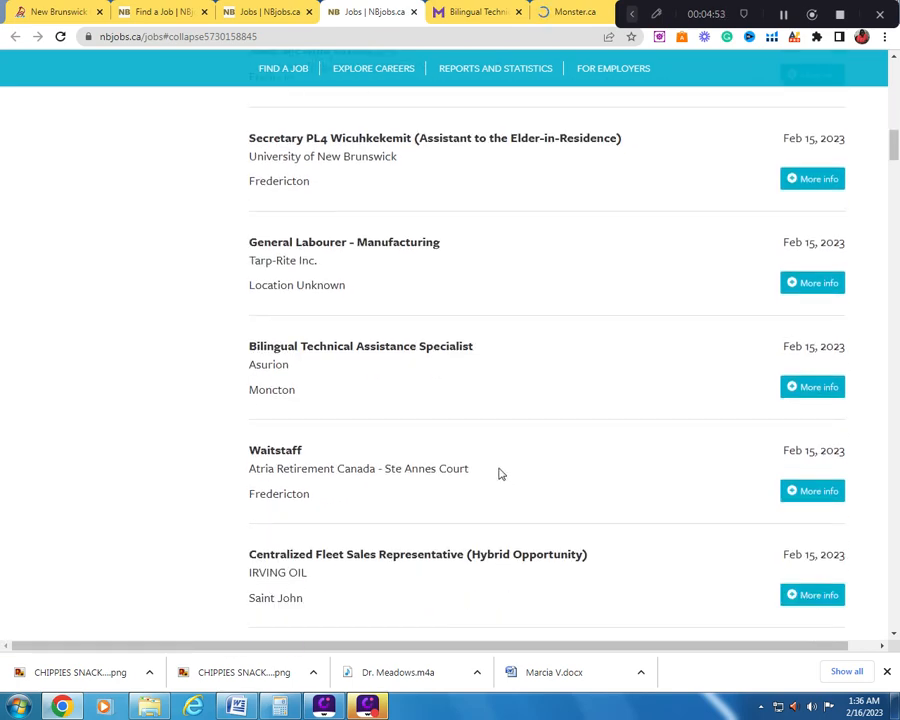
scroll(down, 3)
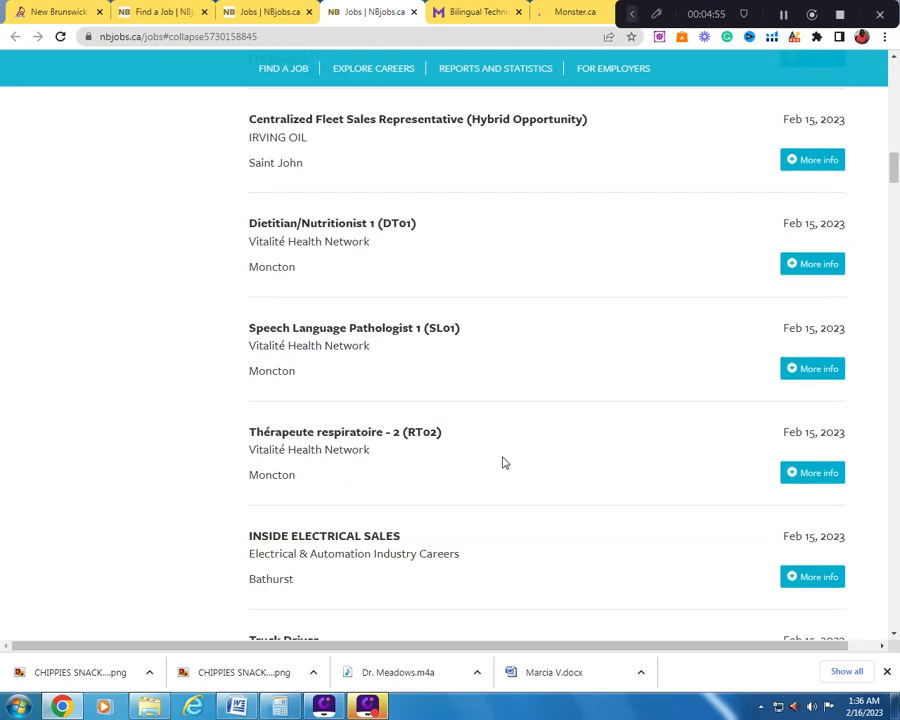
scroll(down, 3)
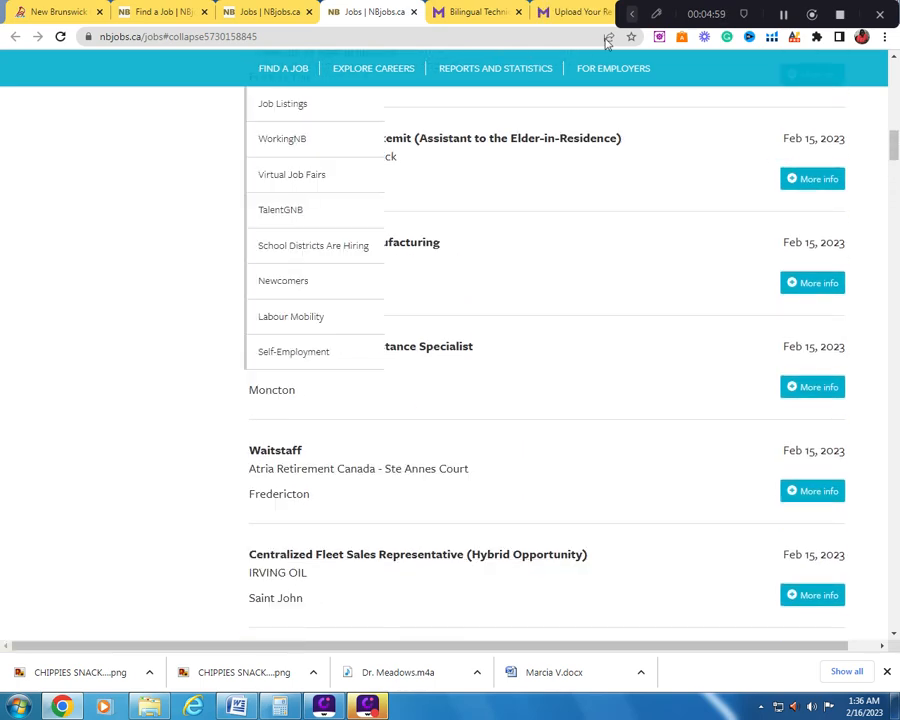
- View Monster's Upload Your Resume tab, then return to the Critical Worker Pilot tab
click(571, 11)
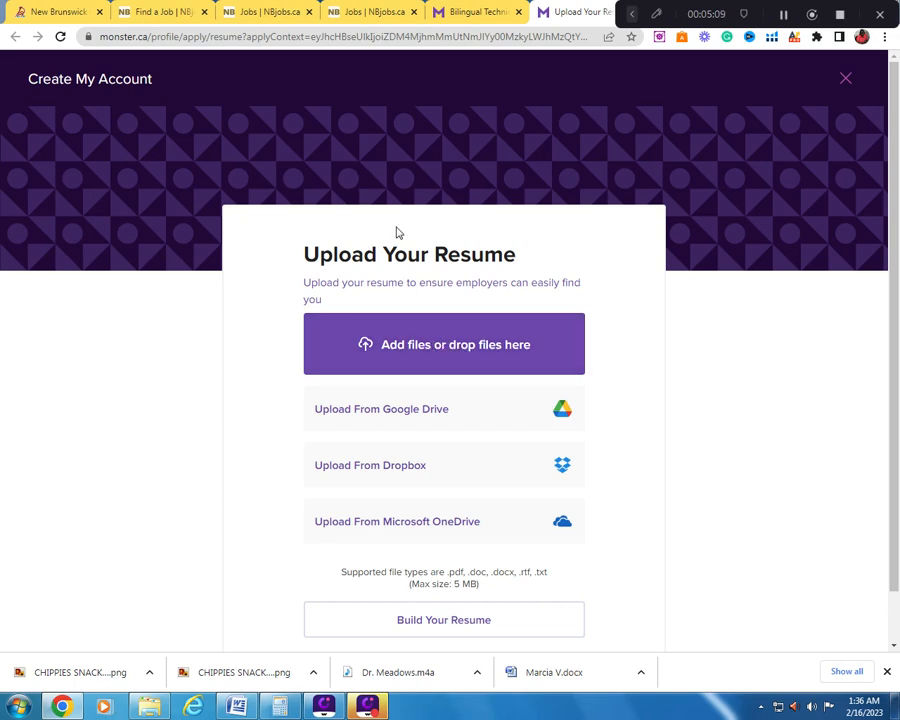
click(267, 11)
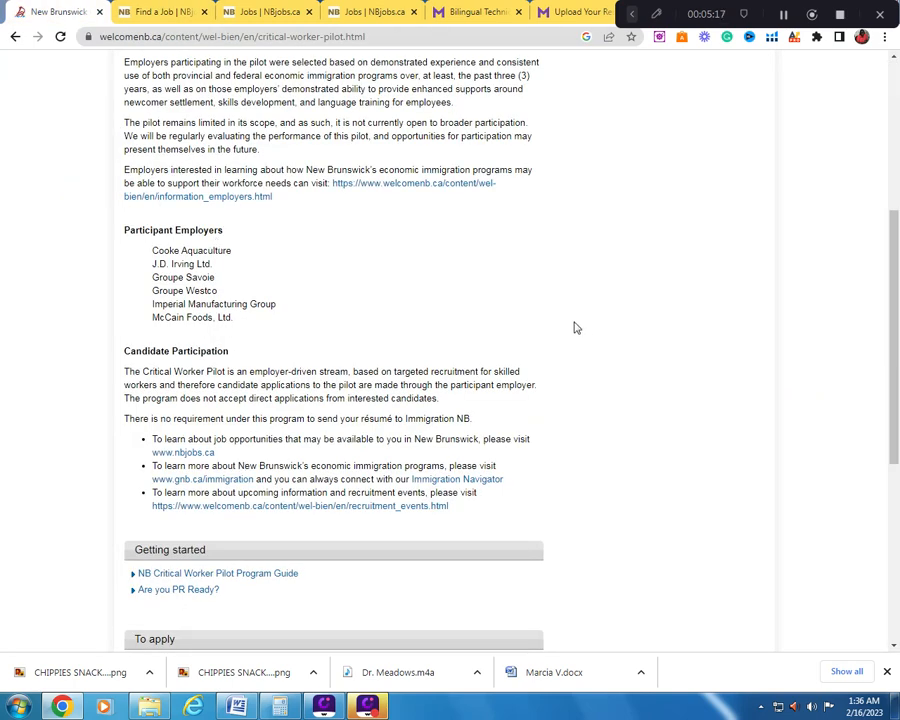
- Scroll the pilot page around the Candidate Participation and Getting started sections
scroll(down, 3)
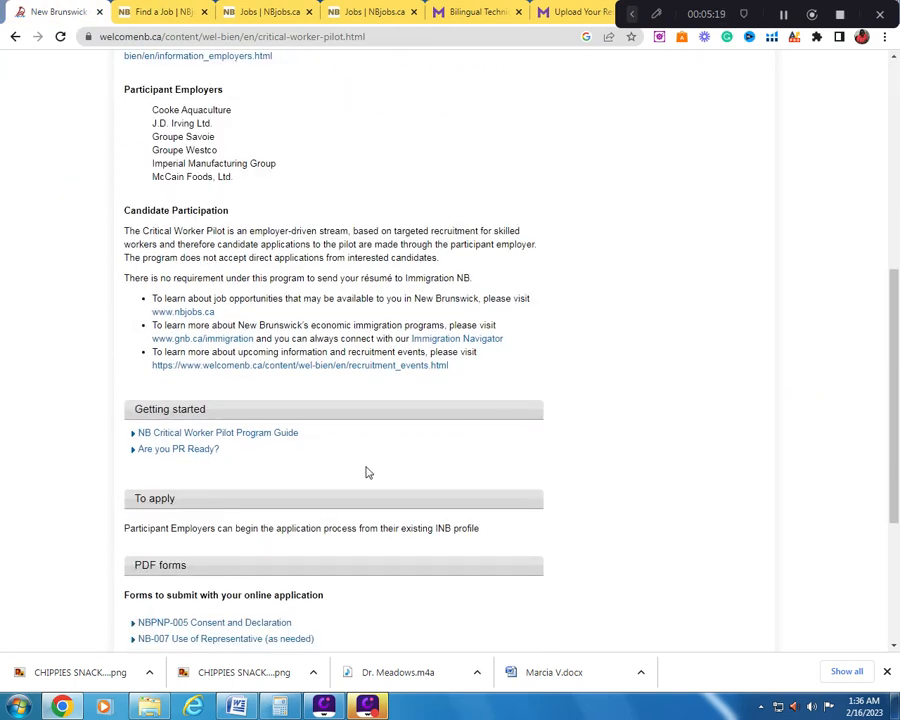
scroll(up, 3)
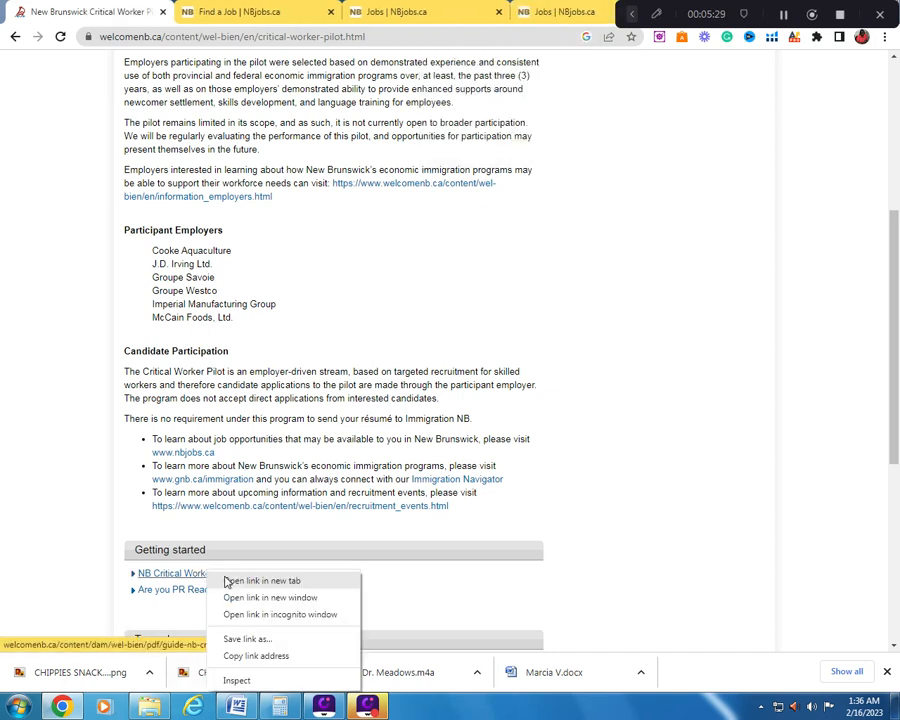
- Open the Critical Worker Pilot Program Guide PDF in a new tab and read through to page 5
click(261, 580)
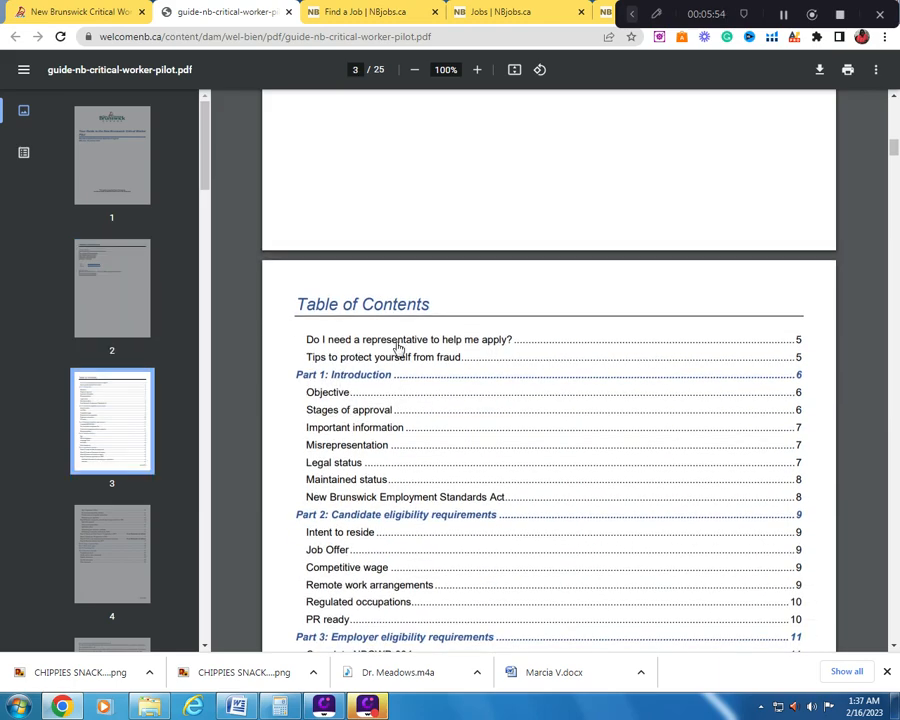
scroll(down, 3)
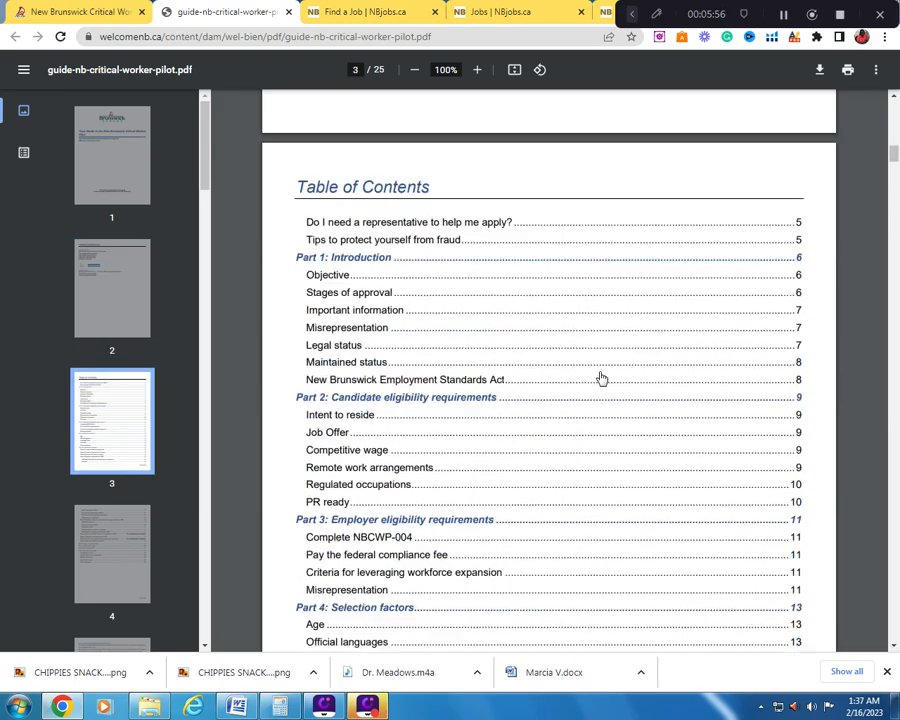
scroll(down, 3)
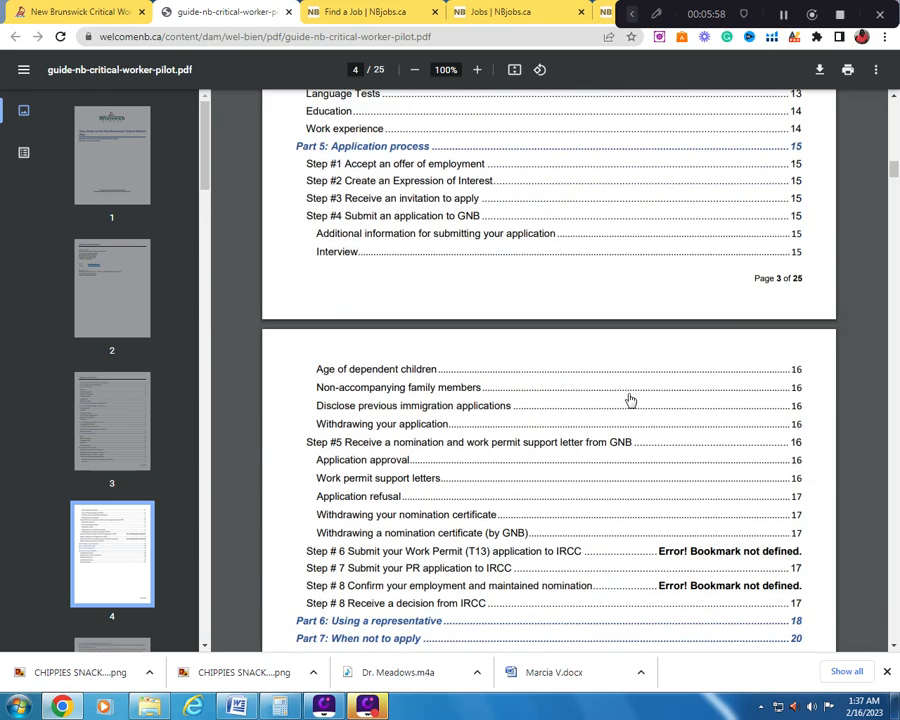
scroll(down, 3)
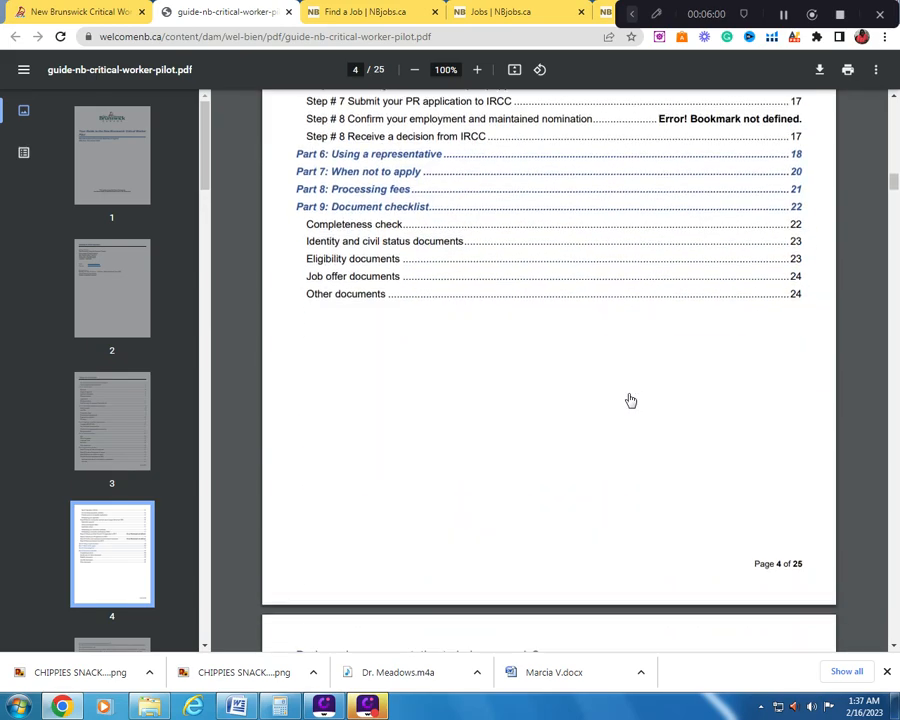
scroll(down, 3)
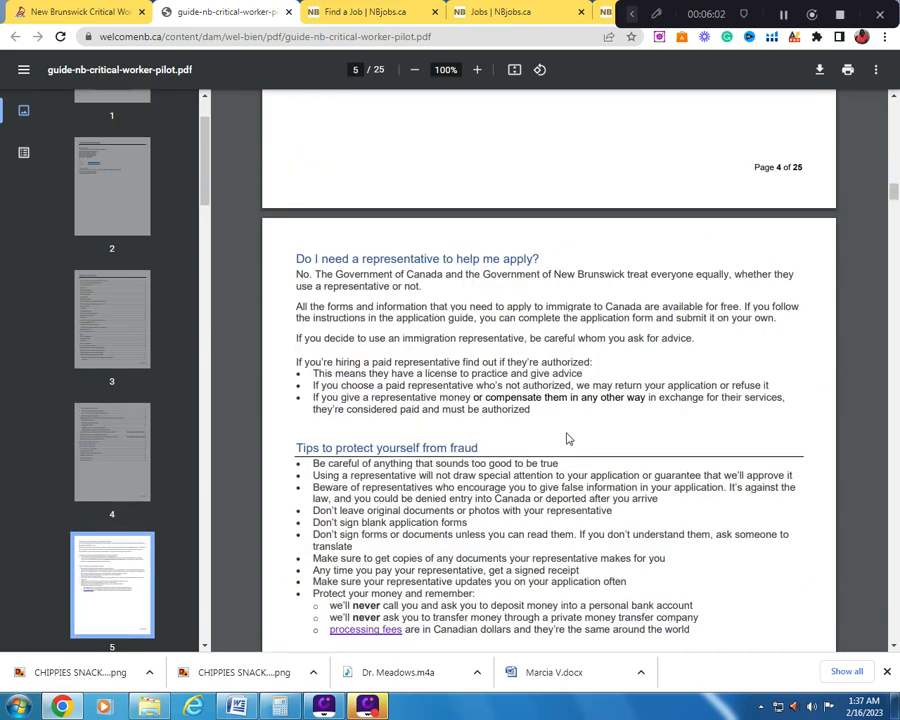
mouse_move(613, 442)
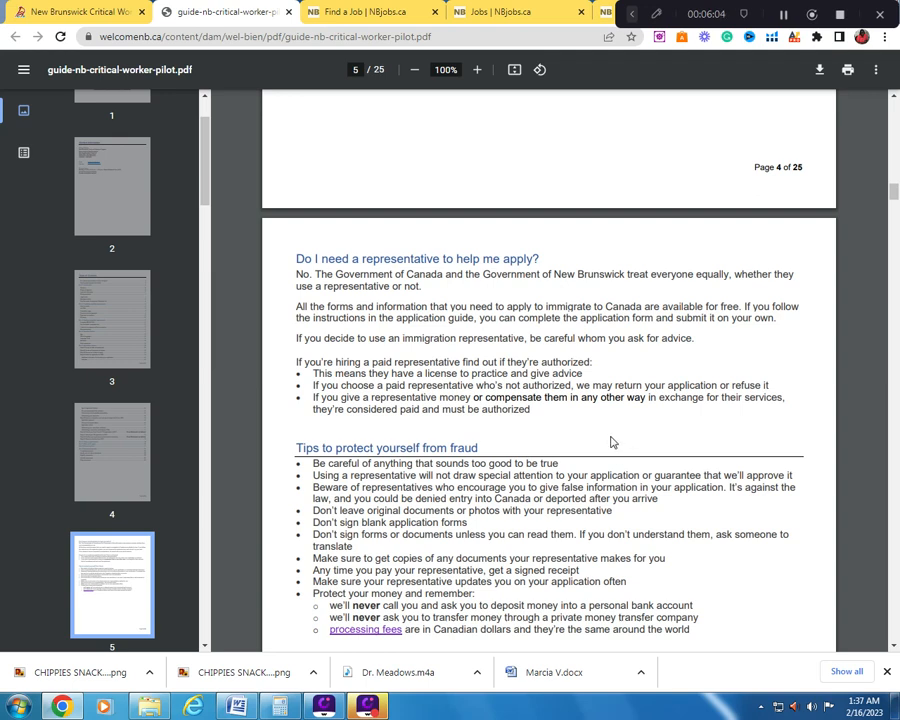
mouse_move(524, 411)
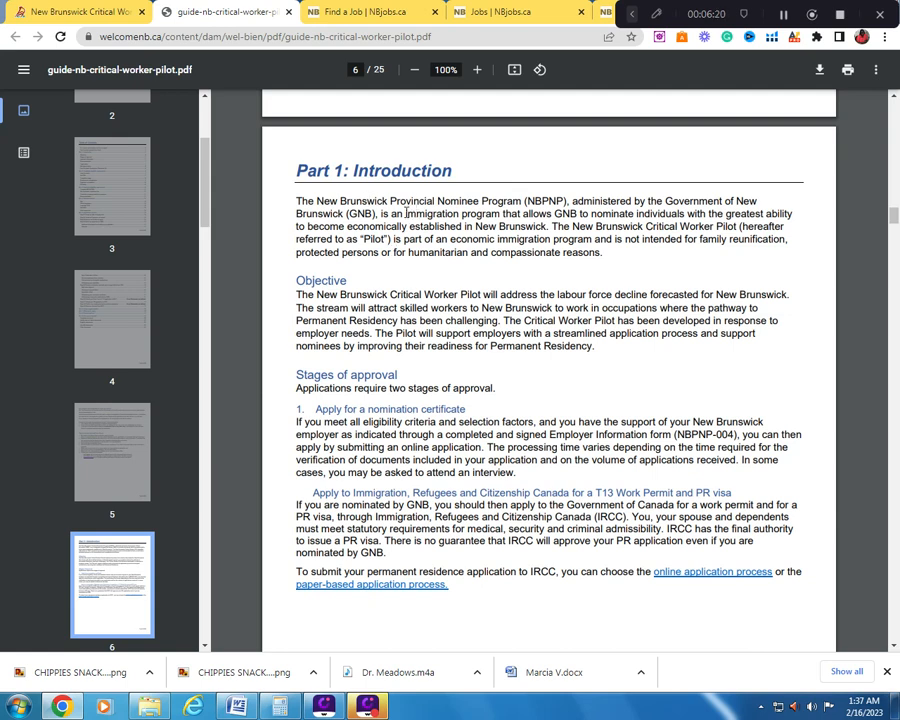
mouse_move(513, 193)
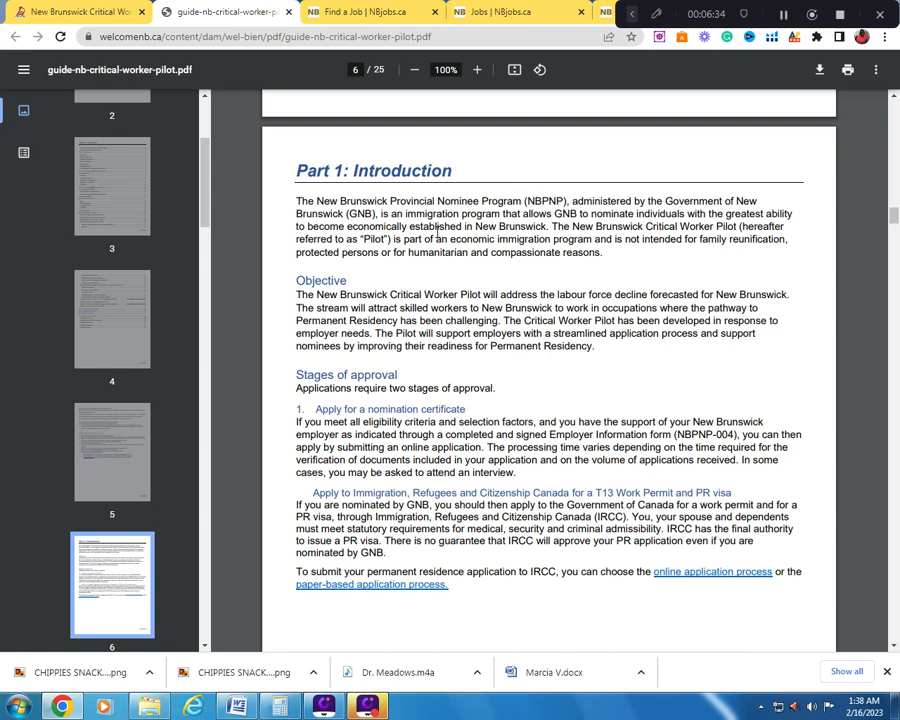
mouse_move(593, 375)
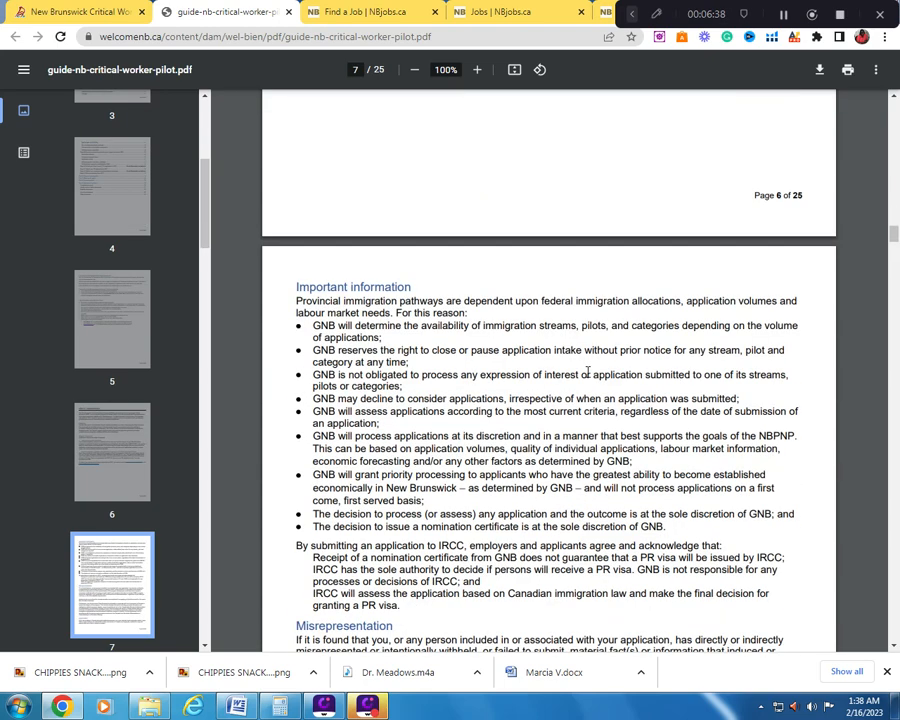
- Scroll the guide past important information to page 9, Part 2: Candidate eligibility requirements
scroll(down, 3)
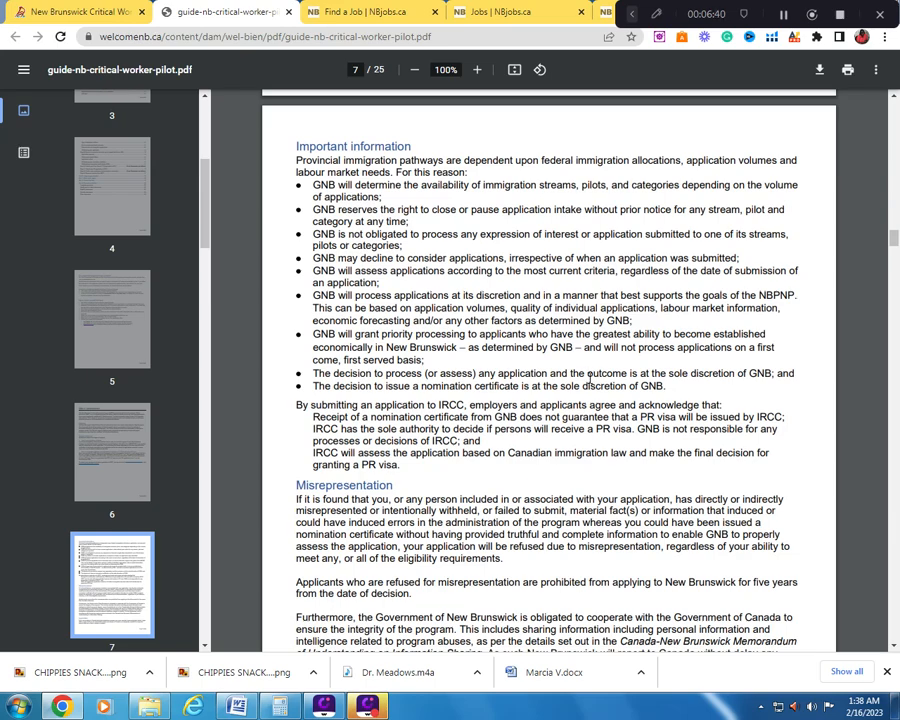
scroll(down, 3)
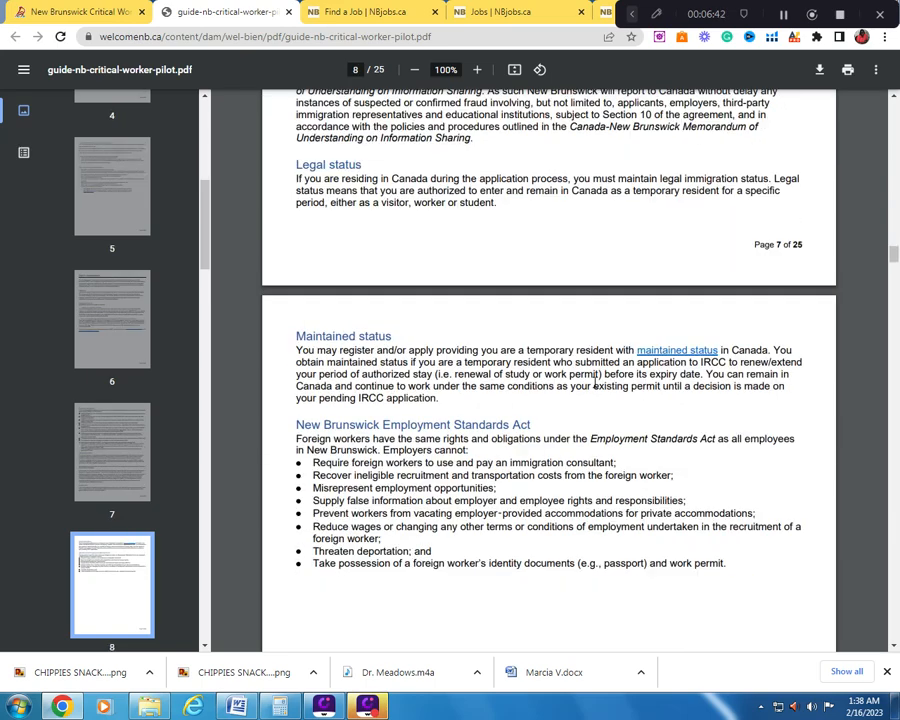
scroll(down, 3)
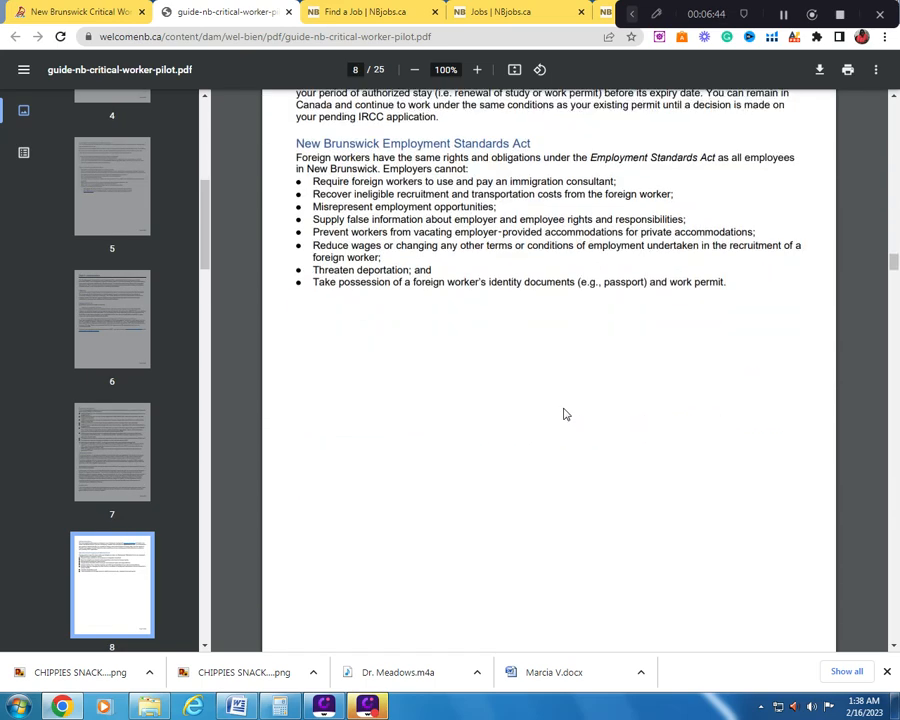
scroll(down, 3)
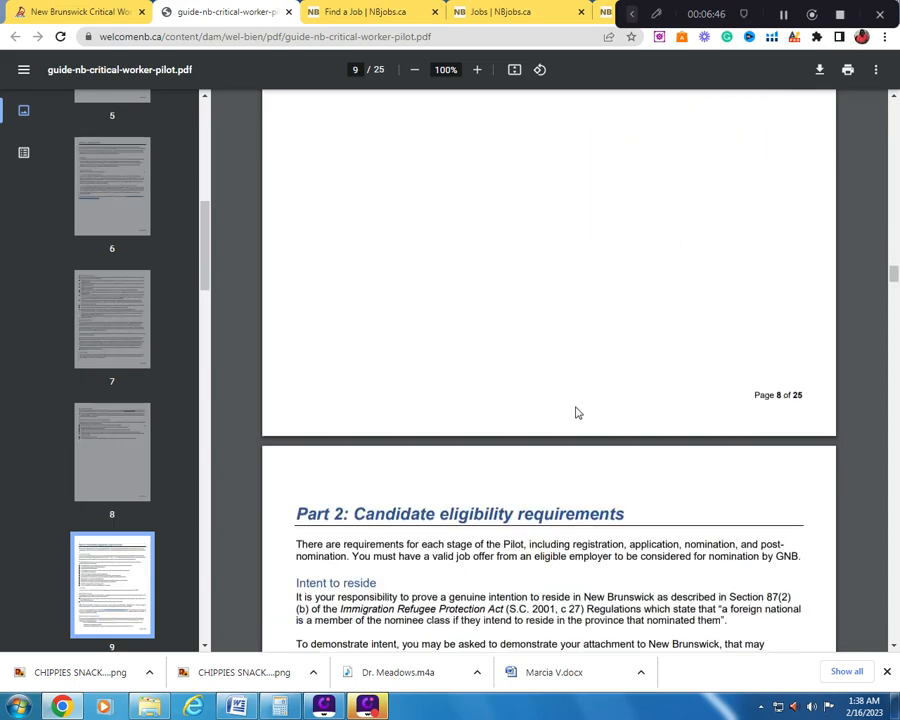
scroll(down, 3)
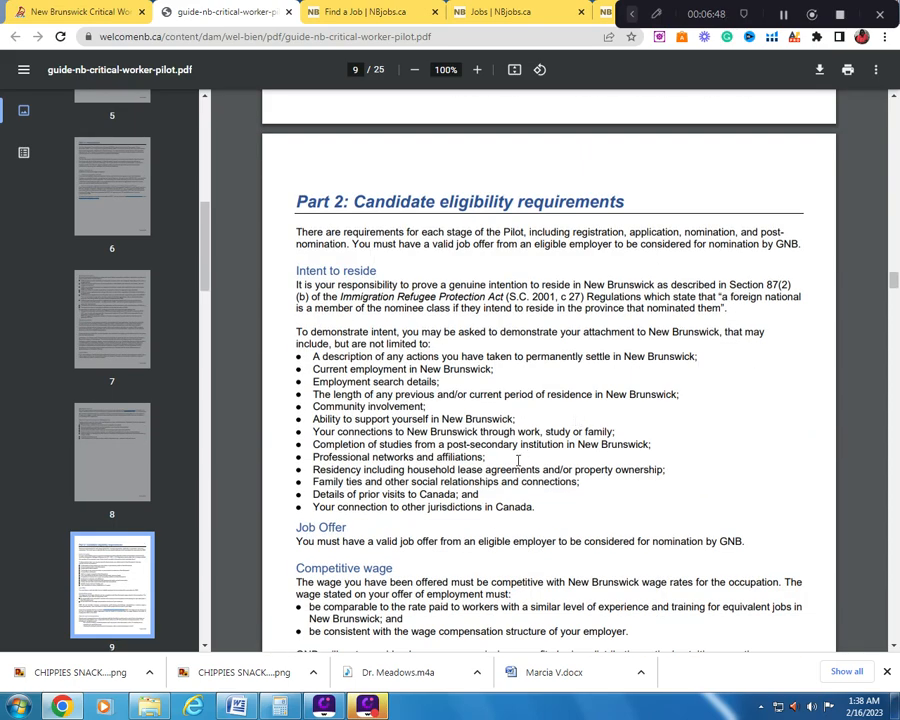
mouse_move(397, 258)
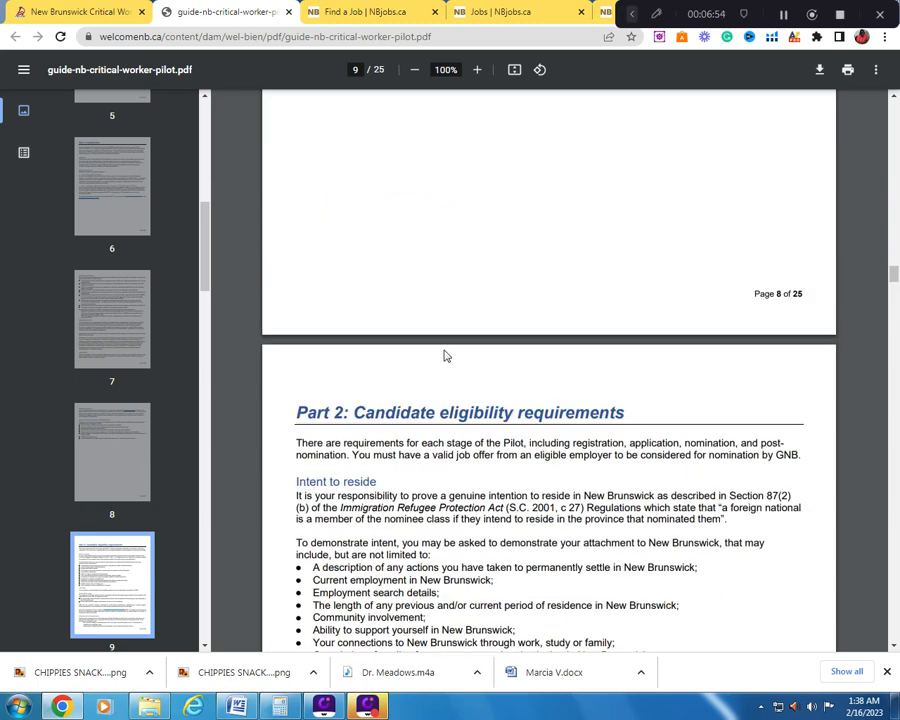
mouse_move(497, 487)
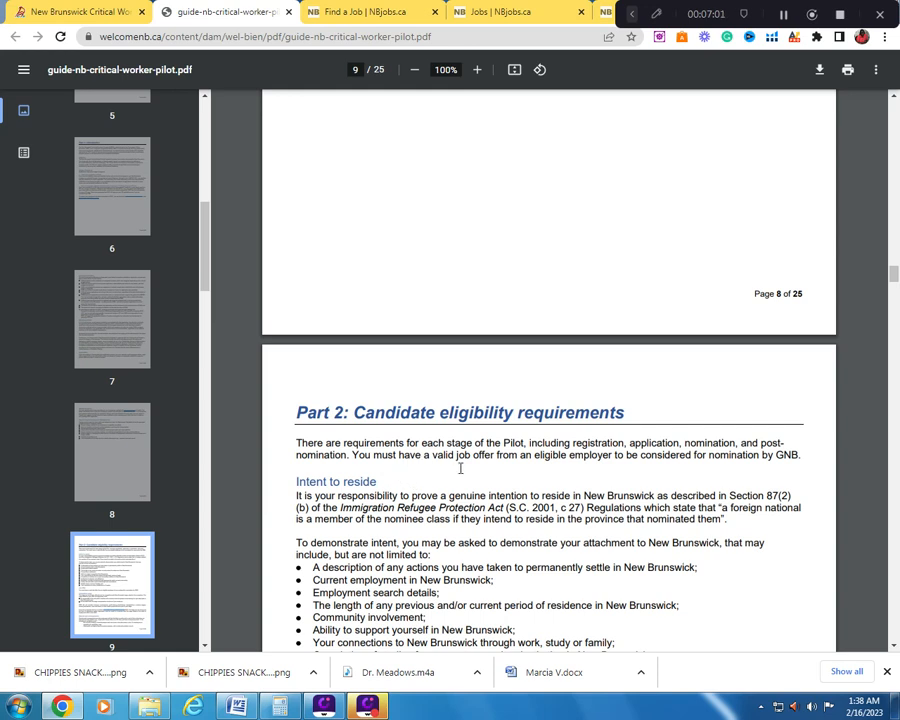
mouse_move(541, 469)
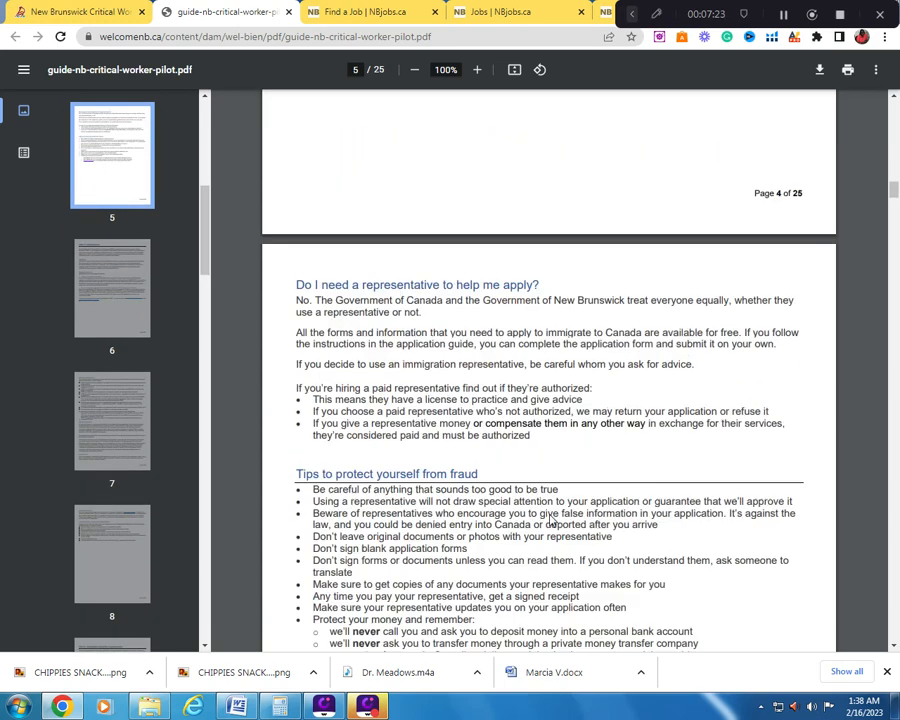
- Read page 5's 'Do I need a representative' section and fraud-protection tips
scroll(down, 3)
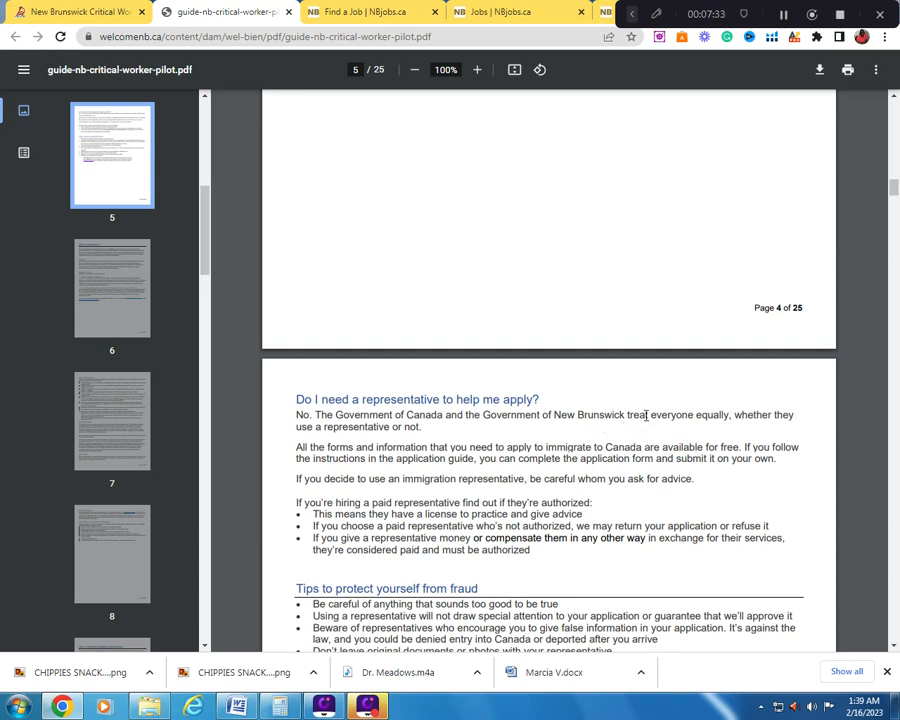
mouse_move(437, 438)
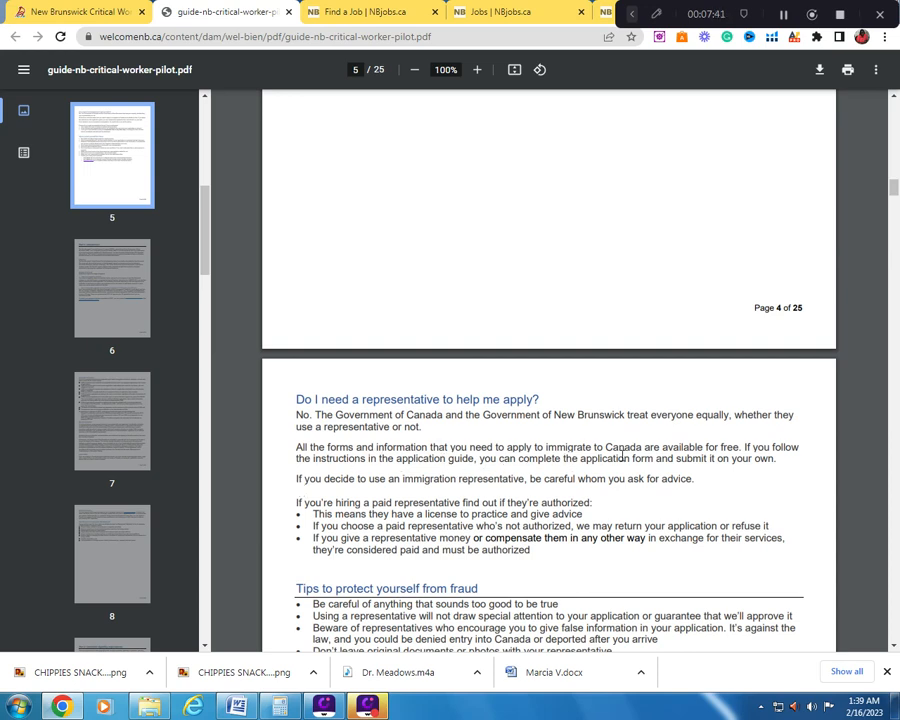
mouse_move(724, 463)
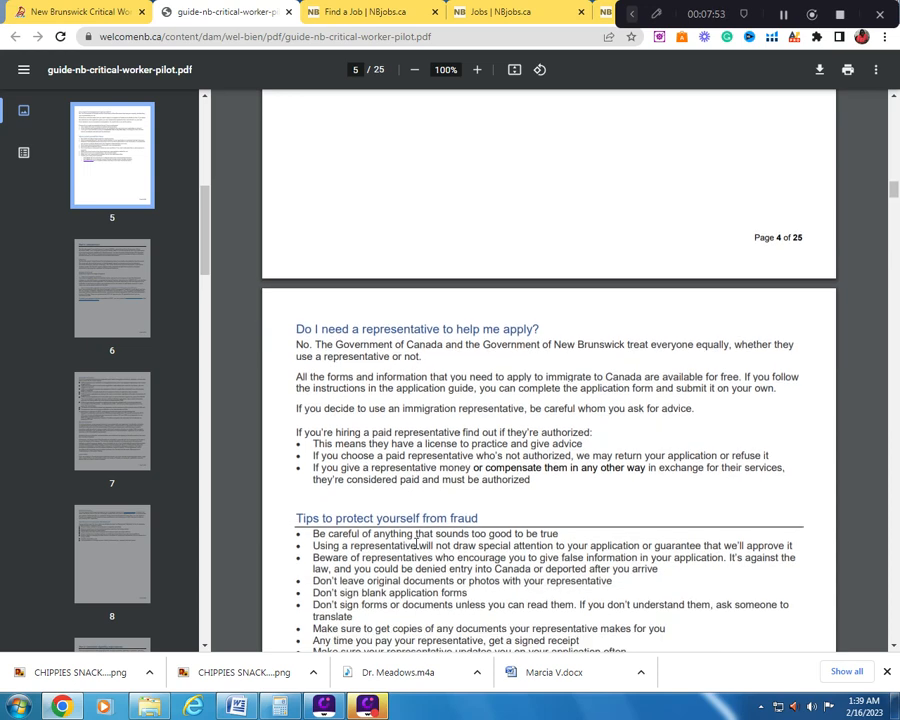
scroll(down, 3)
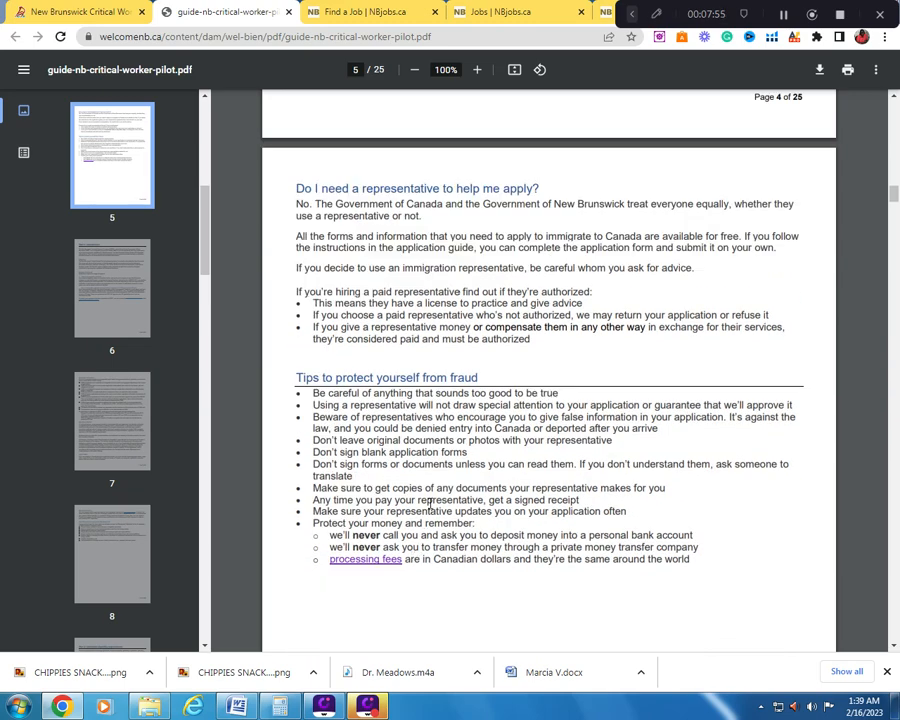
scroll(down, 3)
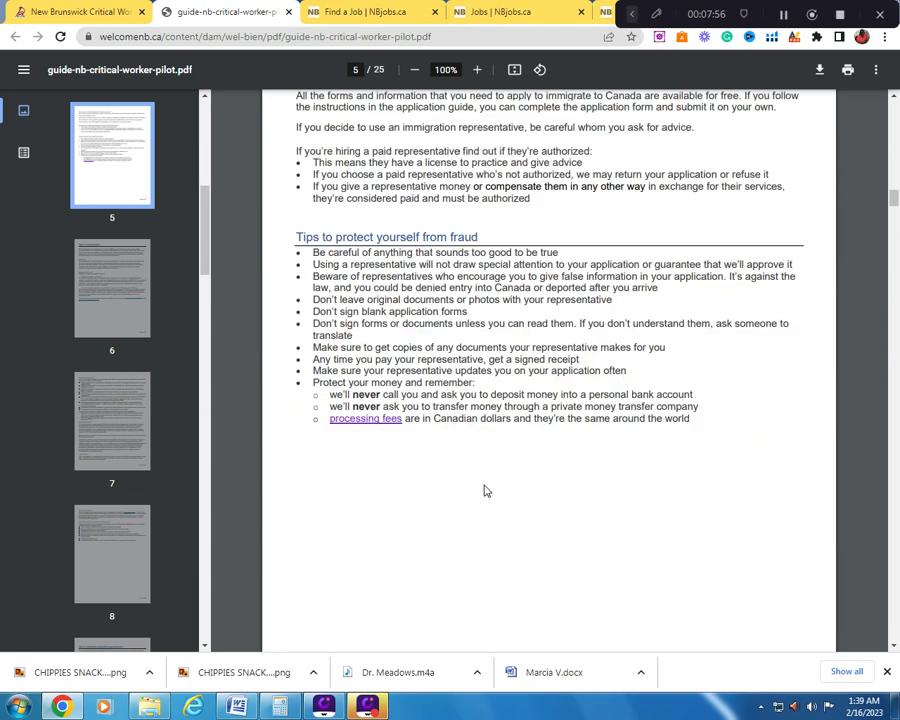
mouse_move(470, 493)
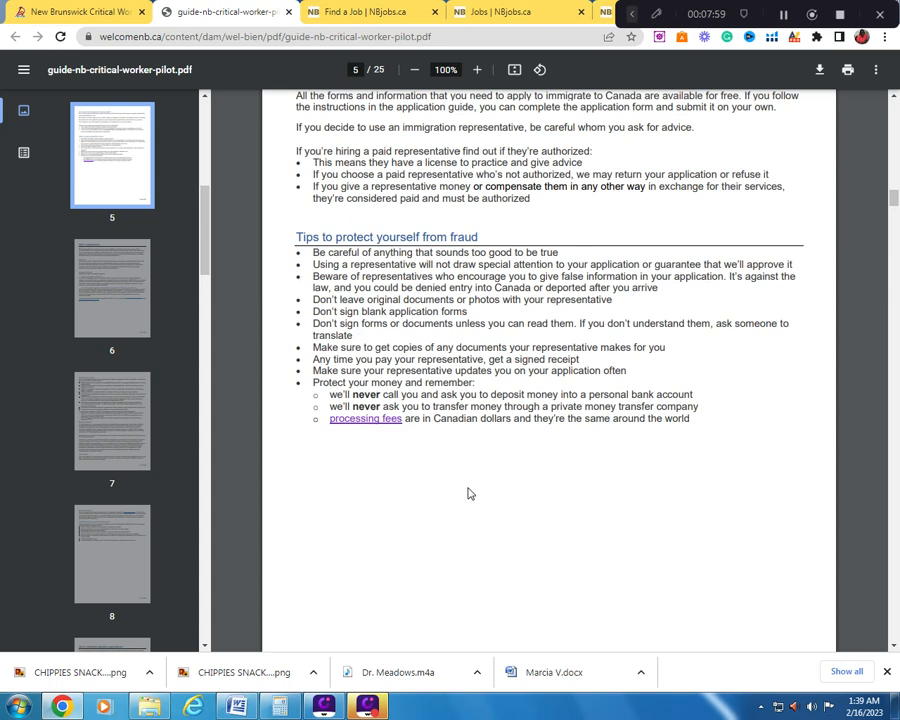
mouse_move(456, 474)
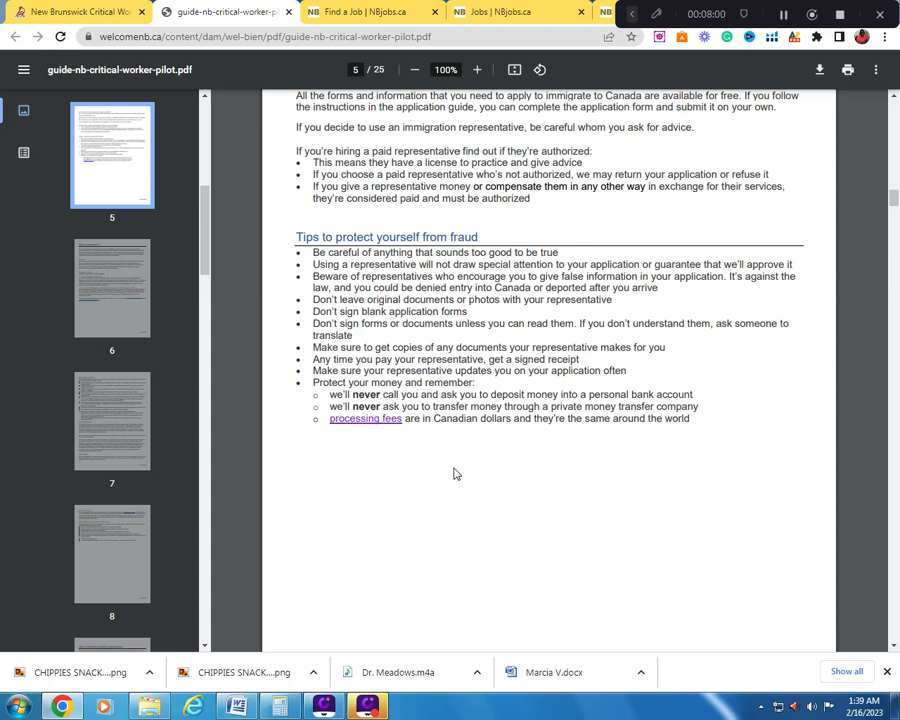
mouse_move(399, 496)
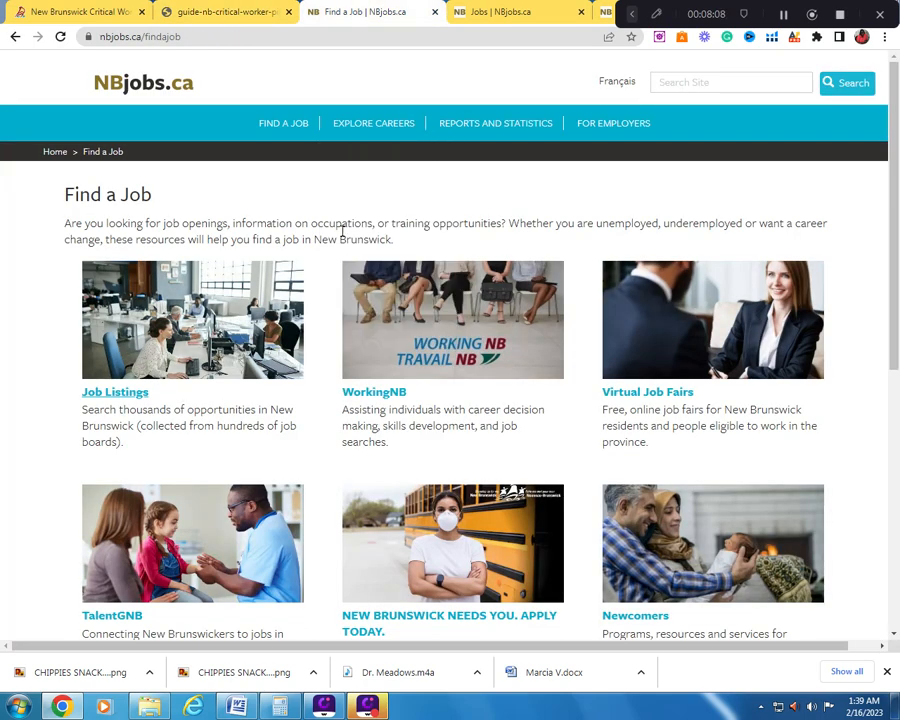
- Expand the FASTENAL CANADA Supply Chain Assistant listing in Saint John on NBjobs.ca
click(114, 391)
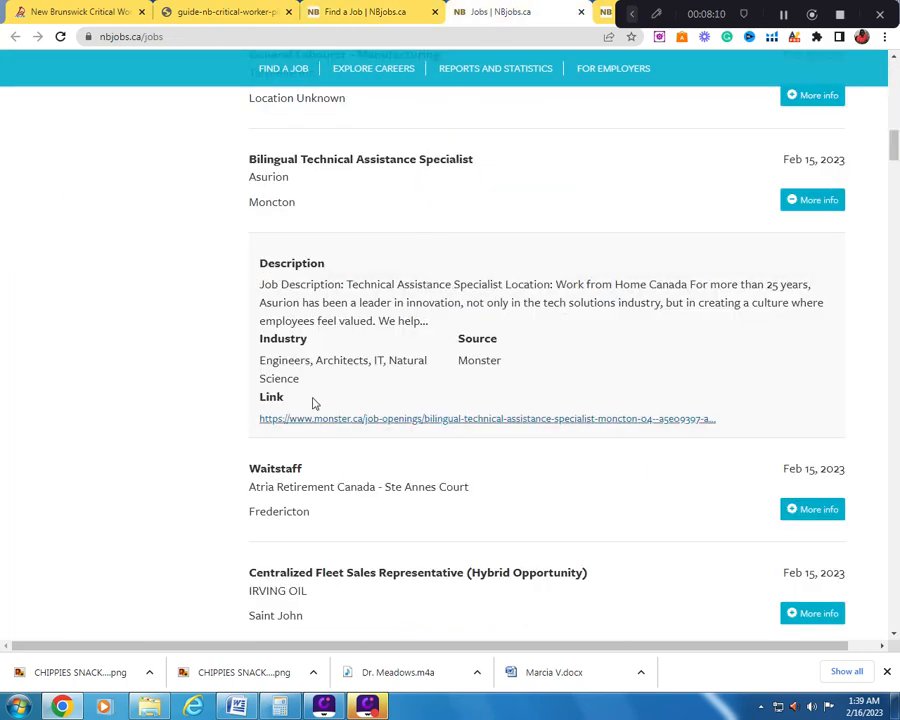
scroll(down, 3)
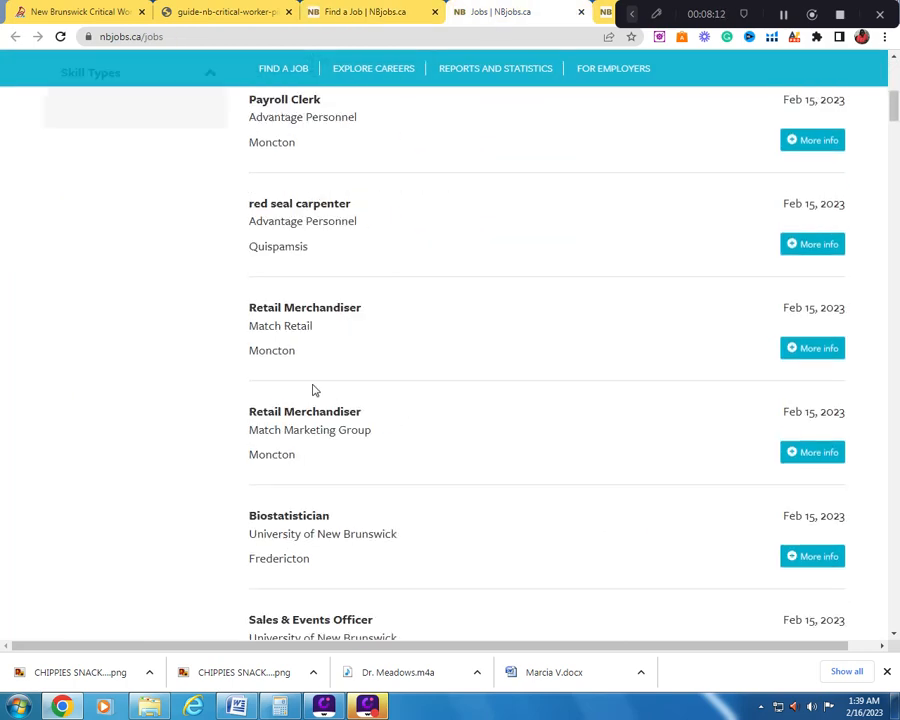
scroll(down, 3)
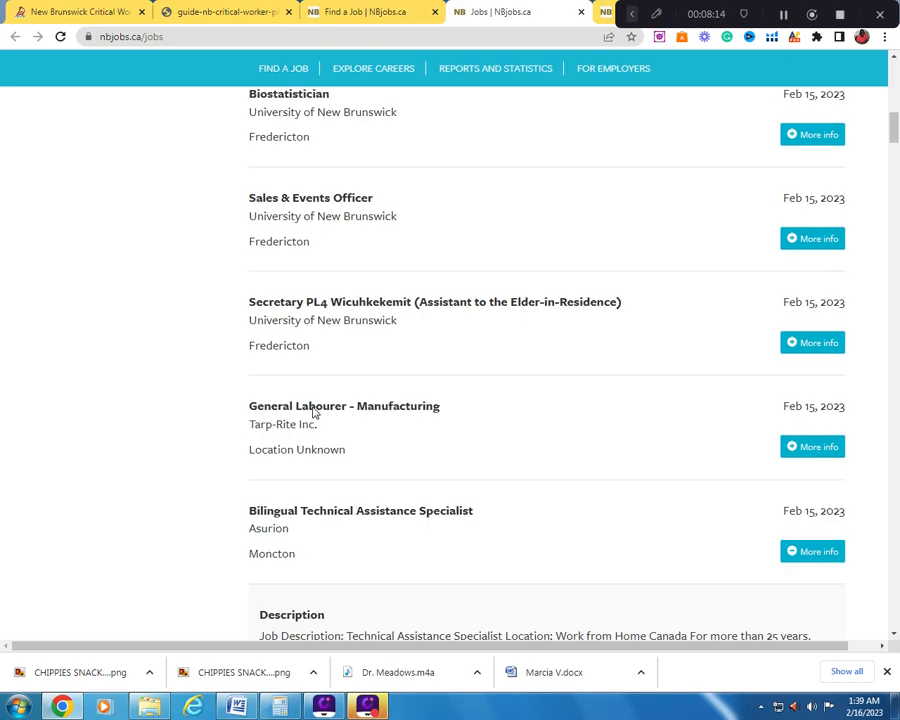
scroll(down, 3)
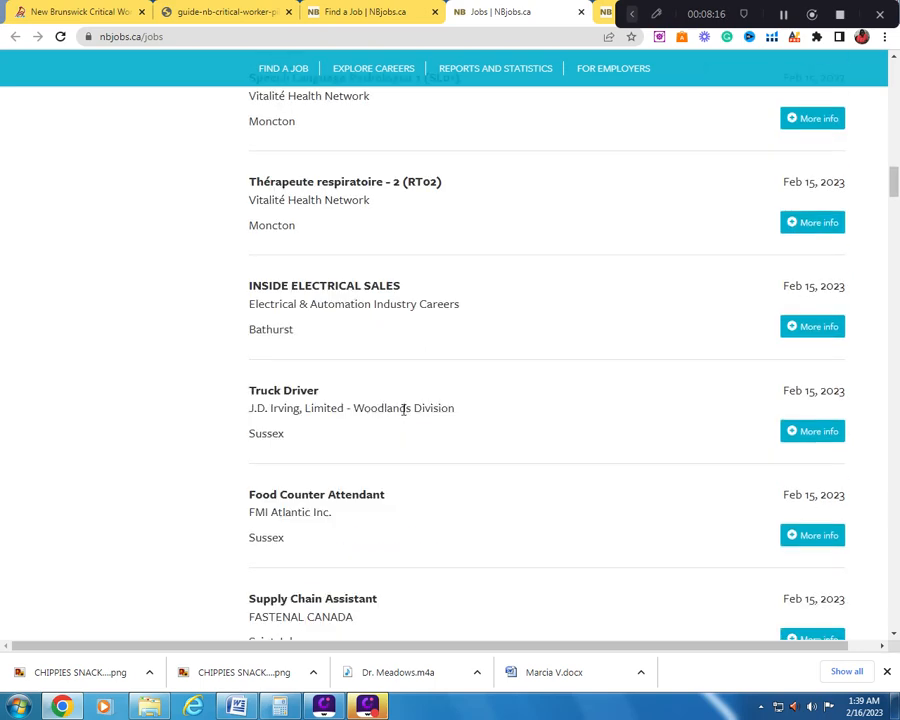
scroll(down, 3)
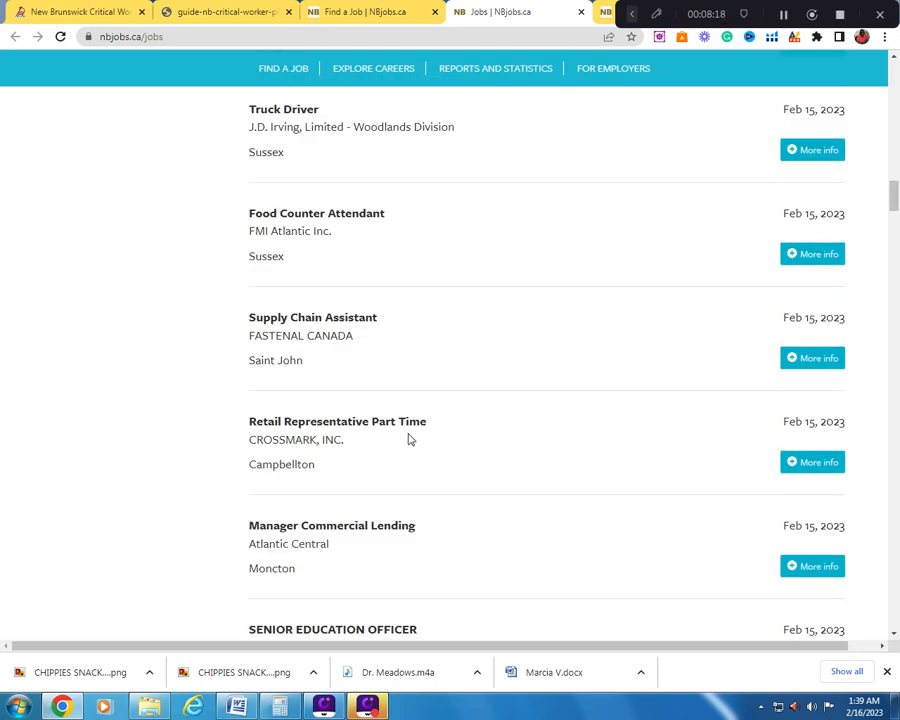
scroll(down, 3)
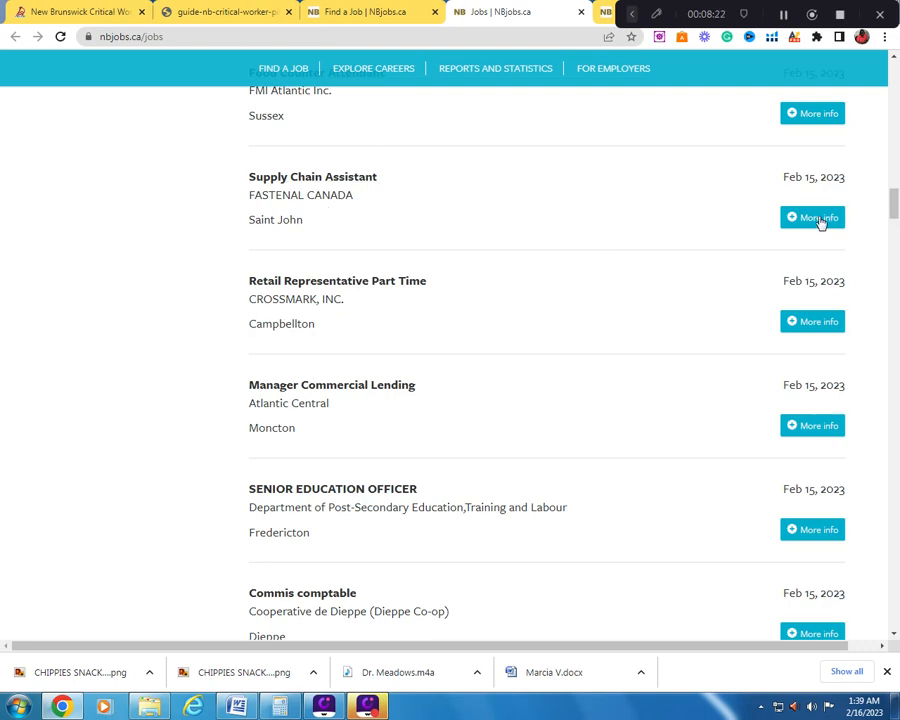
click(812, 217)
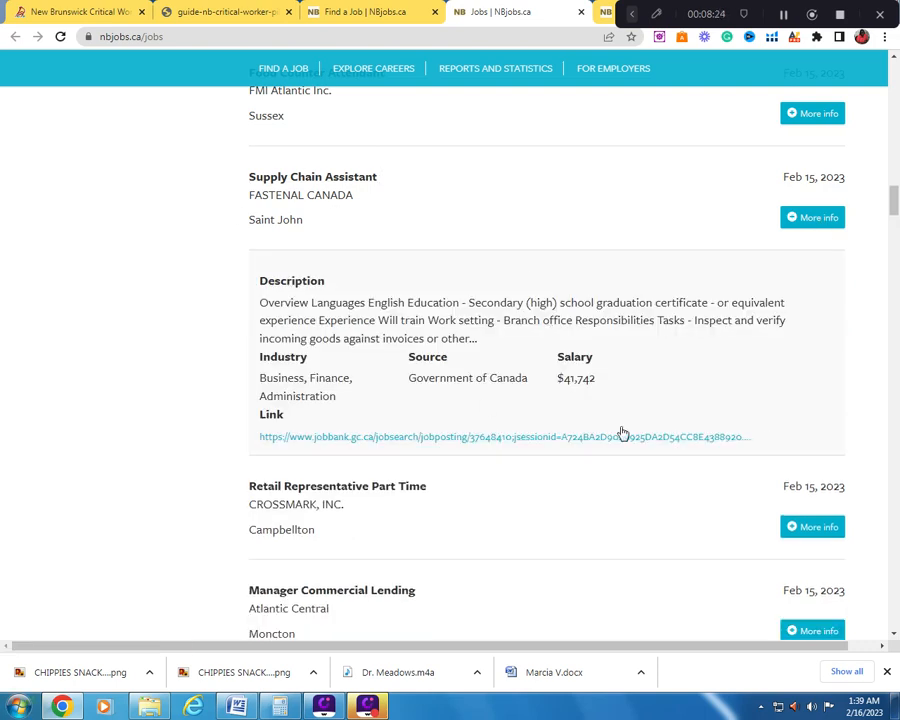
mouse_move(509, 308)
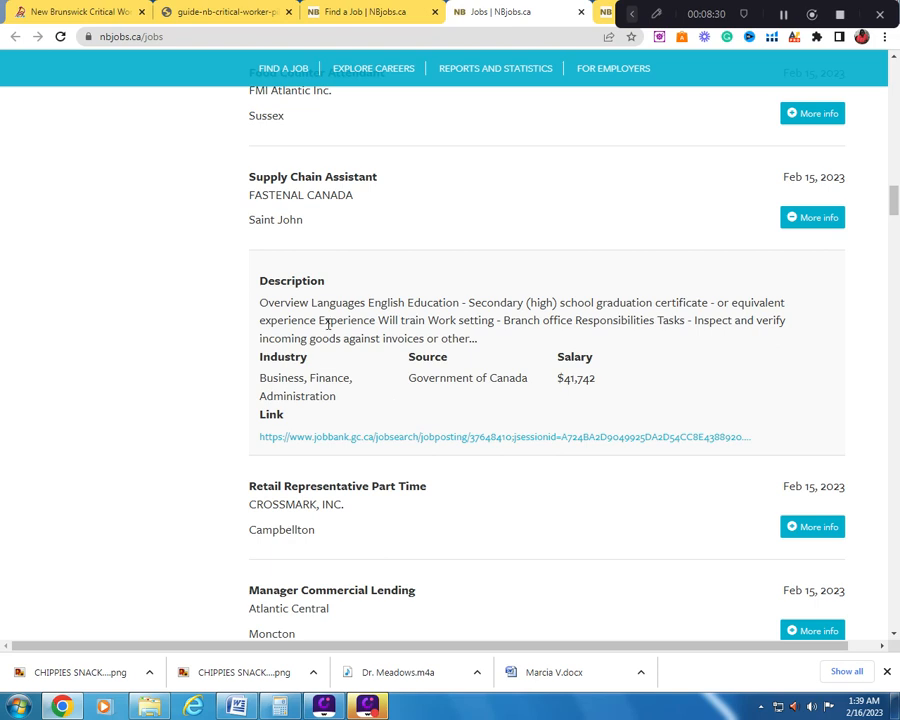
mouse_move(416, 334)
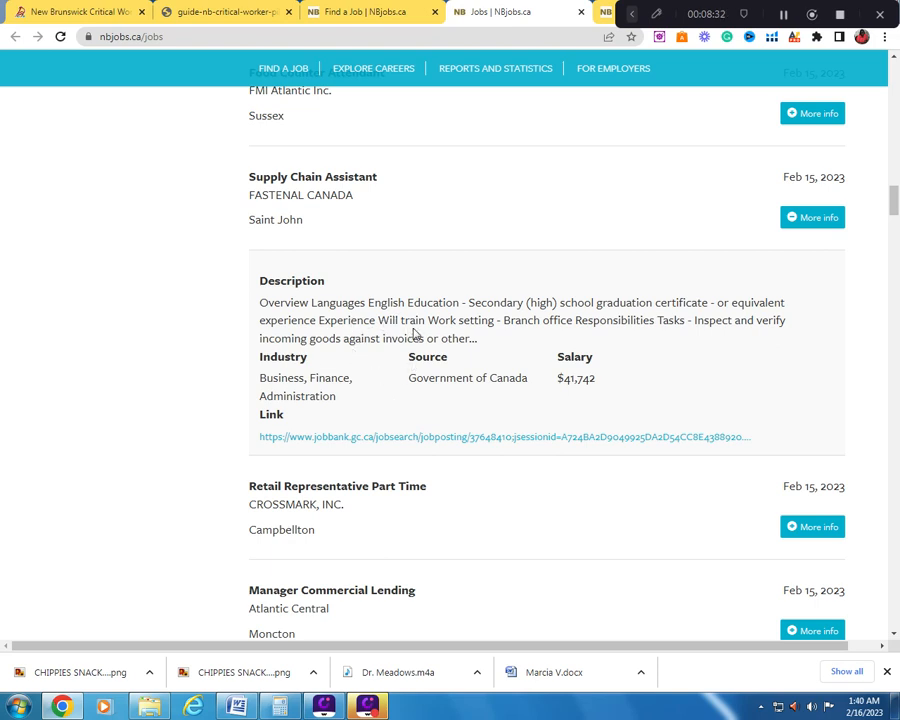
- Open the Fastenal posting's jobbank.gc.ca link in a new tab and scroll through it
right_click(420, 437)
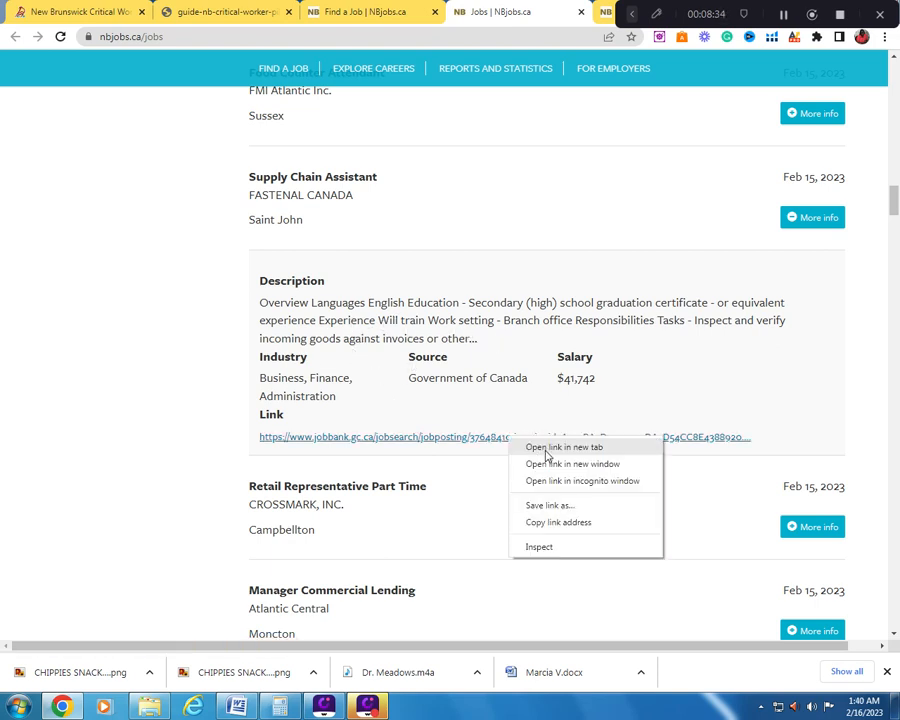
click(563, 447)
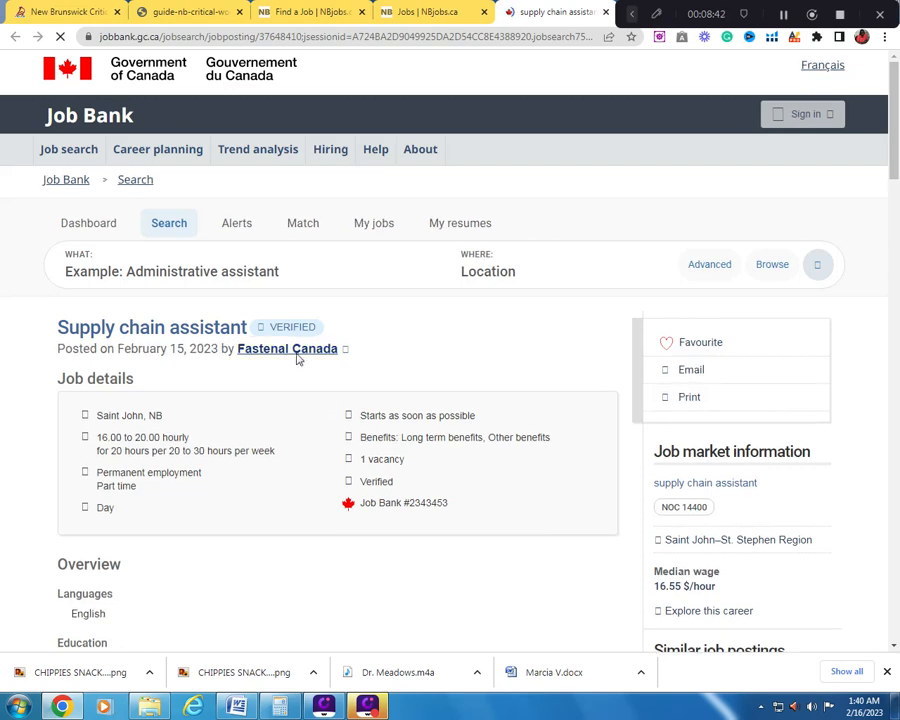
scroll(down, 3)
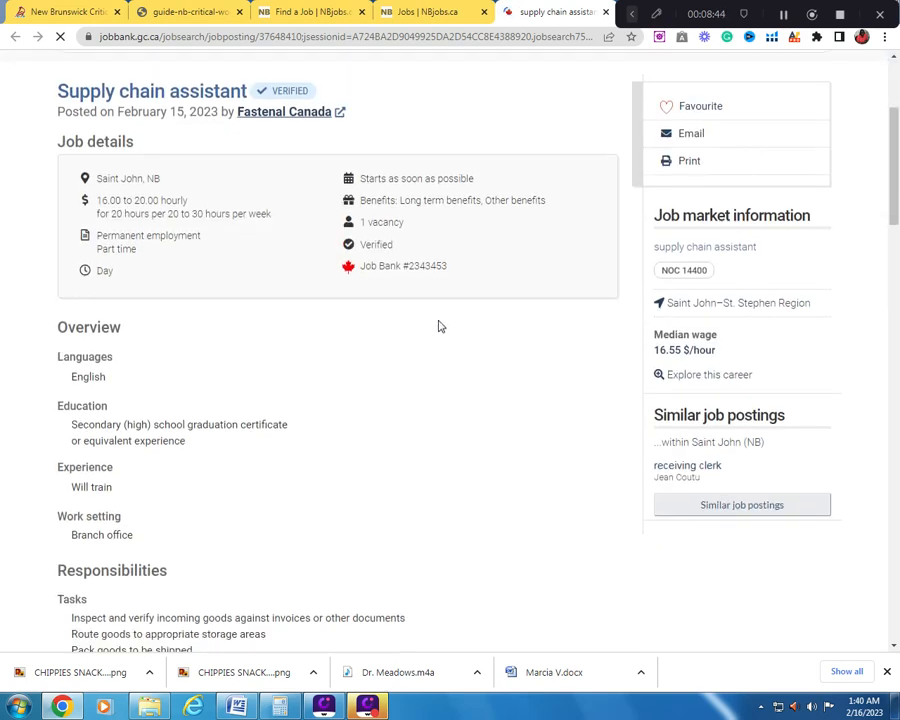
scroll(down, 3)
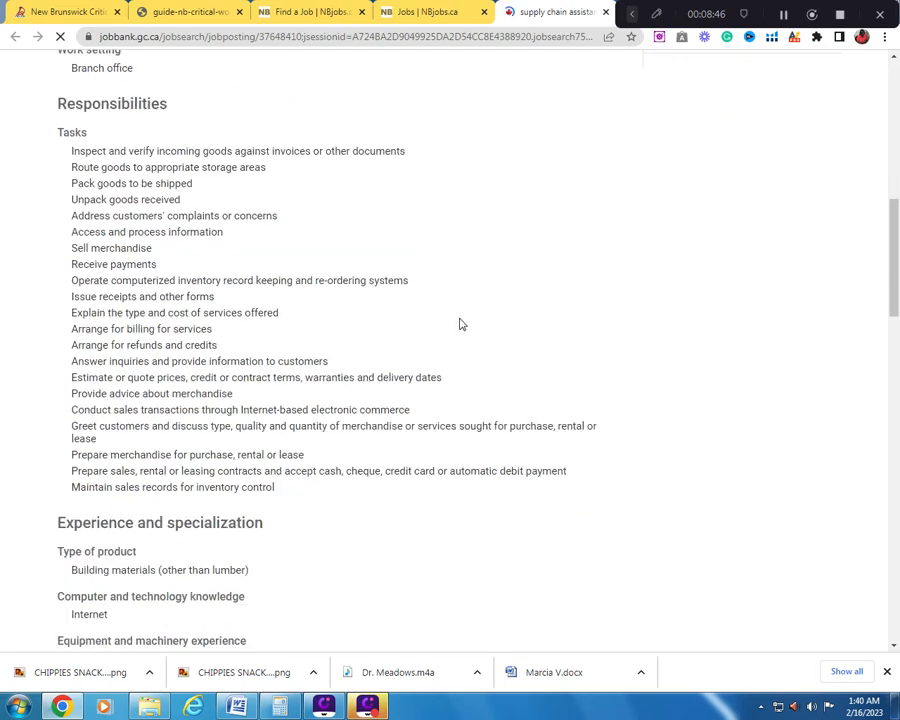
scroll(down, 3)
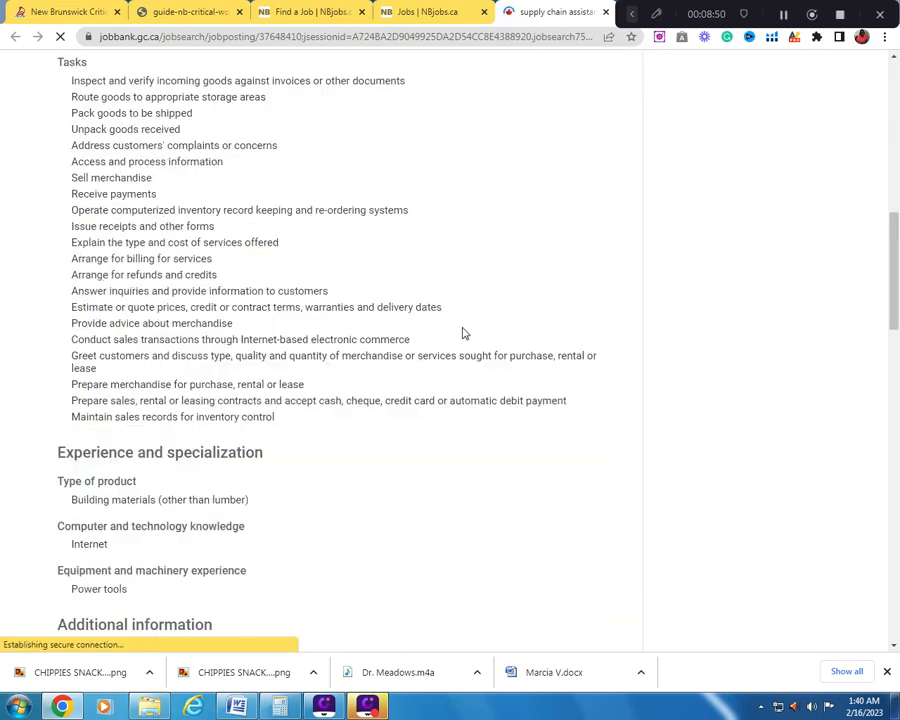
scroll(down, 3)
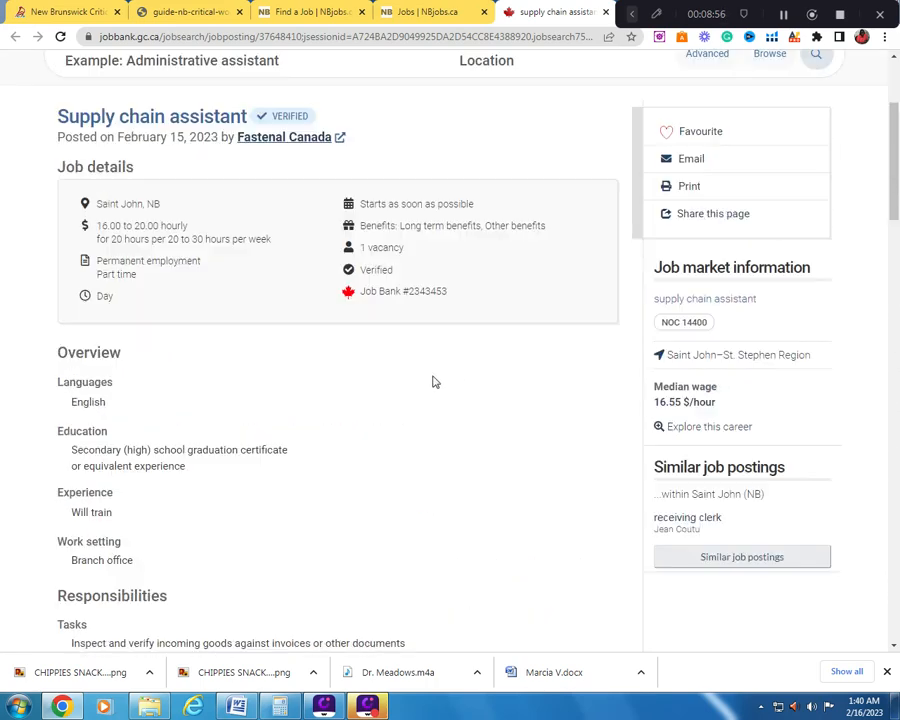
scroll(up, 3)
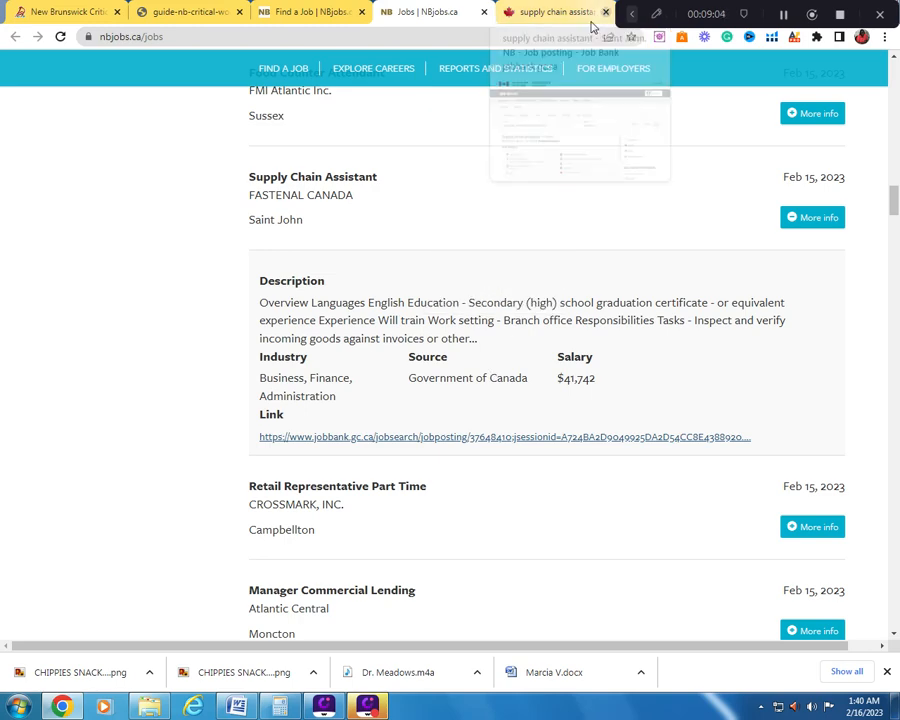
- Close the Job Bank tab, glance at the Critical Worker Pilot tab, then show NBjobs Find a Job
scroll(down, 3)
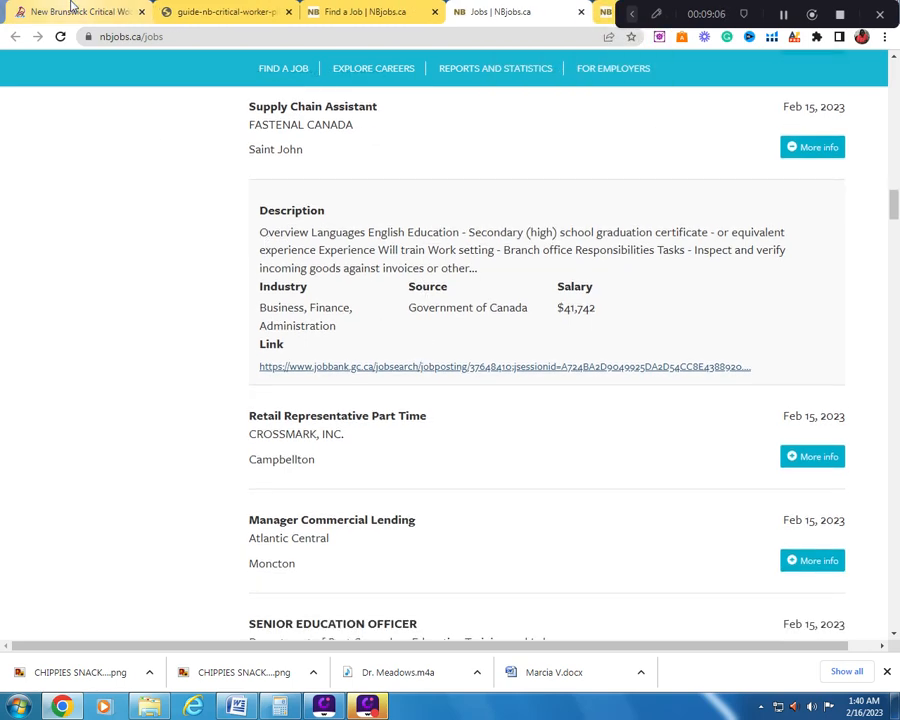
click(75, 11)
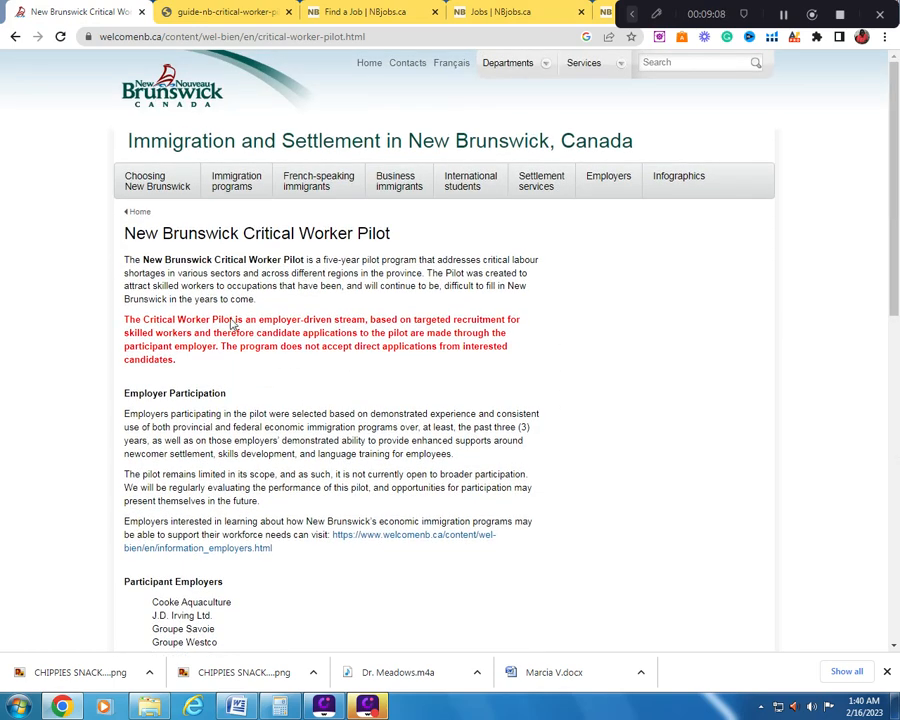
mouse_move(367, 238)
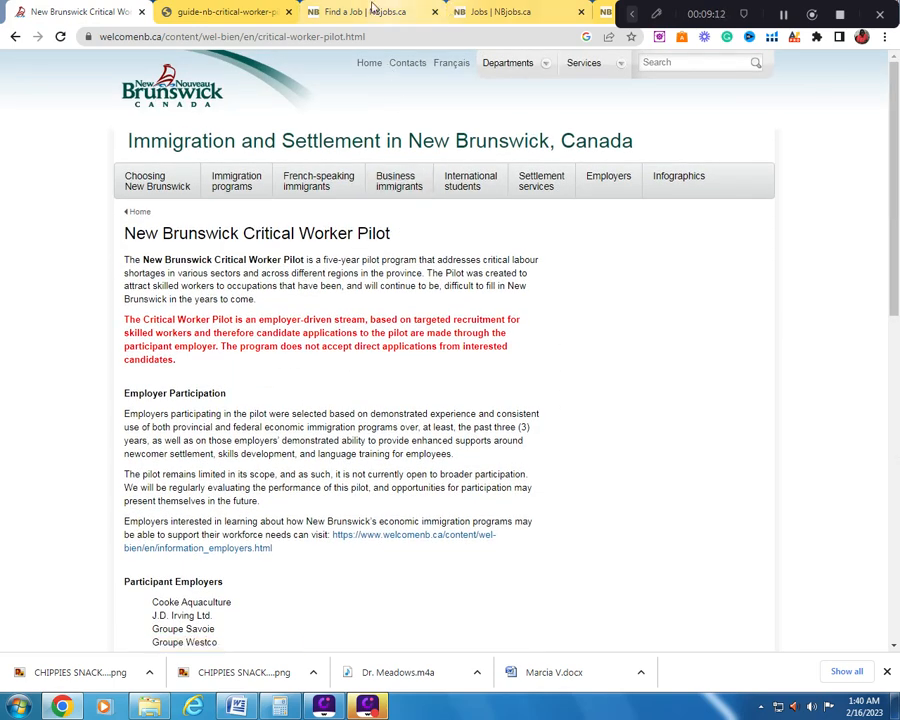
click(360, 11)
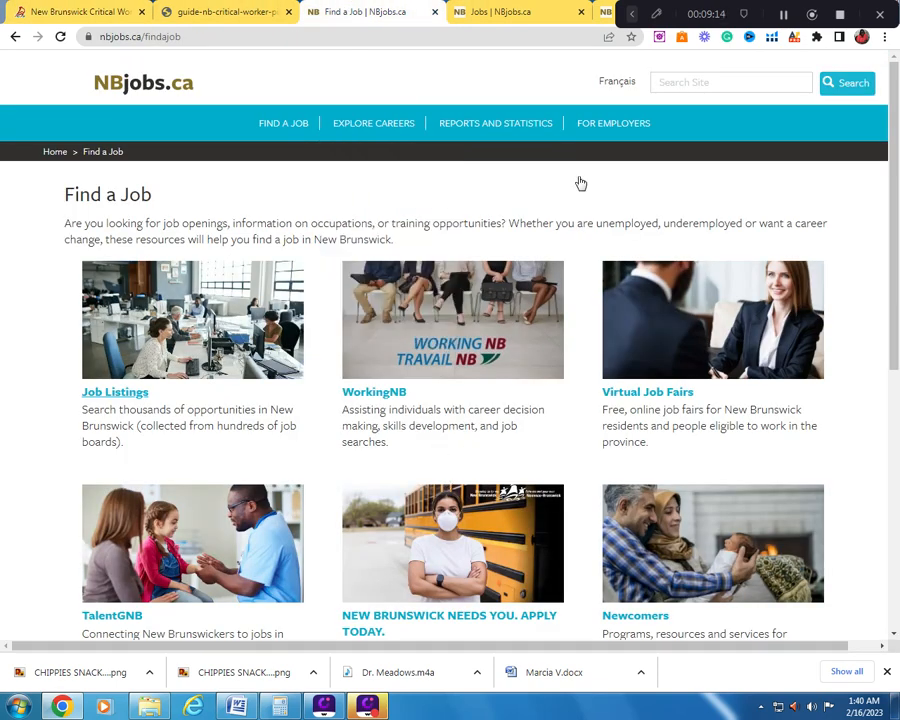
- Expand the Live-in Caregiver - seniors listing in Grand Falls, showing its $35,481 salary
click(114, 391)
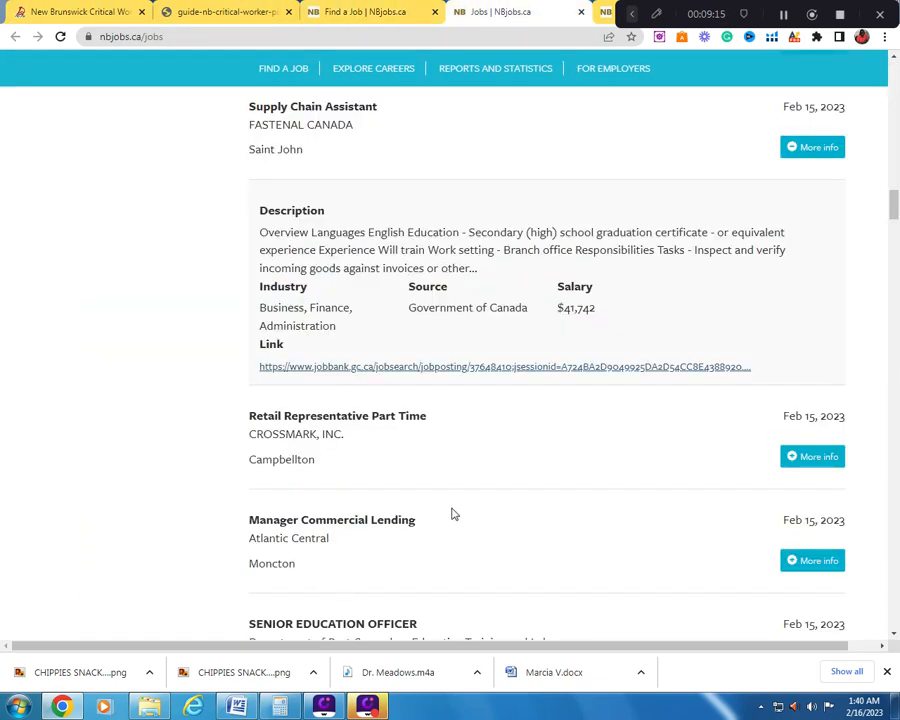
scroll(down, 3)
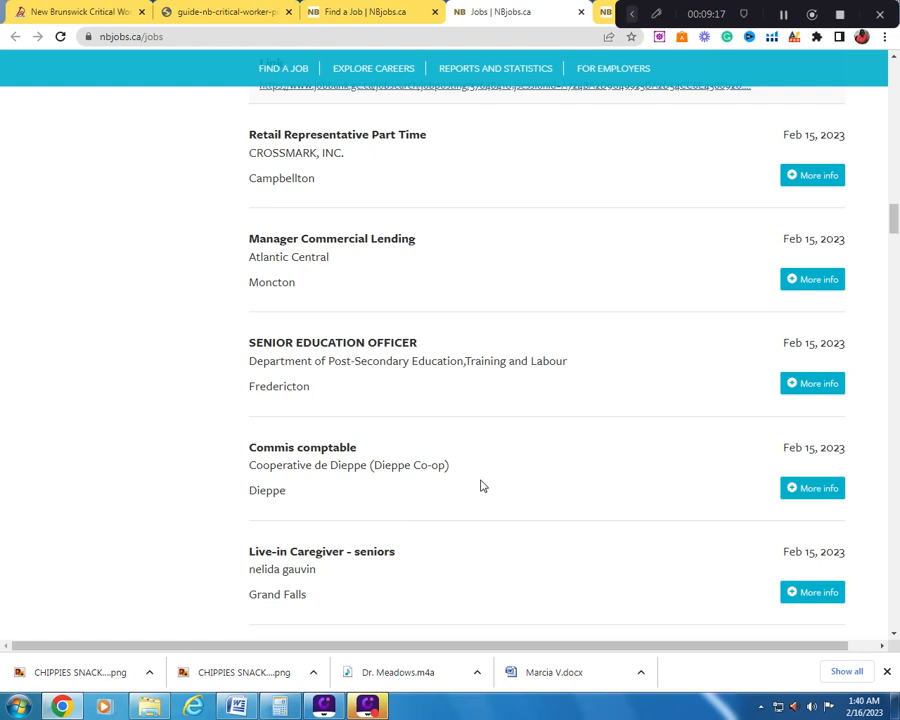
scroll(down, 3)
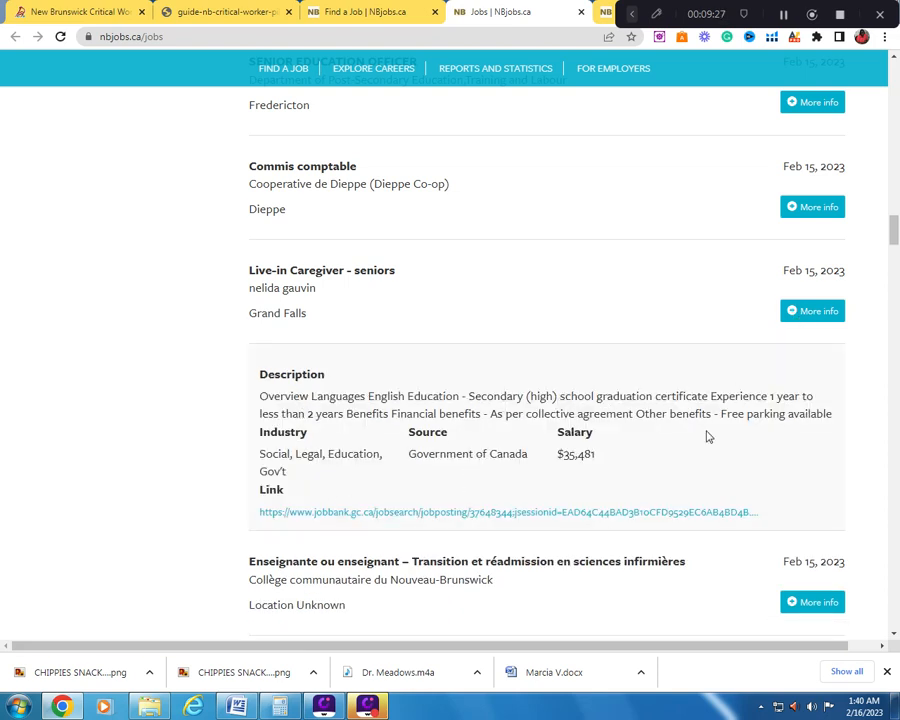
mouse_move(396, 452)
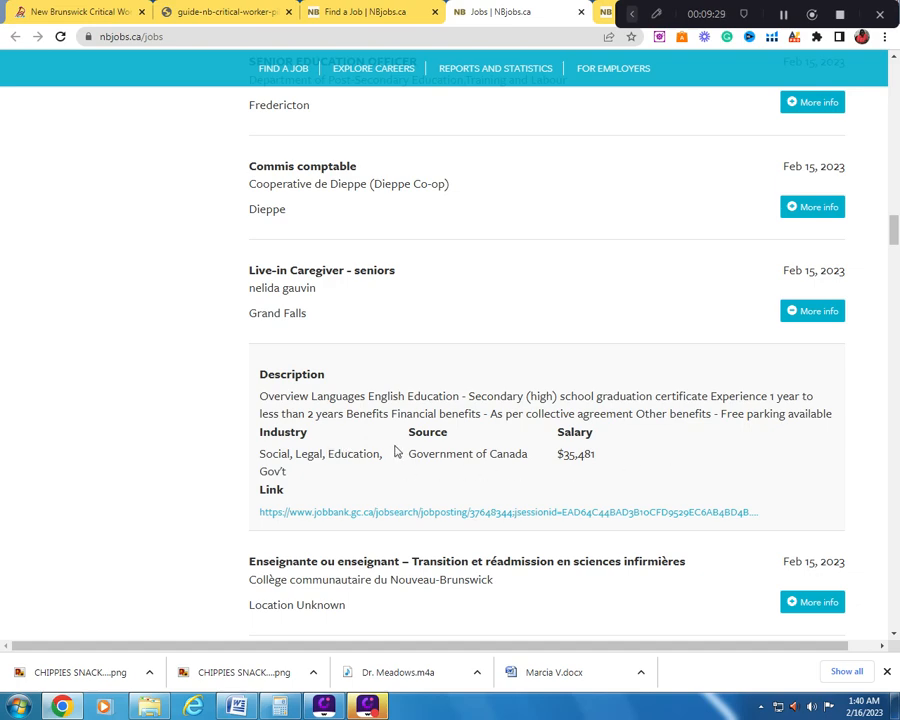
scroll(down, 3)
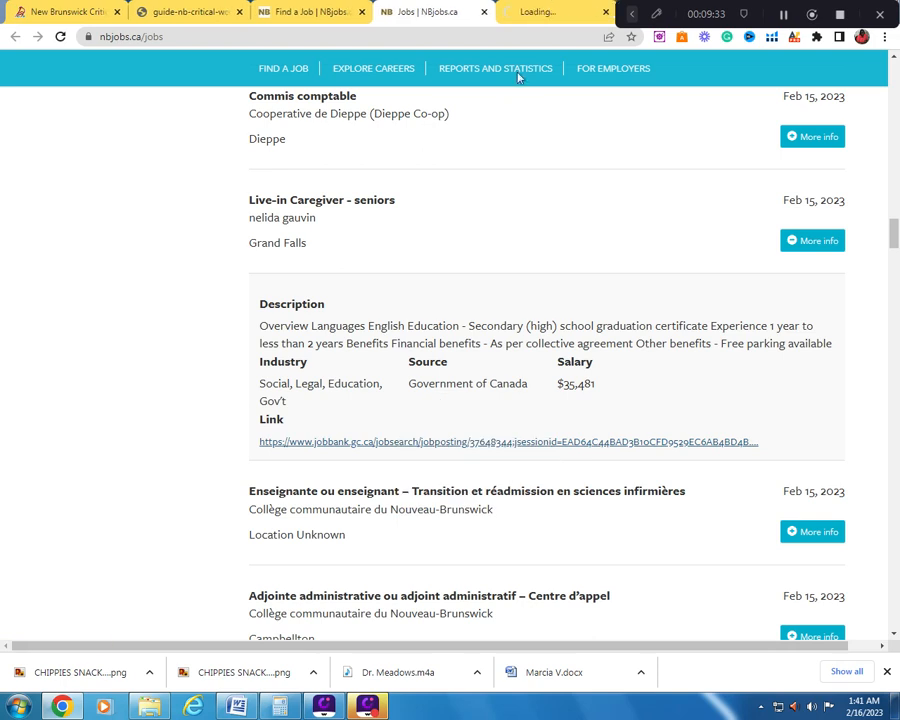
- Read the Job Bank caregiver posting's details, benefits, 'Who can apply' and how-to-apply sections
click(508, 441)
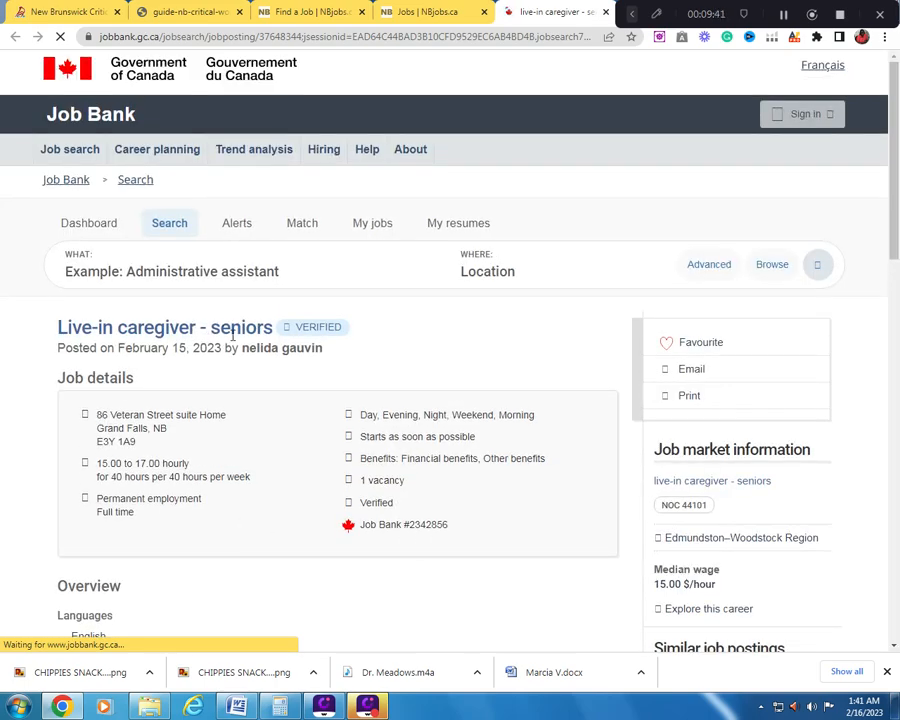
scroll(down, 3)
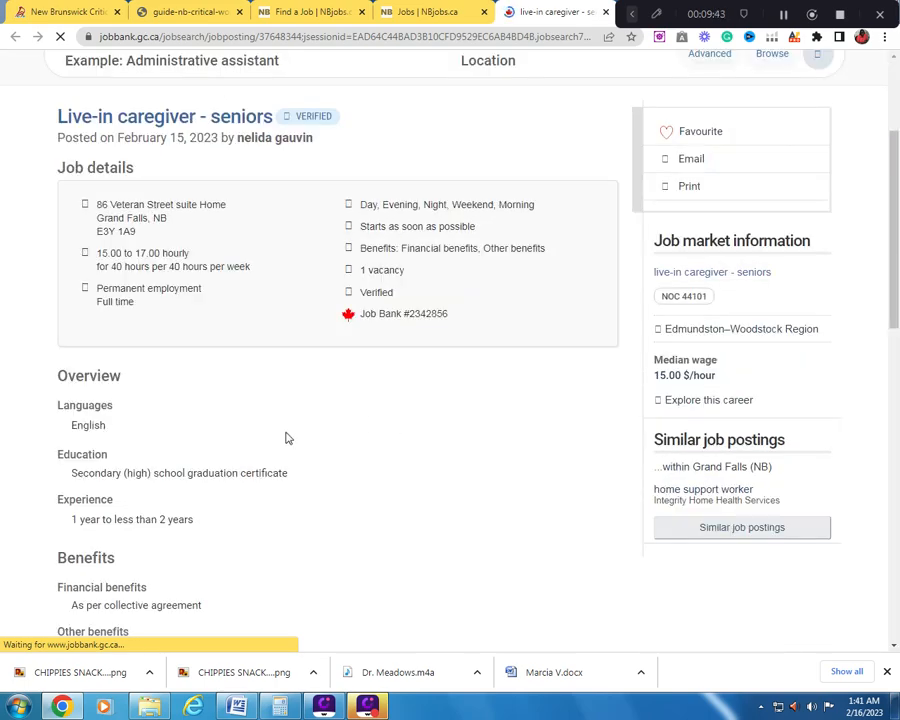
scroll(down, 3)
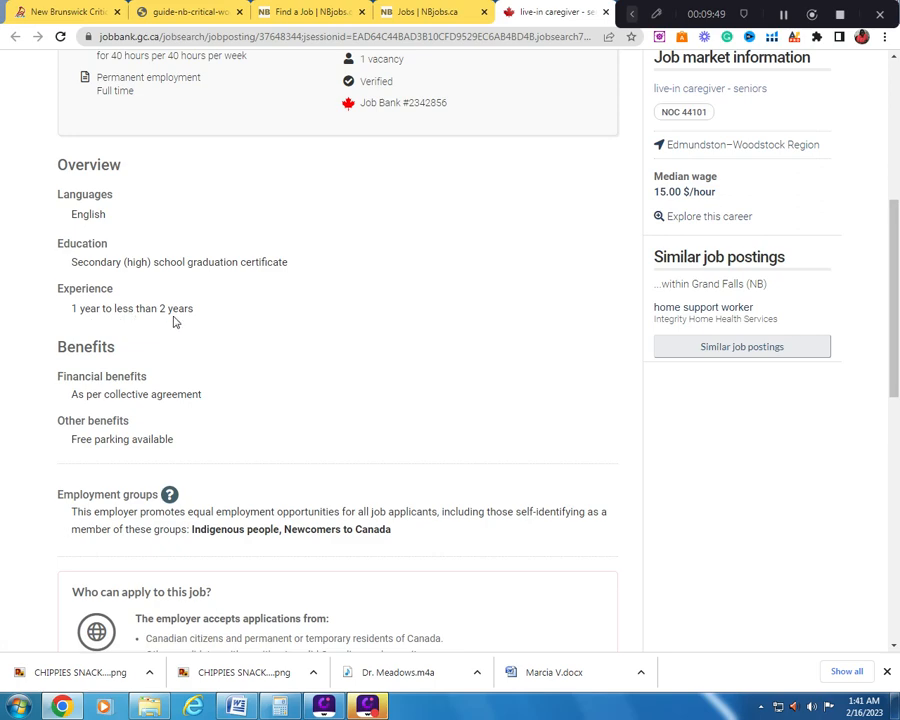
scroll(down, 3)
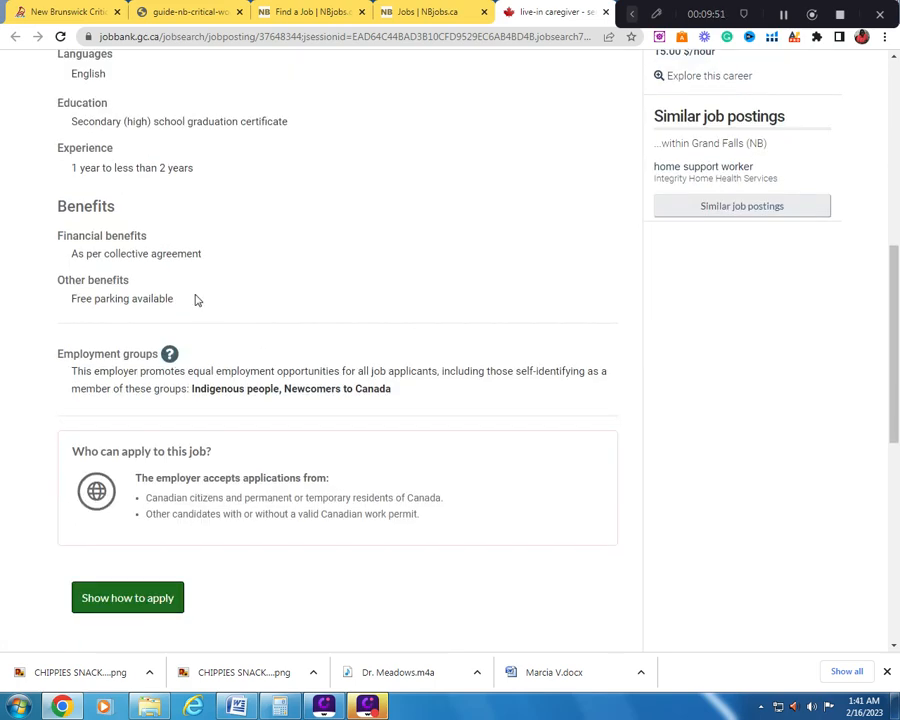
scroll(down, 3)
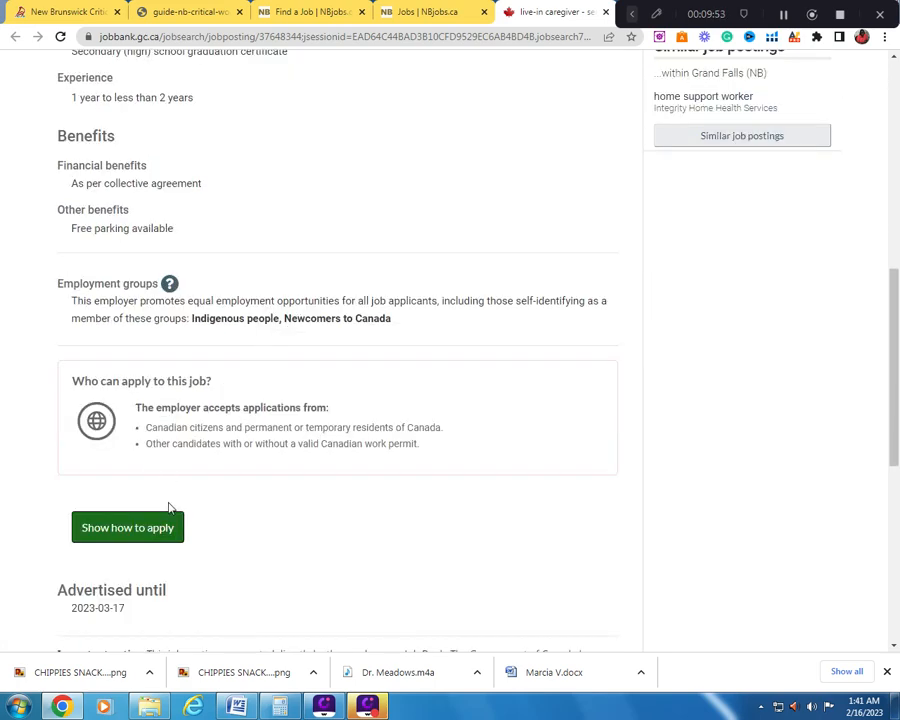
mouse_move(223, 397)
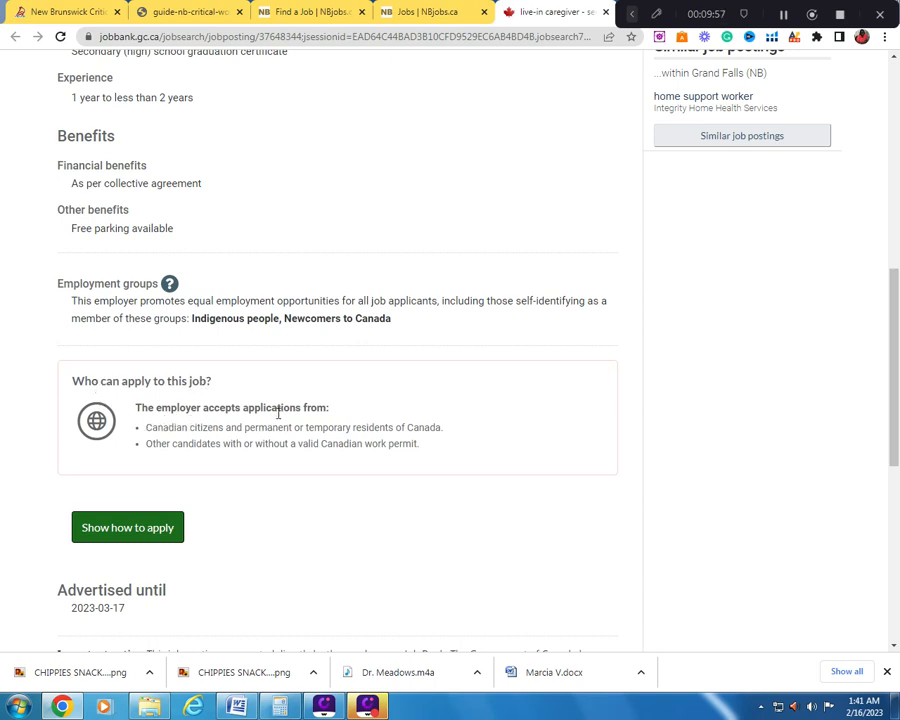
mouse_move(210, 439)
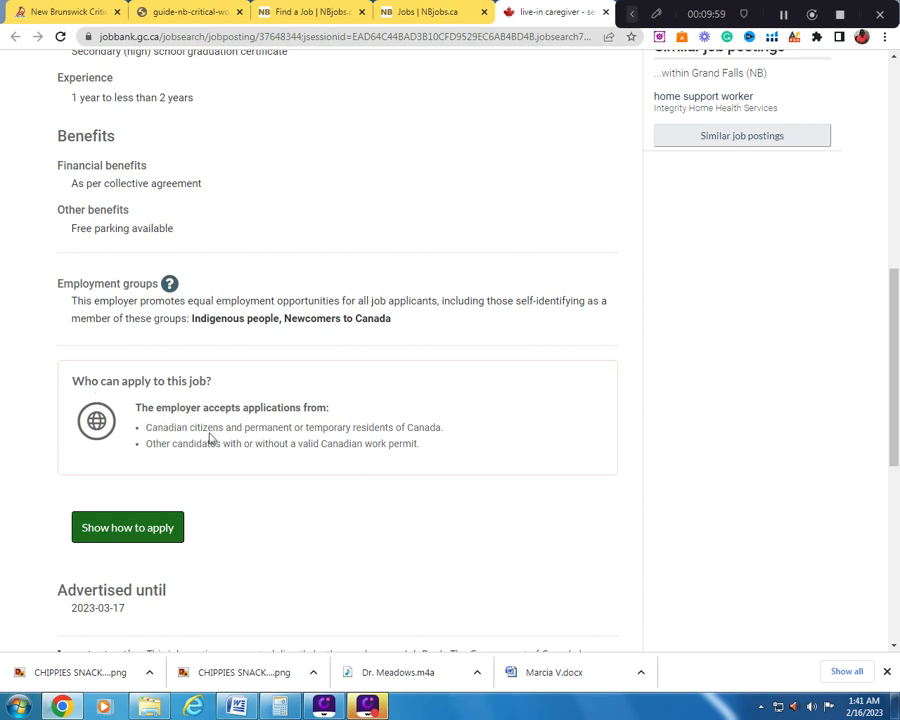
mouse_move(362, 445)
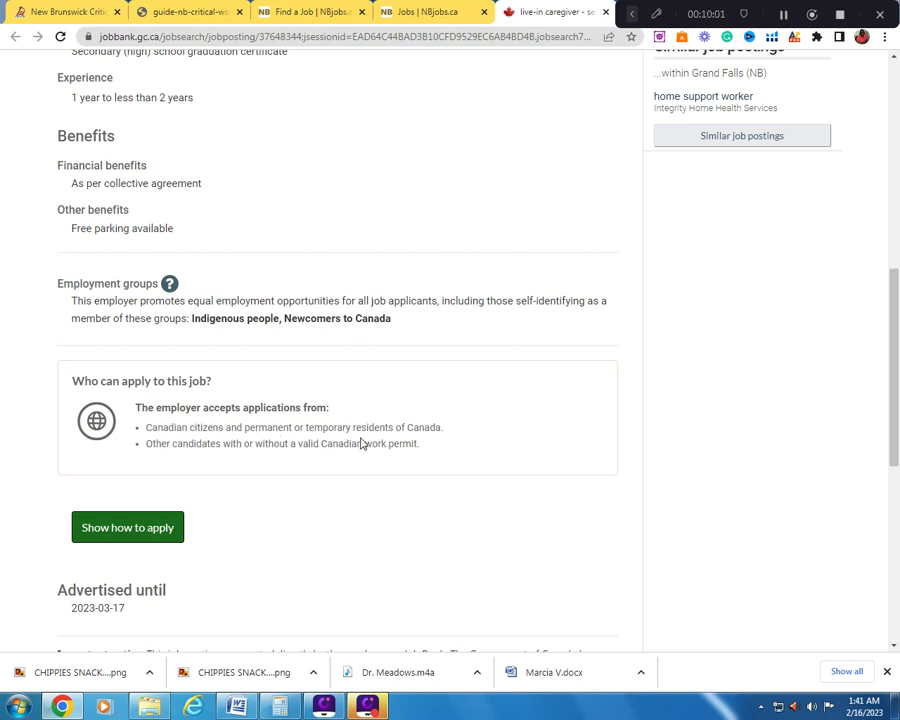
mouse_move(158, 466)
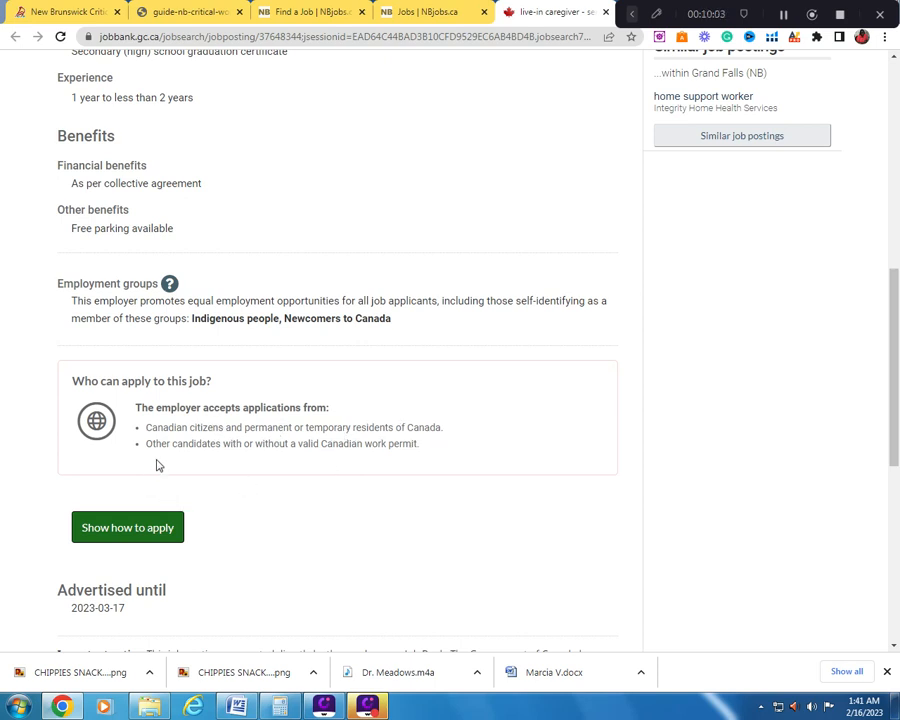
mouse_move(276, 461)
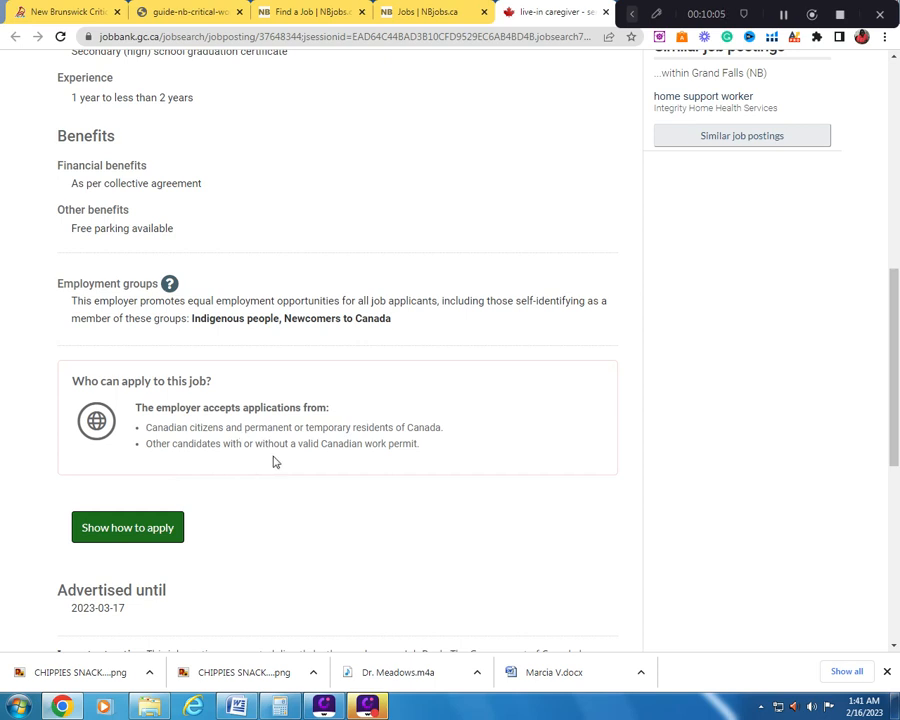
mouse_move(454, 470)
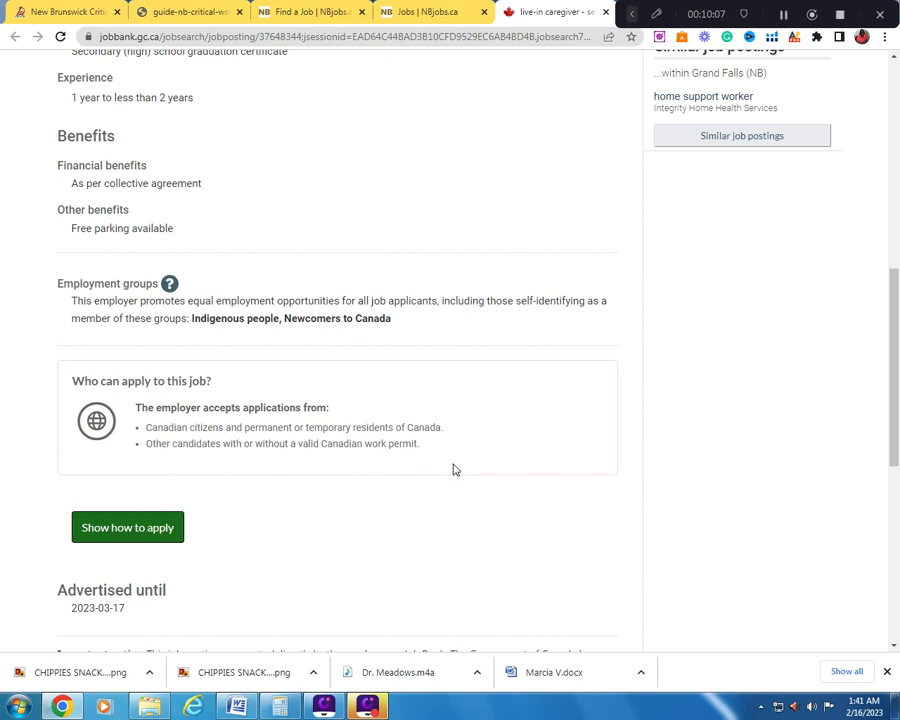
mouse_move(240, 570)
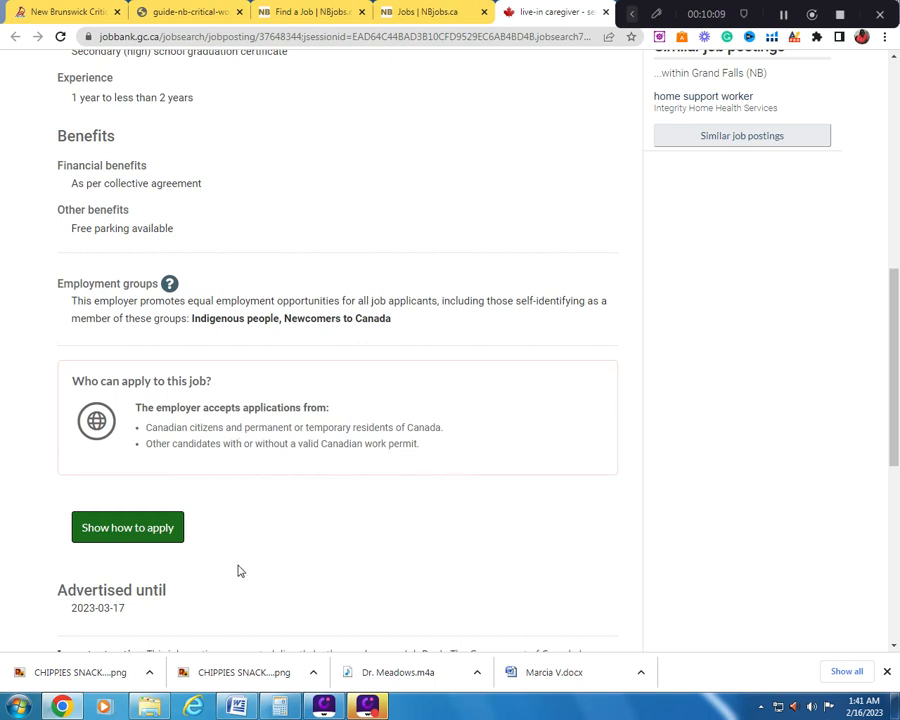
mouse_move(237, 536)
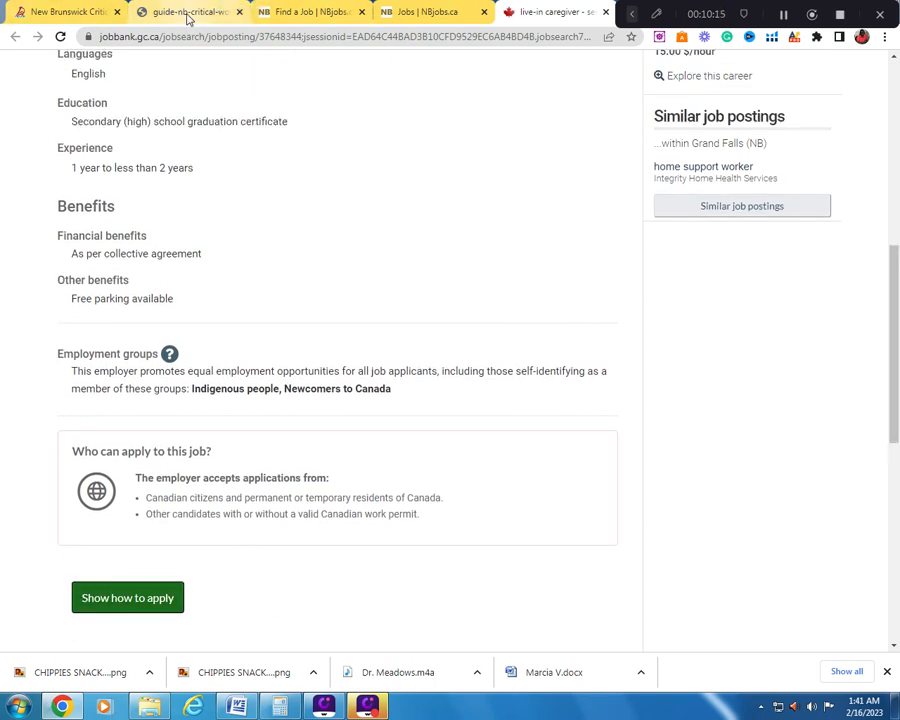
click(188, 11)
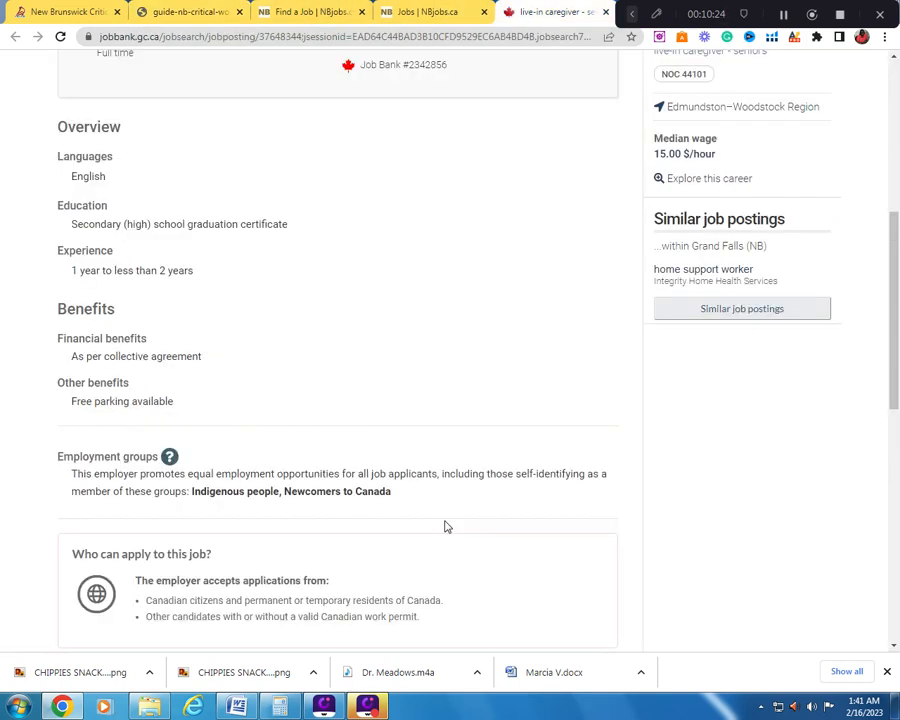
scroll(up, 3)
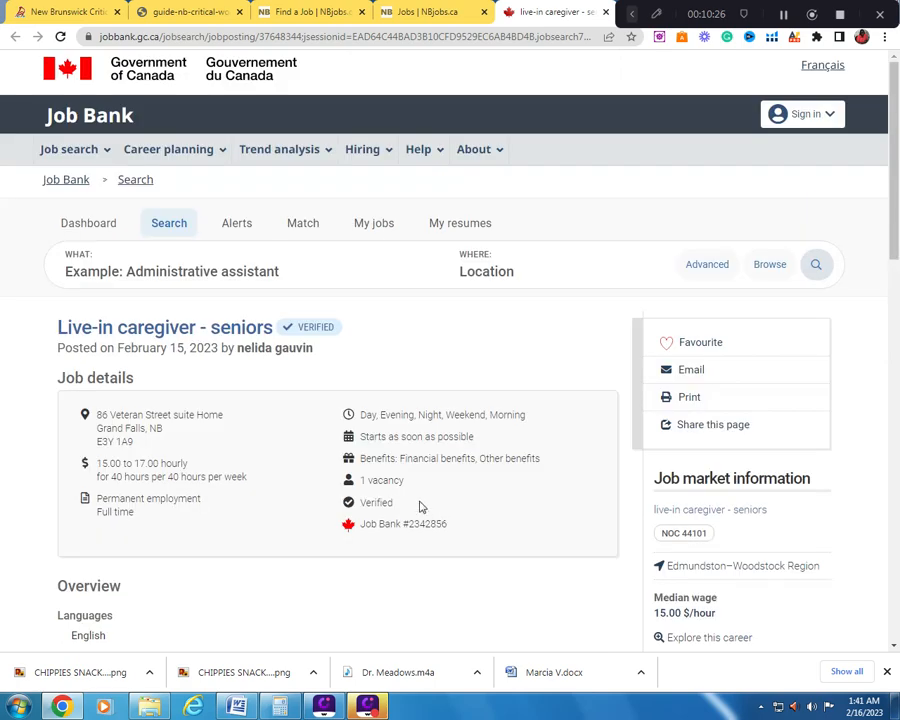
scroll(down, 3)
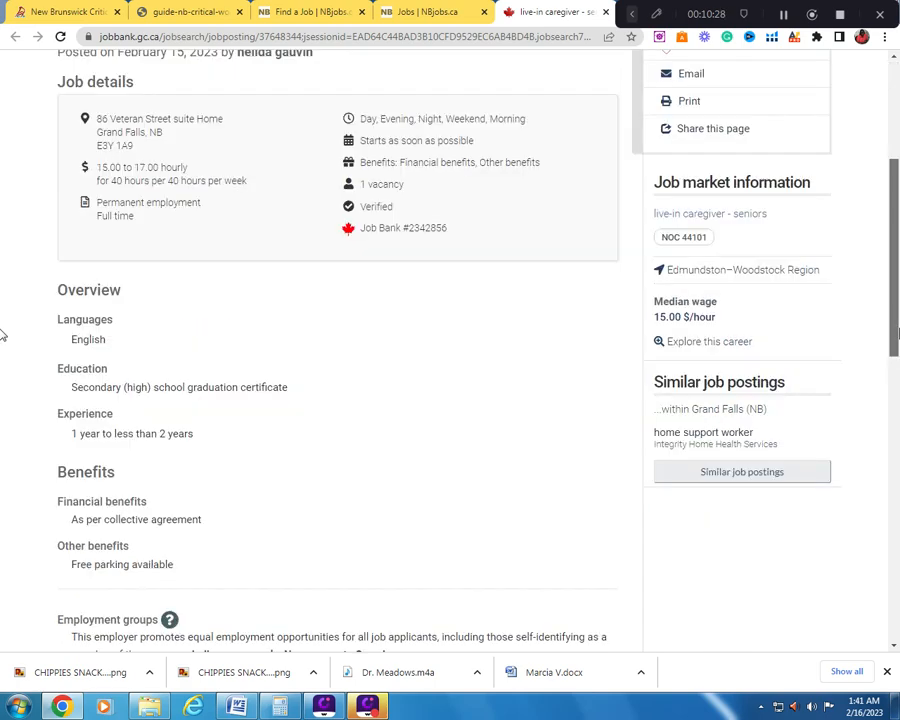
scroll(down, 3)
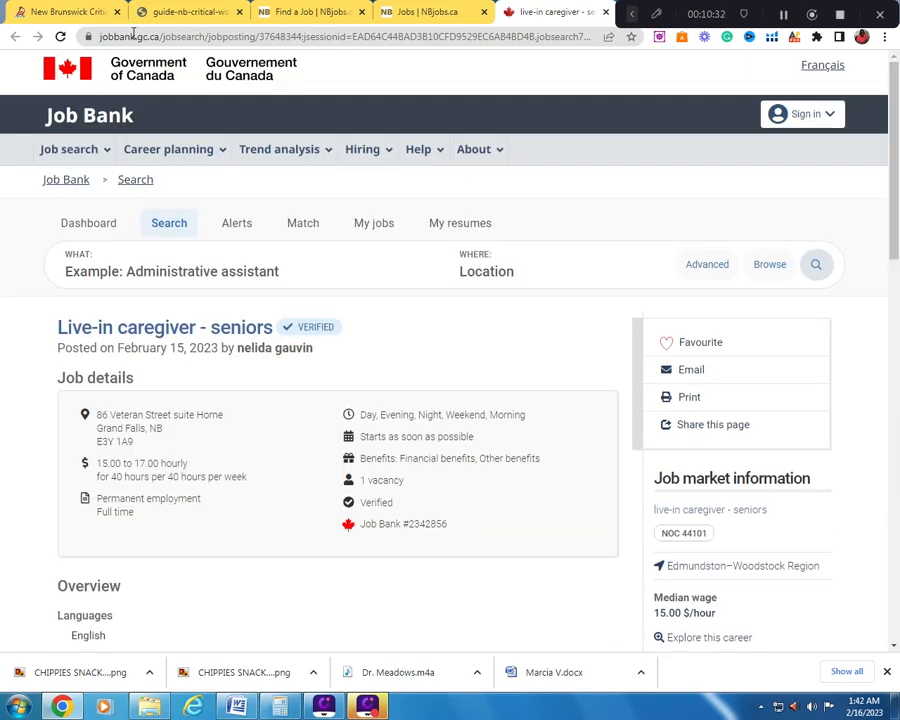
- Show the welcomenb.ca Critical Worker Pilot page, scrolled to participant employers
click(65, 11)
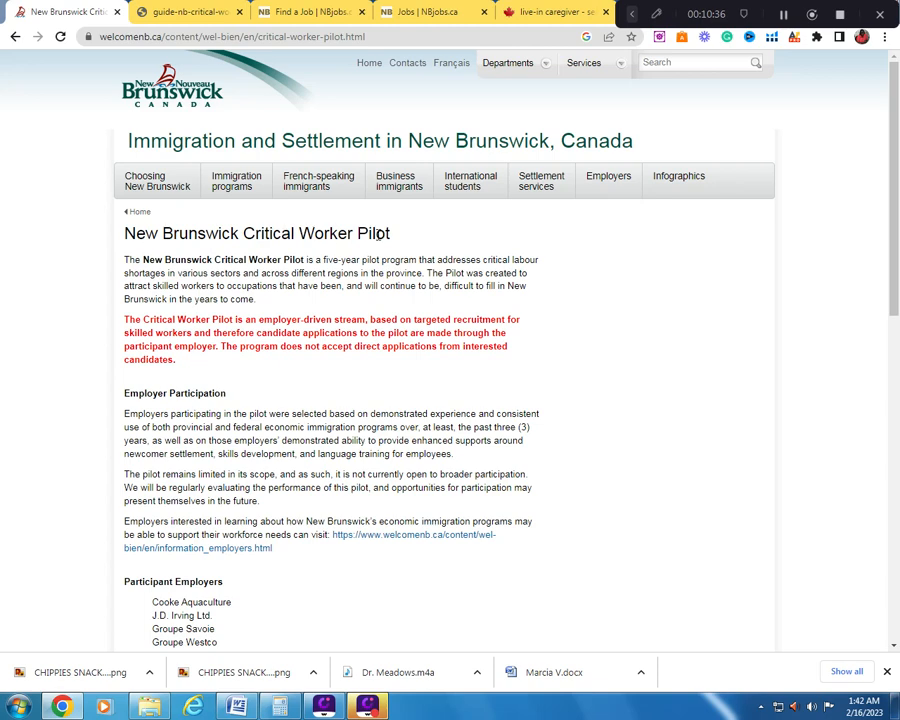
mouse_move(441, 428)
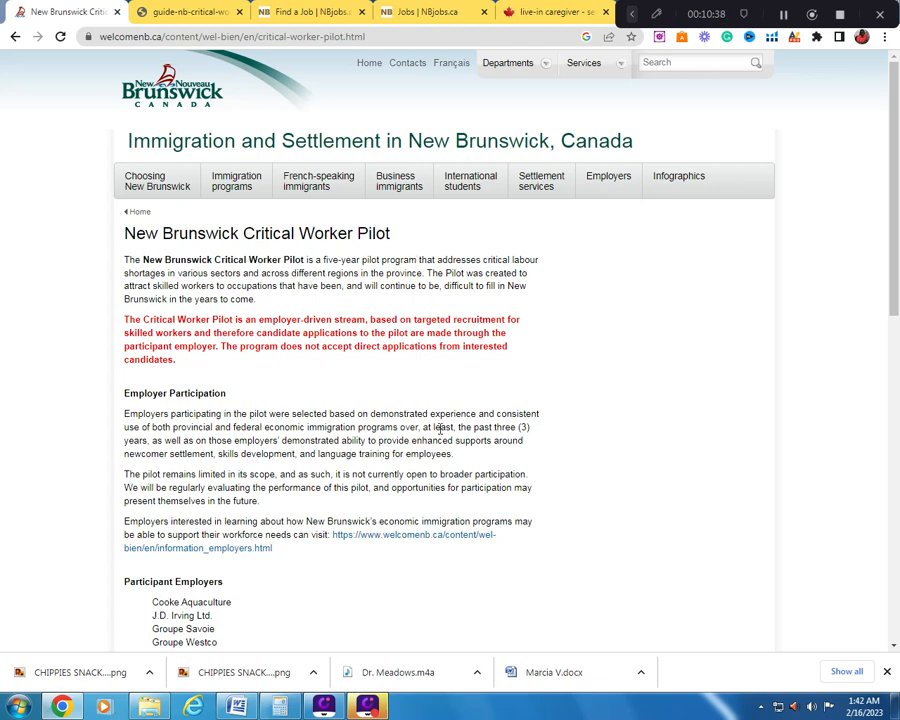
scroll(down, 3)
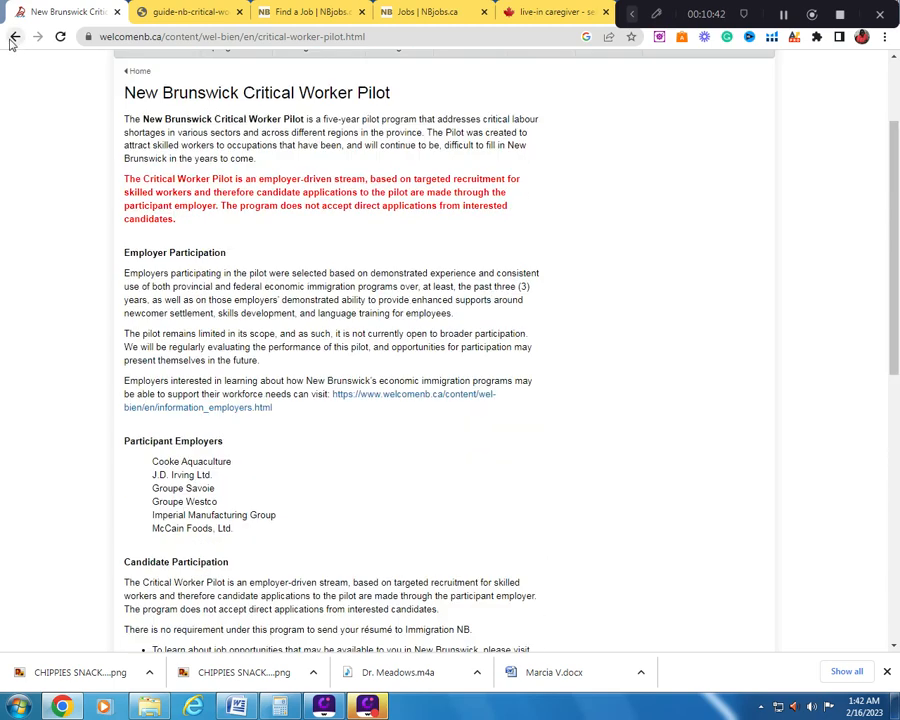
- Go back to Google results and expand the 'What is' and 'Who is eligible' pilot questions
click(14, 37)
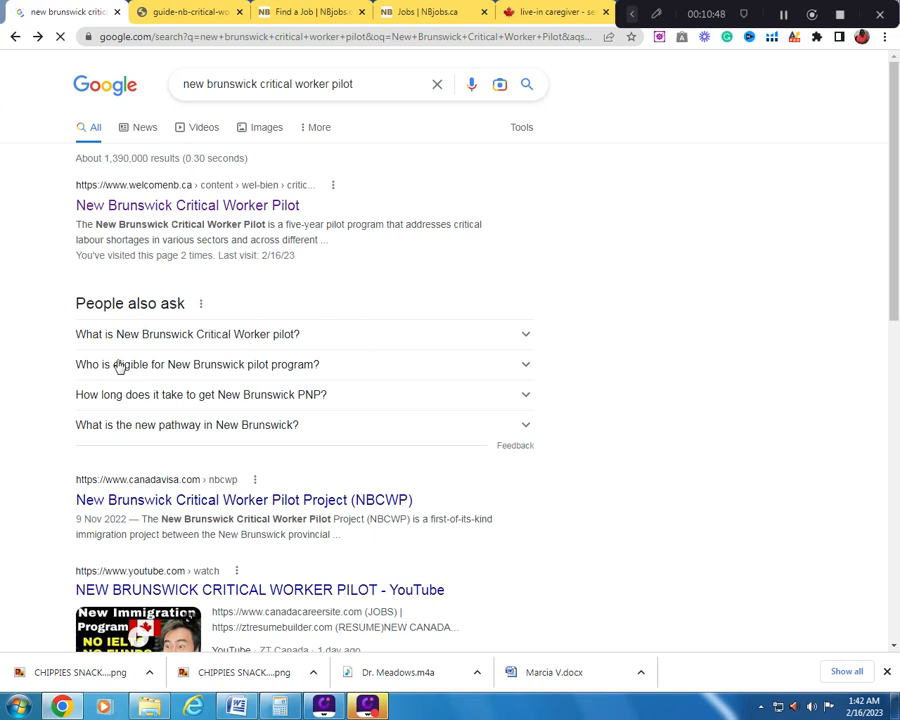
mouse_move(488, 359)
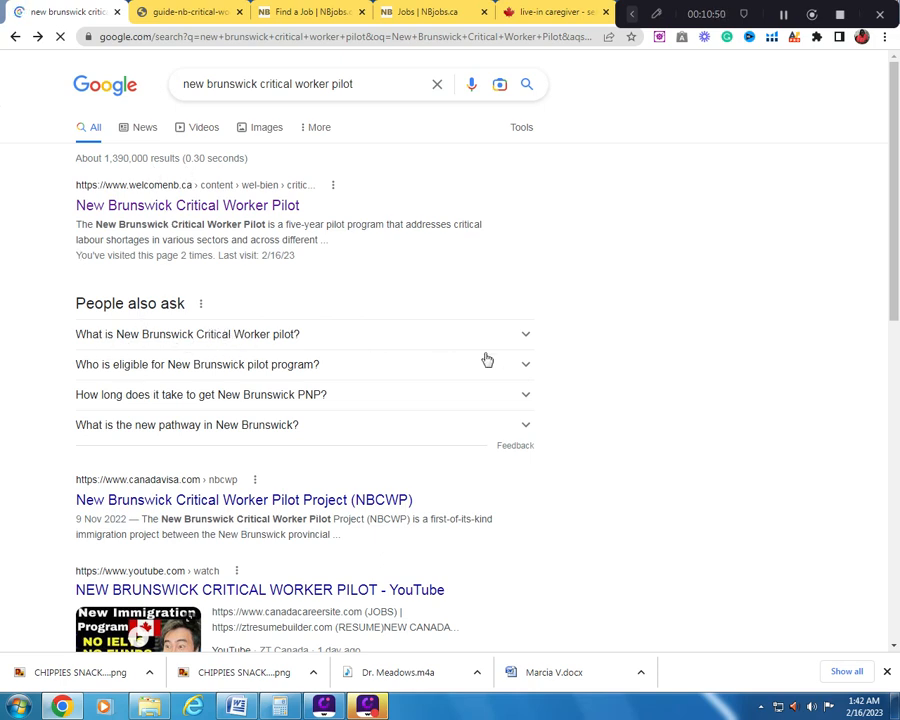
click(187, 334)
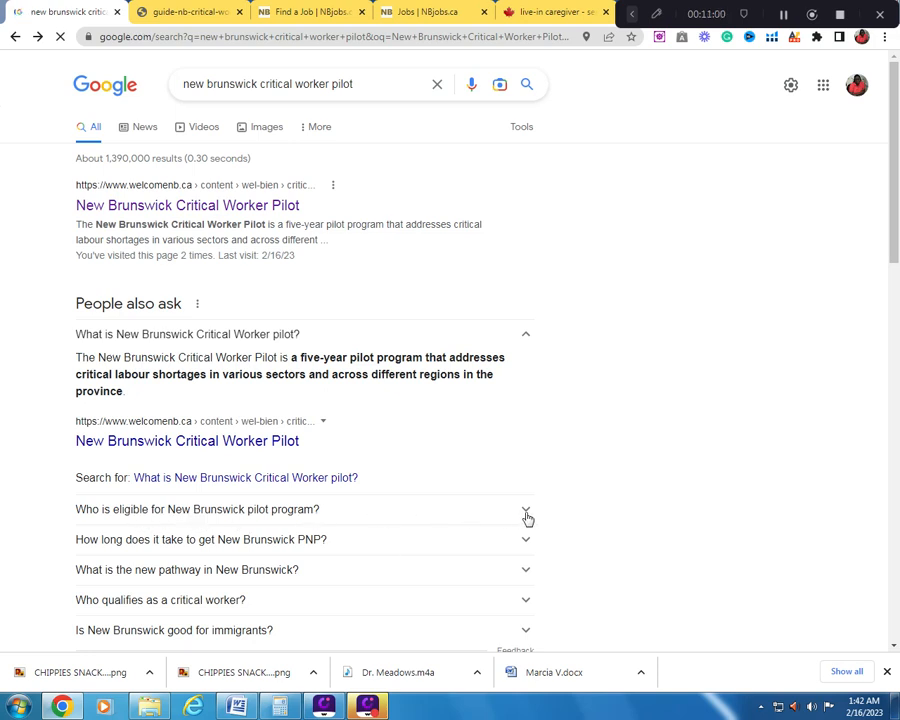
click(198, 509)
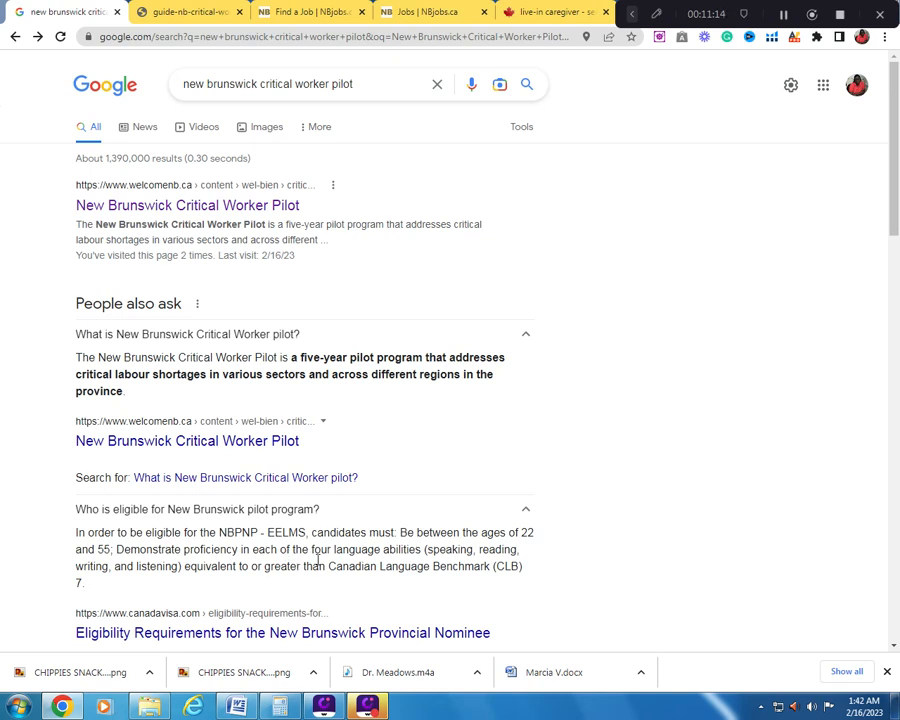
mouse_move(123, 596)
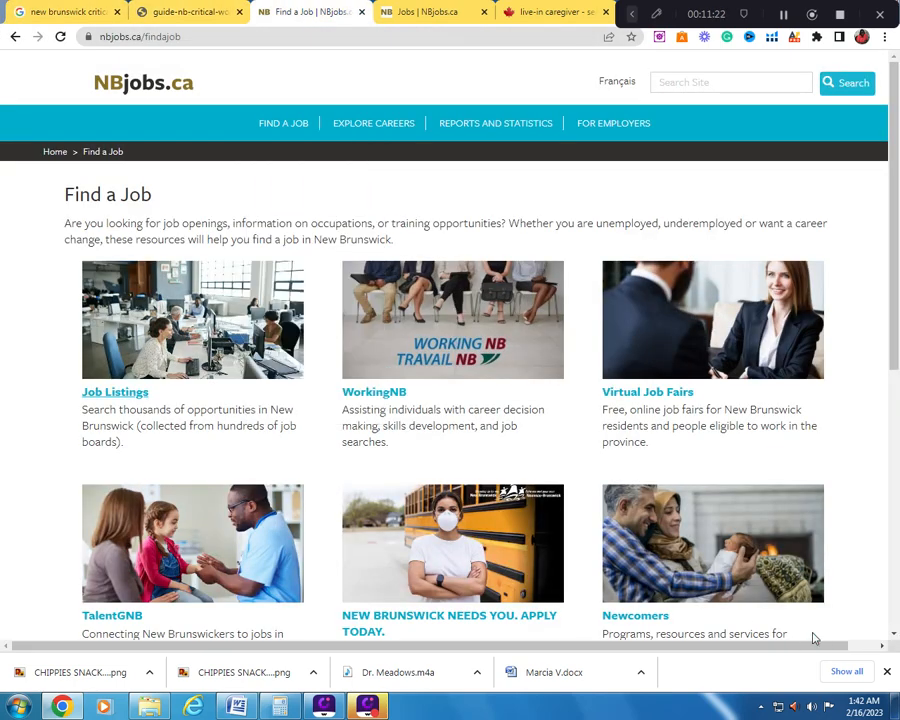
mouse_move(72, 70)
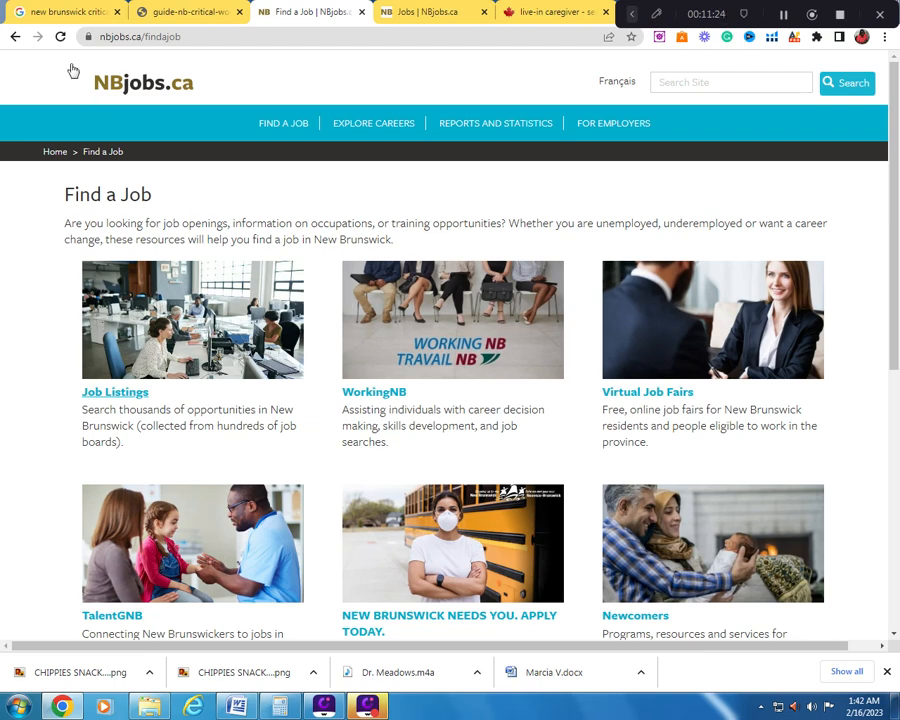
- Switch back to the Google pilot search results tab with the expanded eligibility answers
click(65, 11)
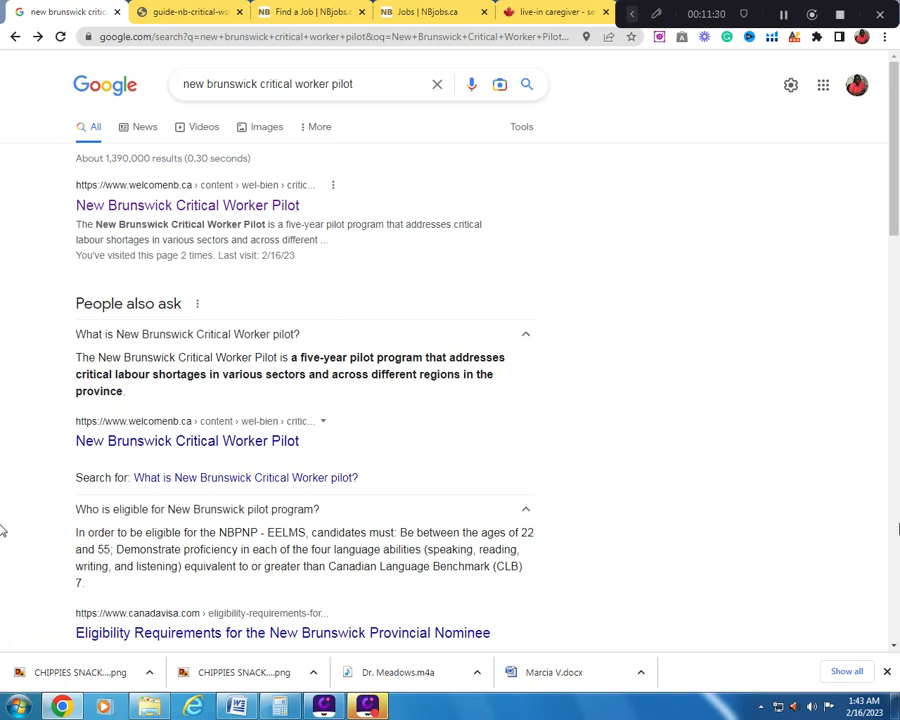
mouse_move(886, 592)
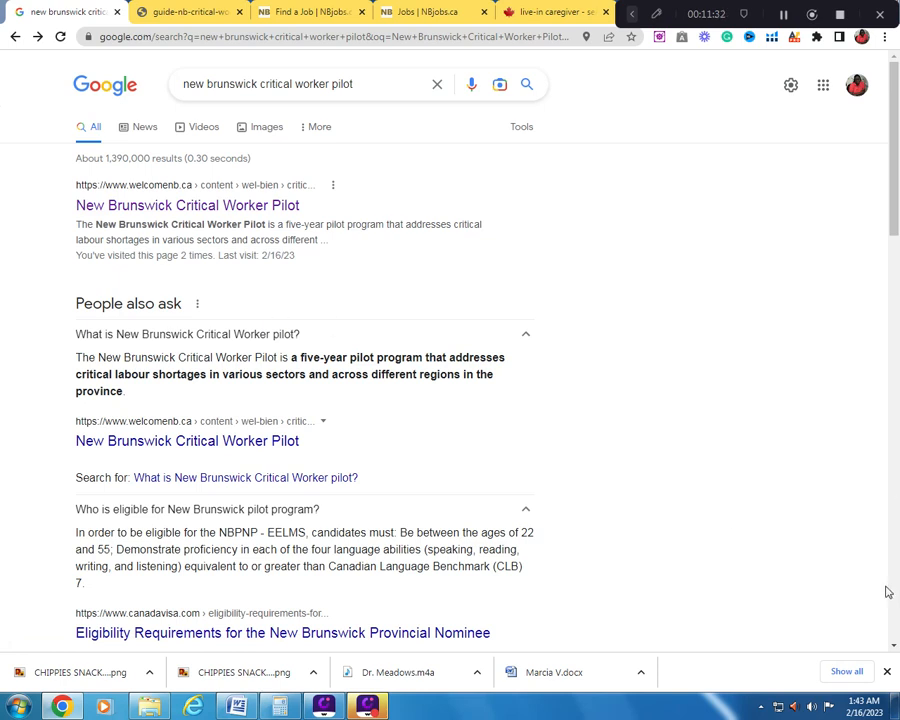